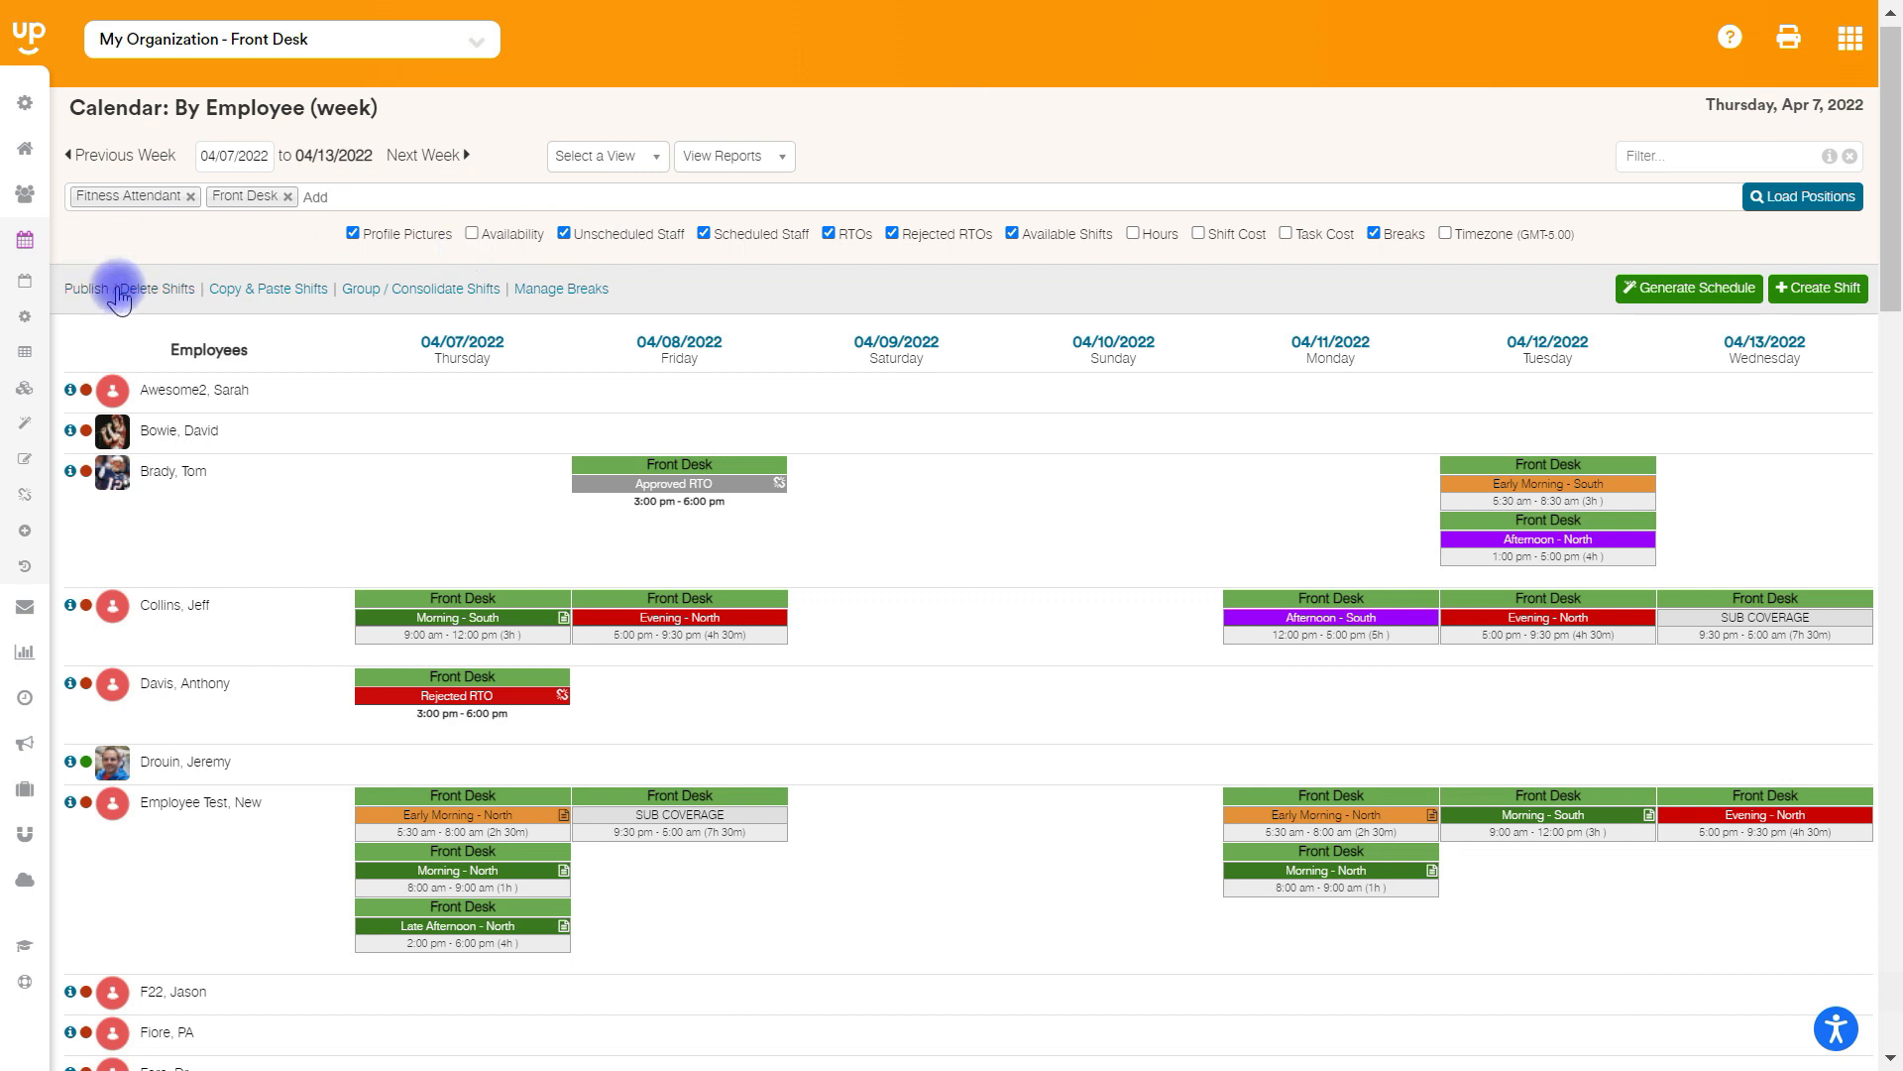
{"action": "mouse_move", "coordinate": [894, 643]}
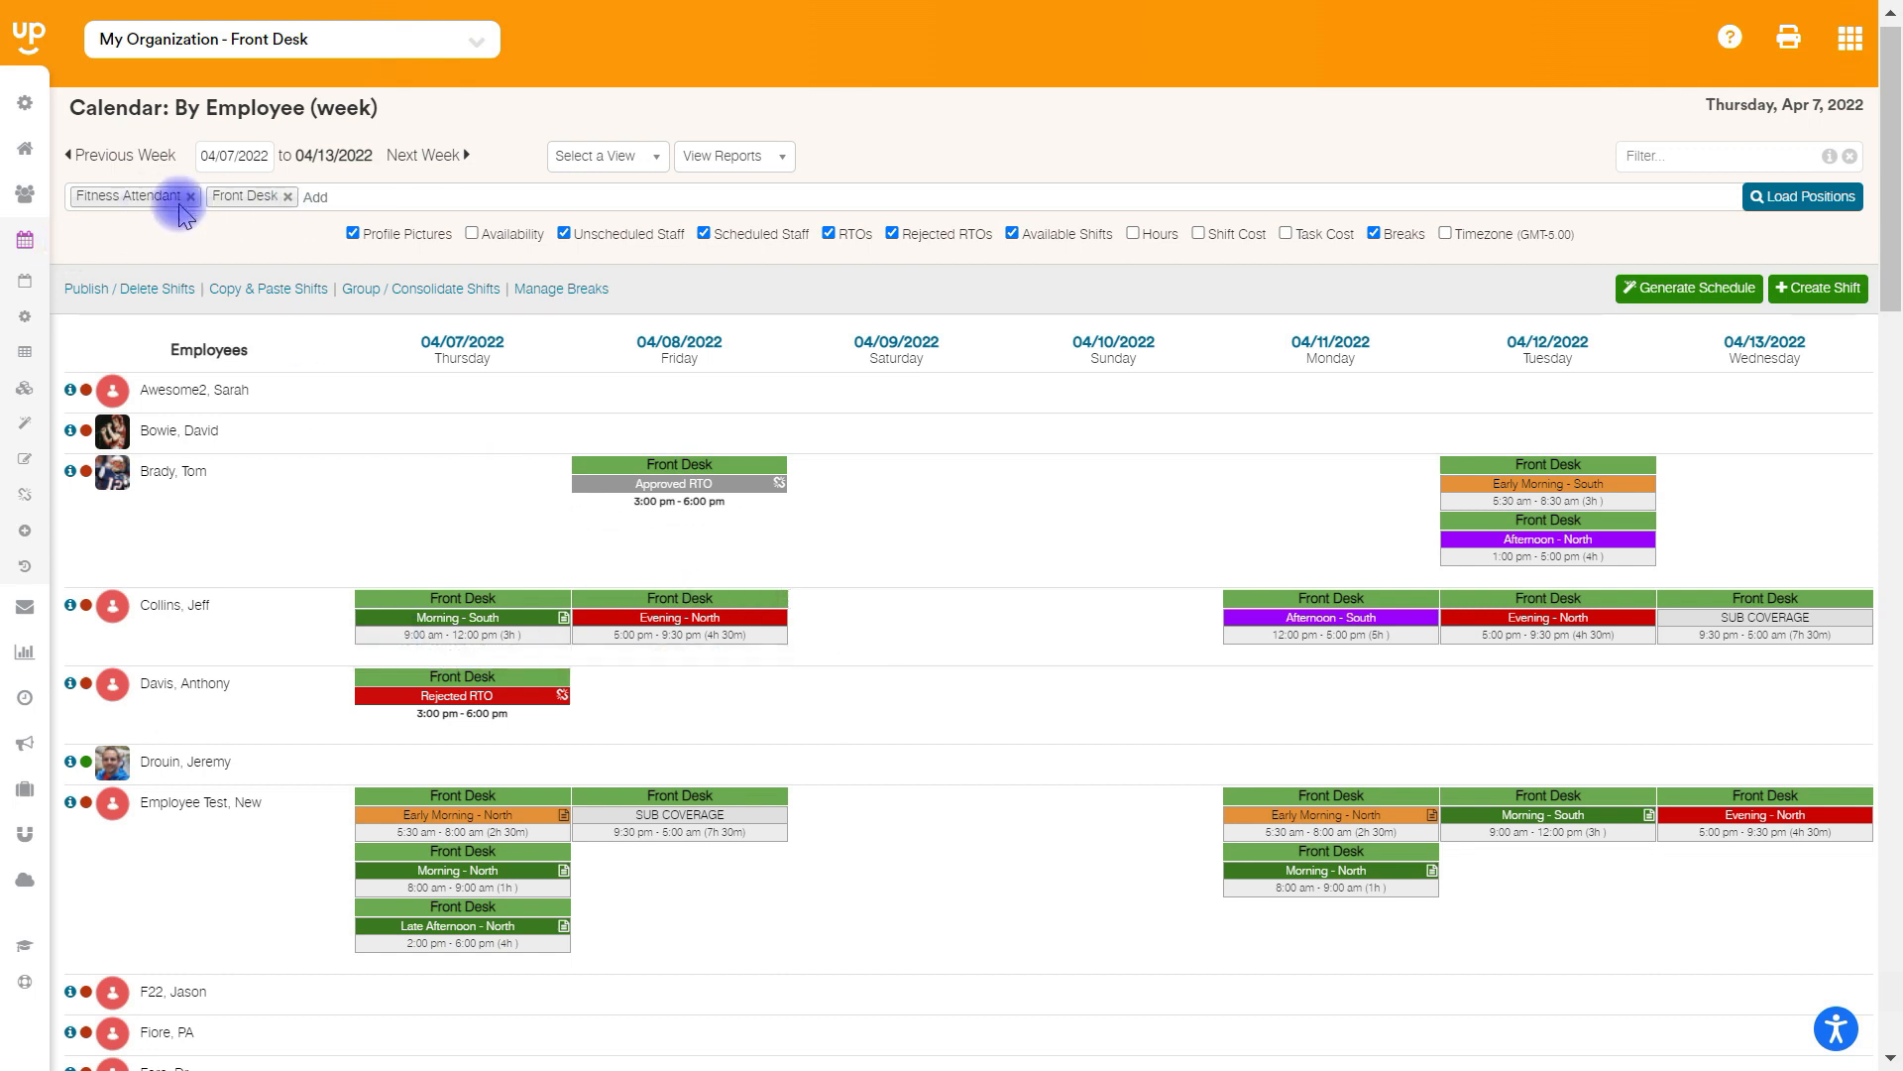
{"action": "mouse_move", "coordinate": [1135, 133]}
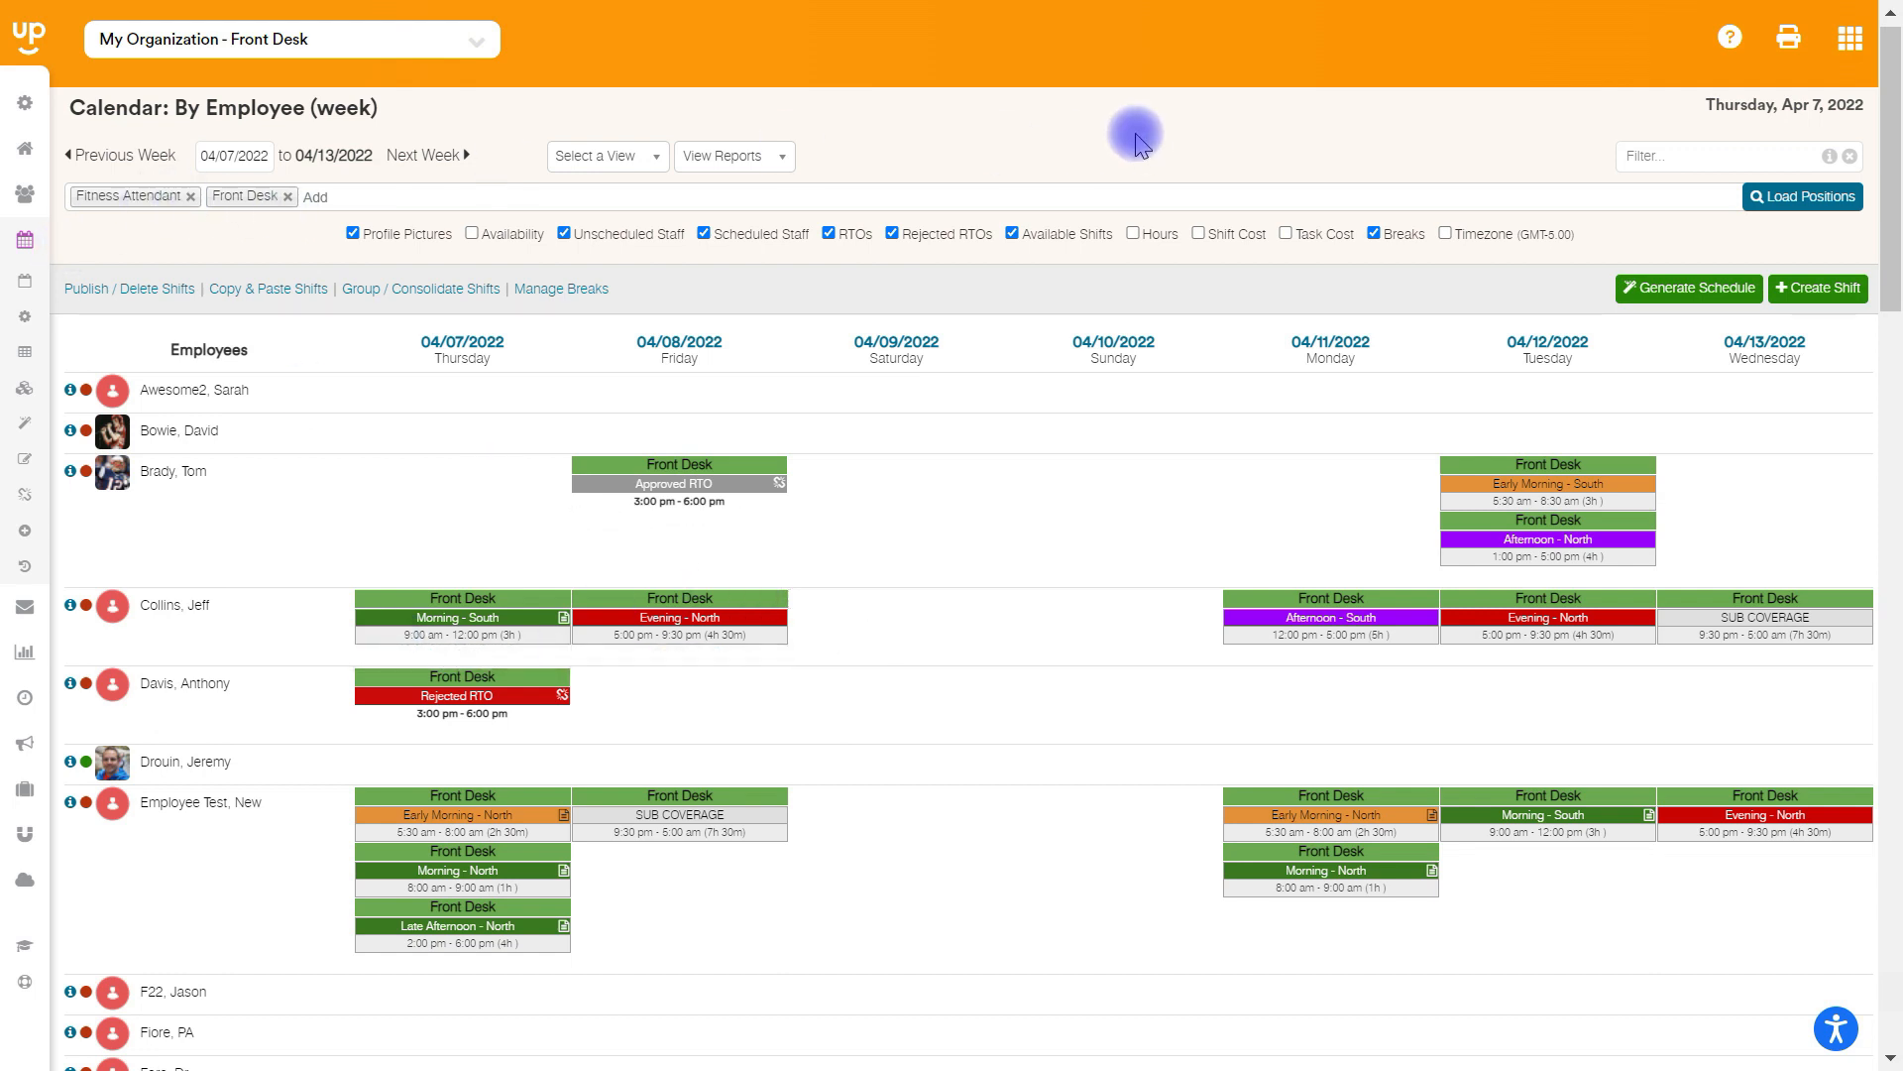
{"action": "mouse_move", "coordinate": [1150, 136]}
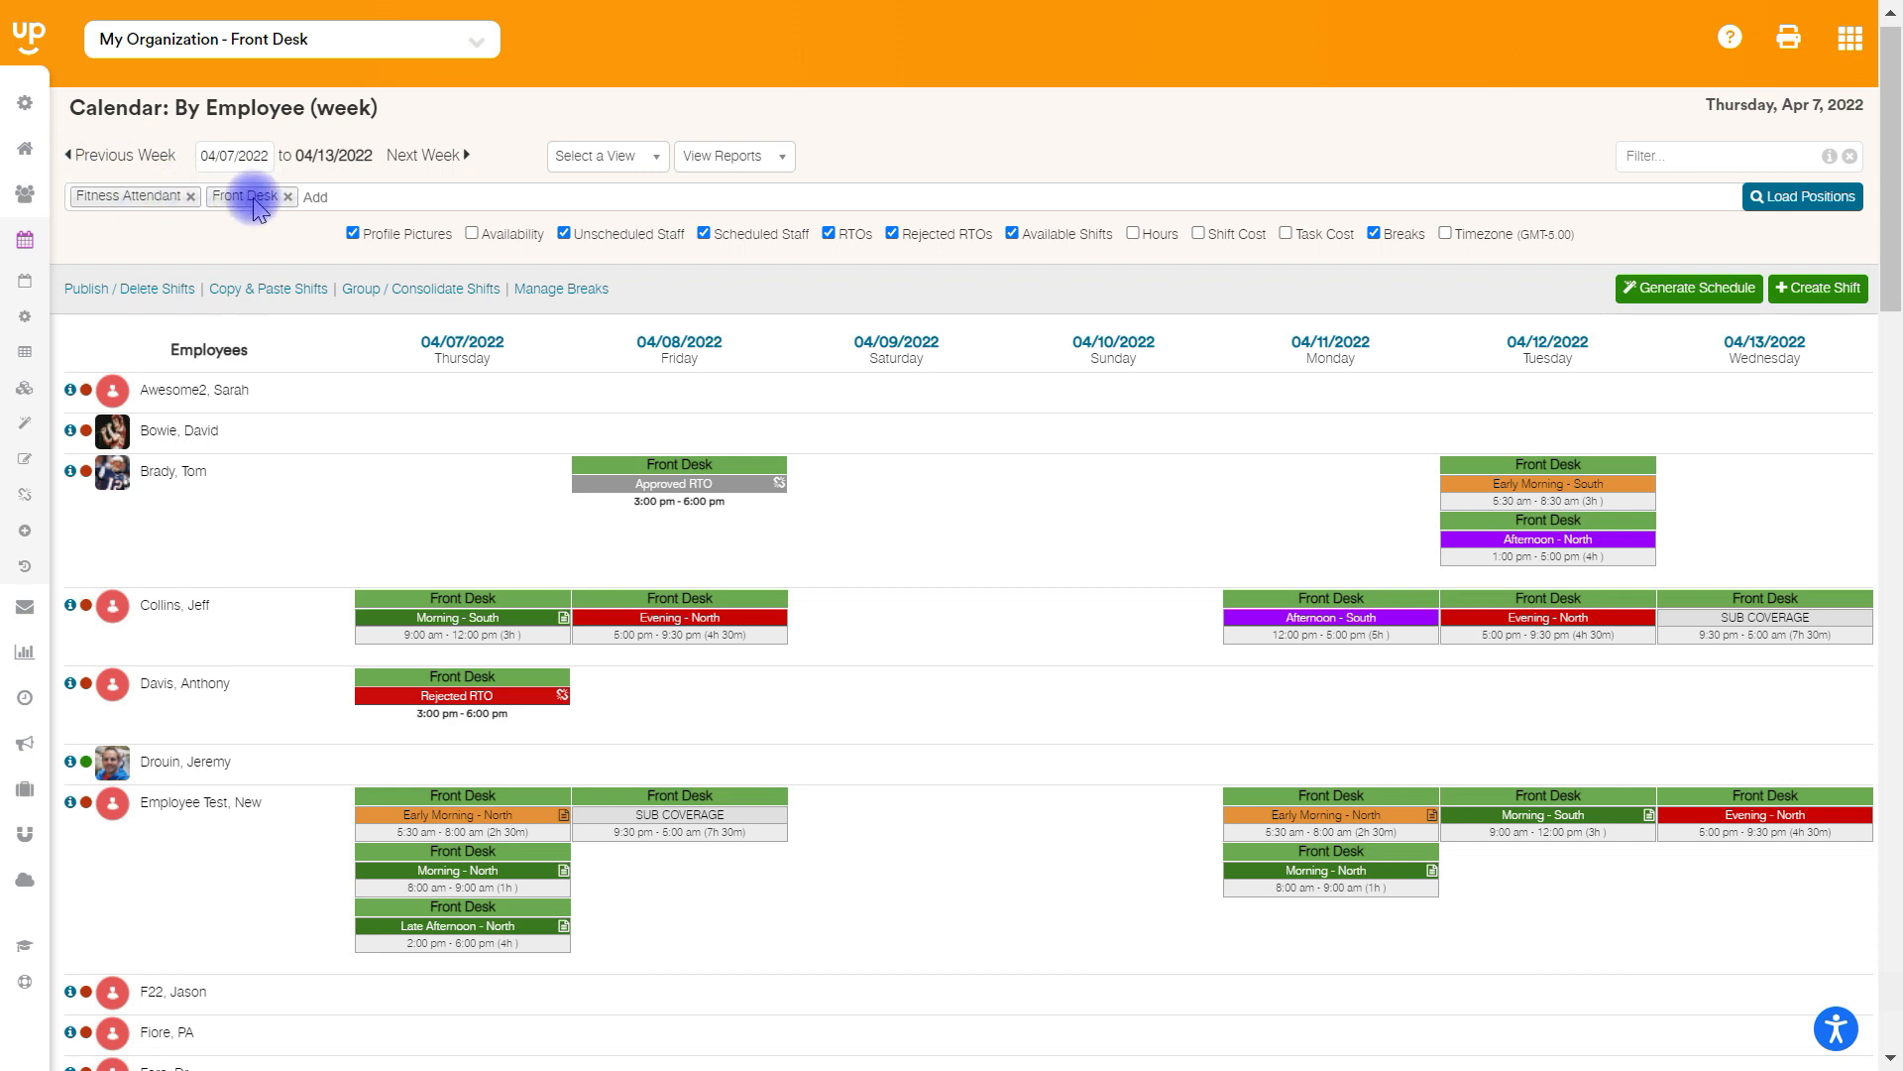
{"action": "mouse_move", "coordinate": [1102, 231]}
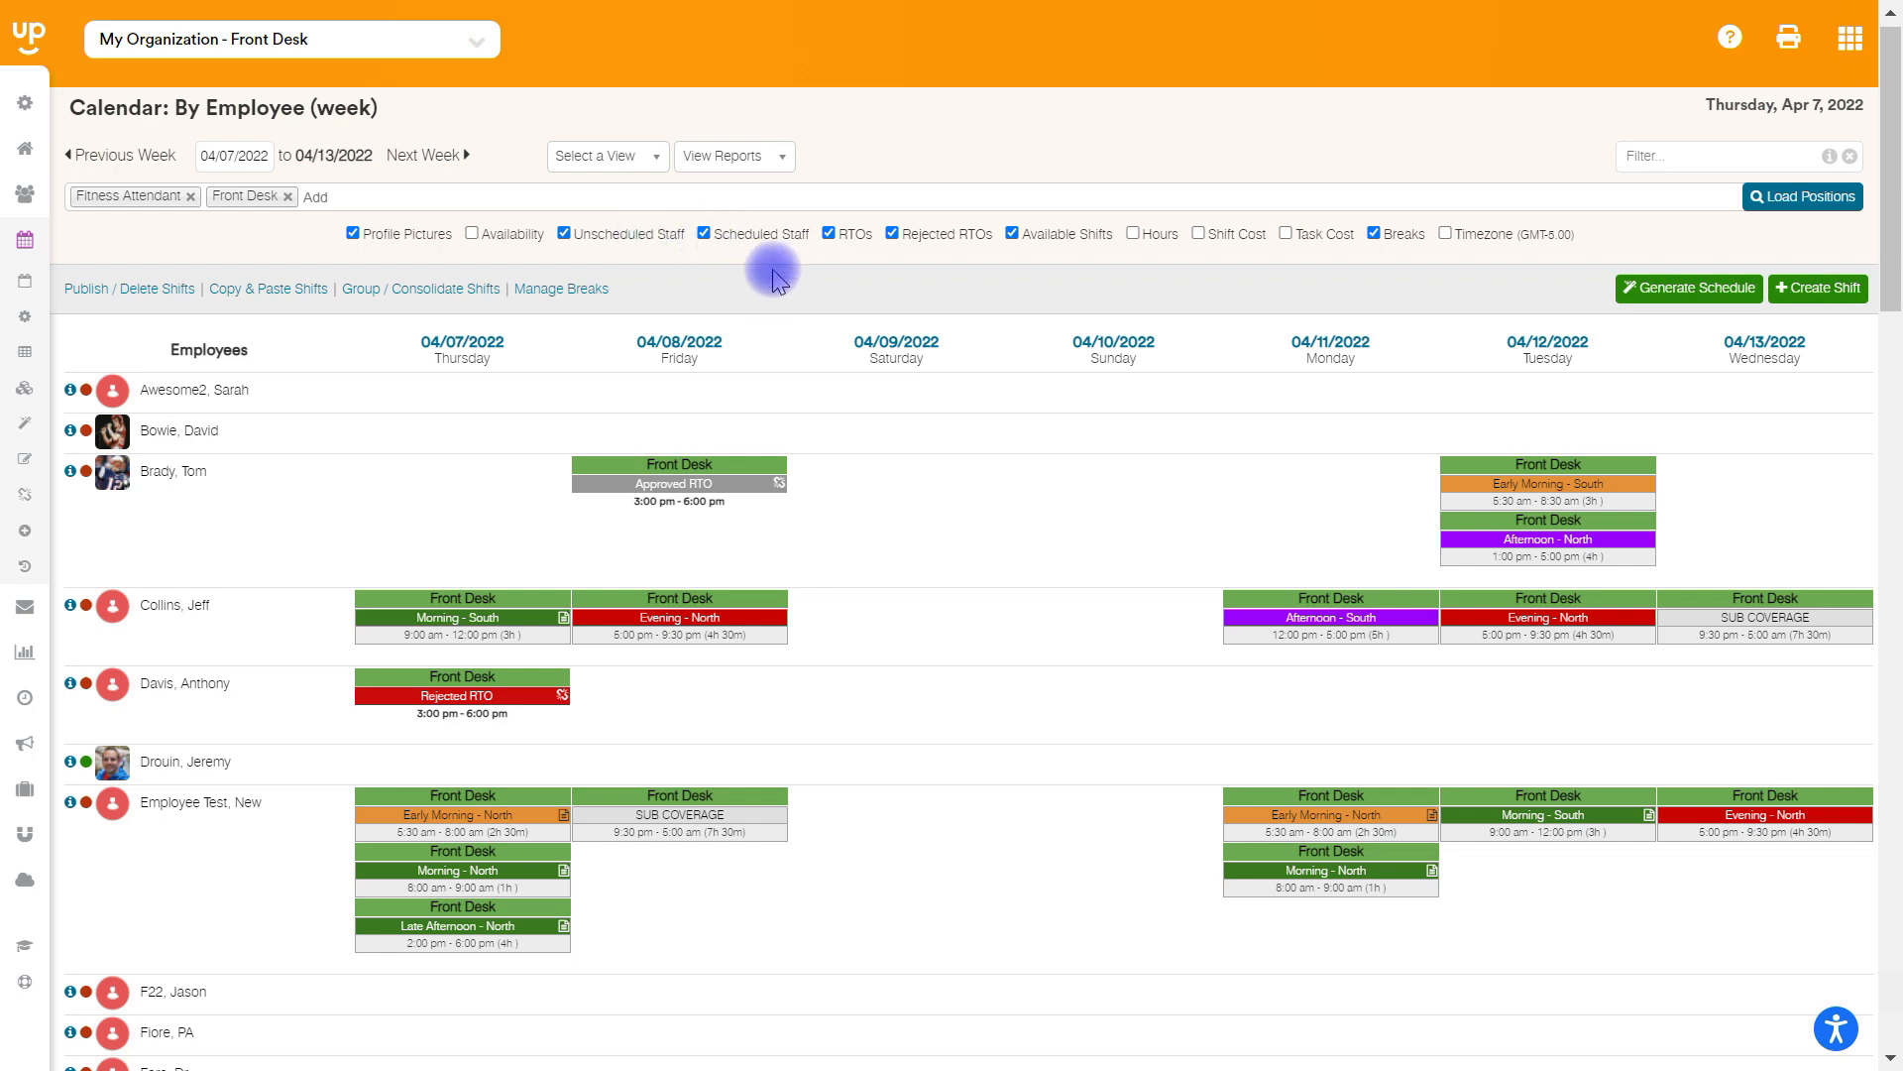
{"action": "left_click", "coordinate": [461, 607]}
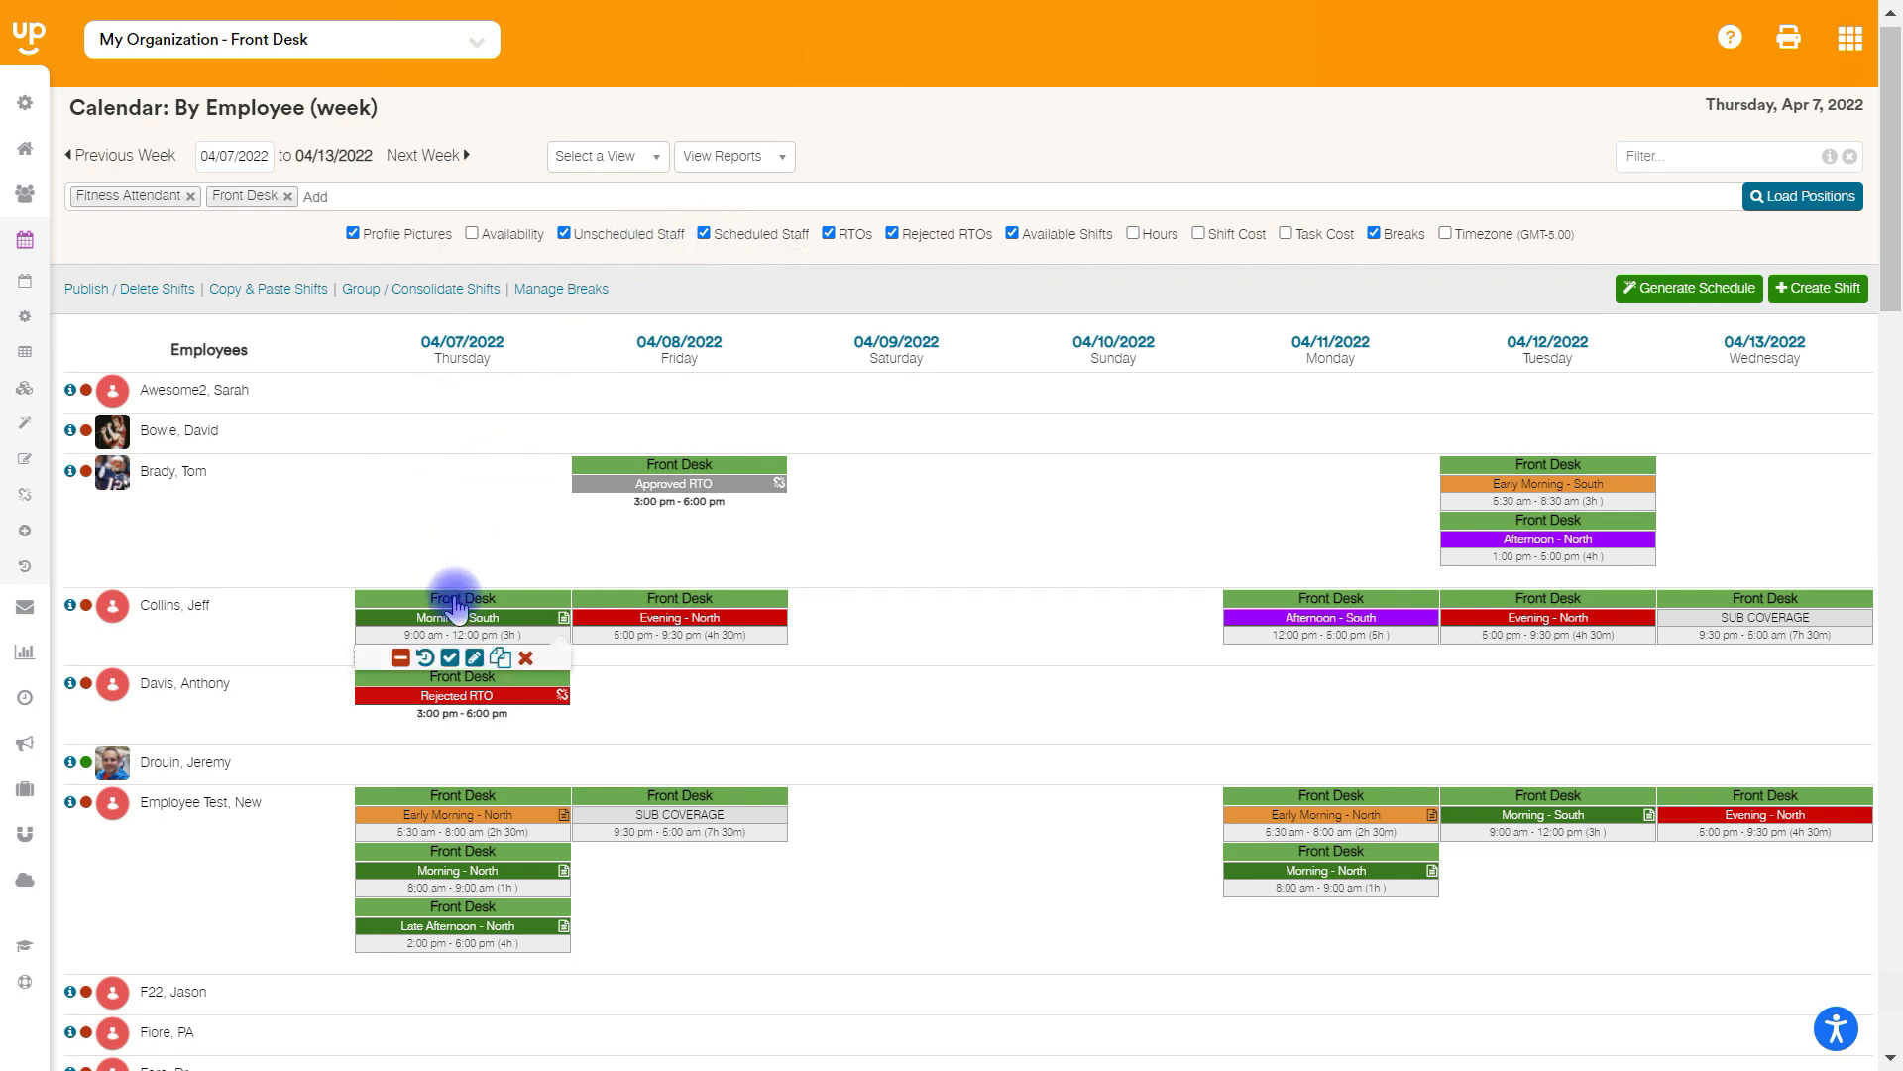
{"action": "scroll", "scroll_direction": "down", "scroll_amount": 3}
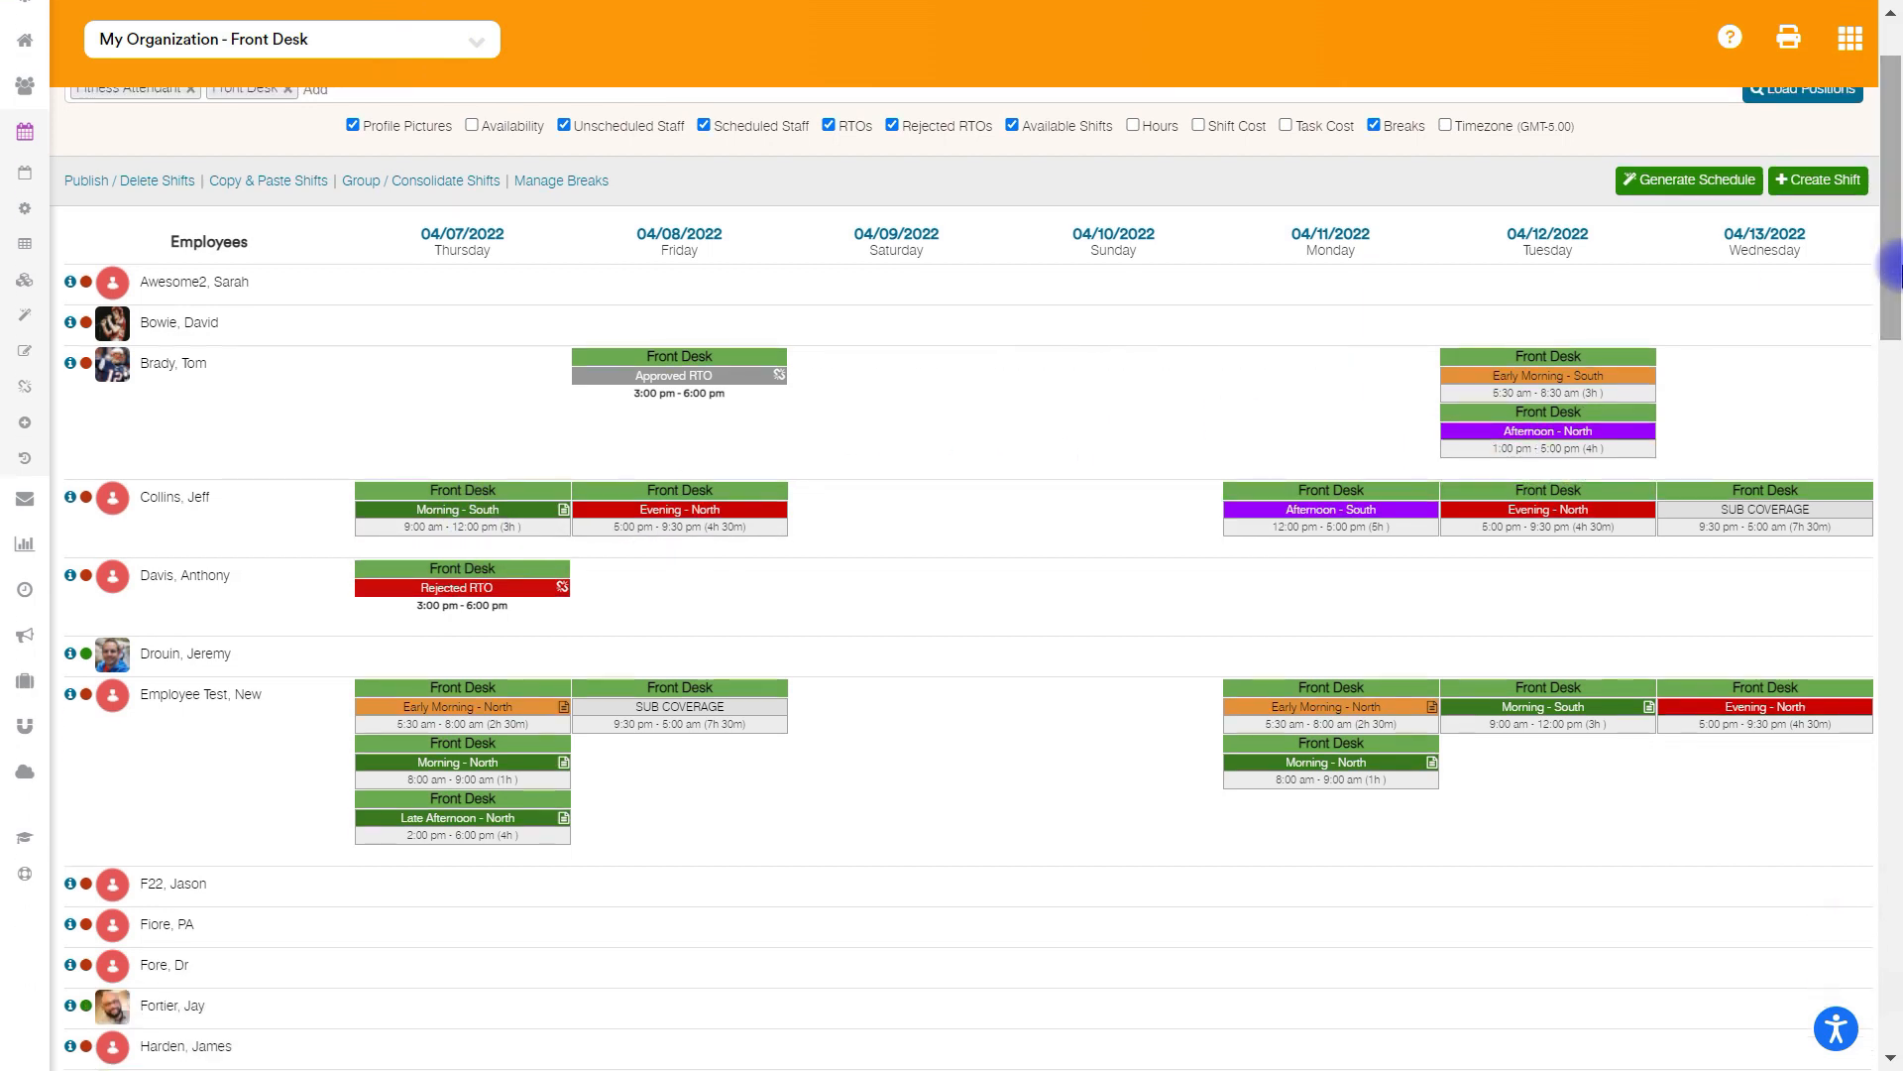
{"action": "left_click", "coordinate": [461, 508]}
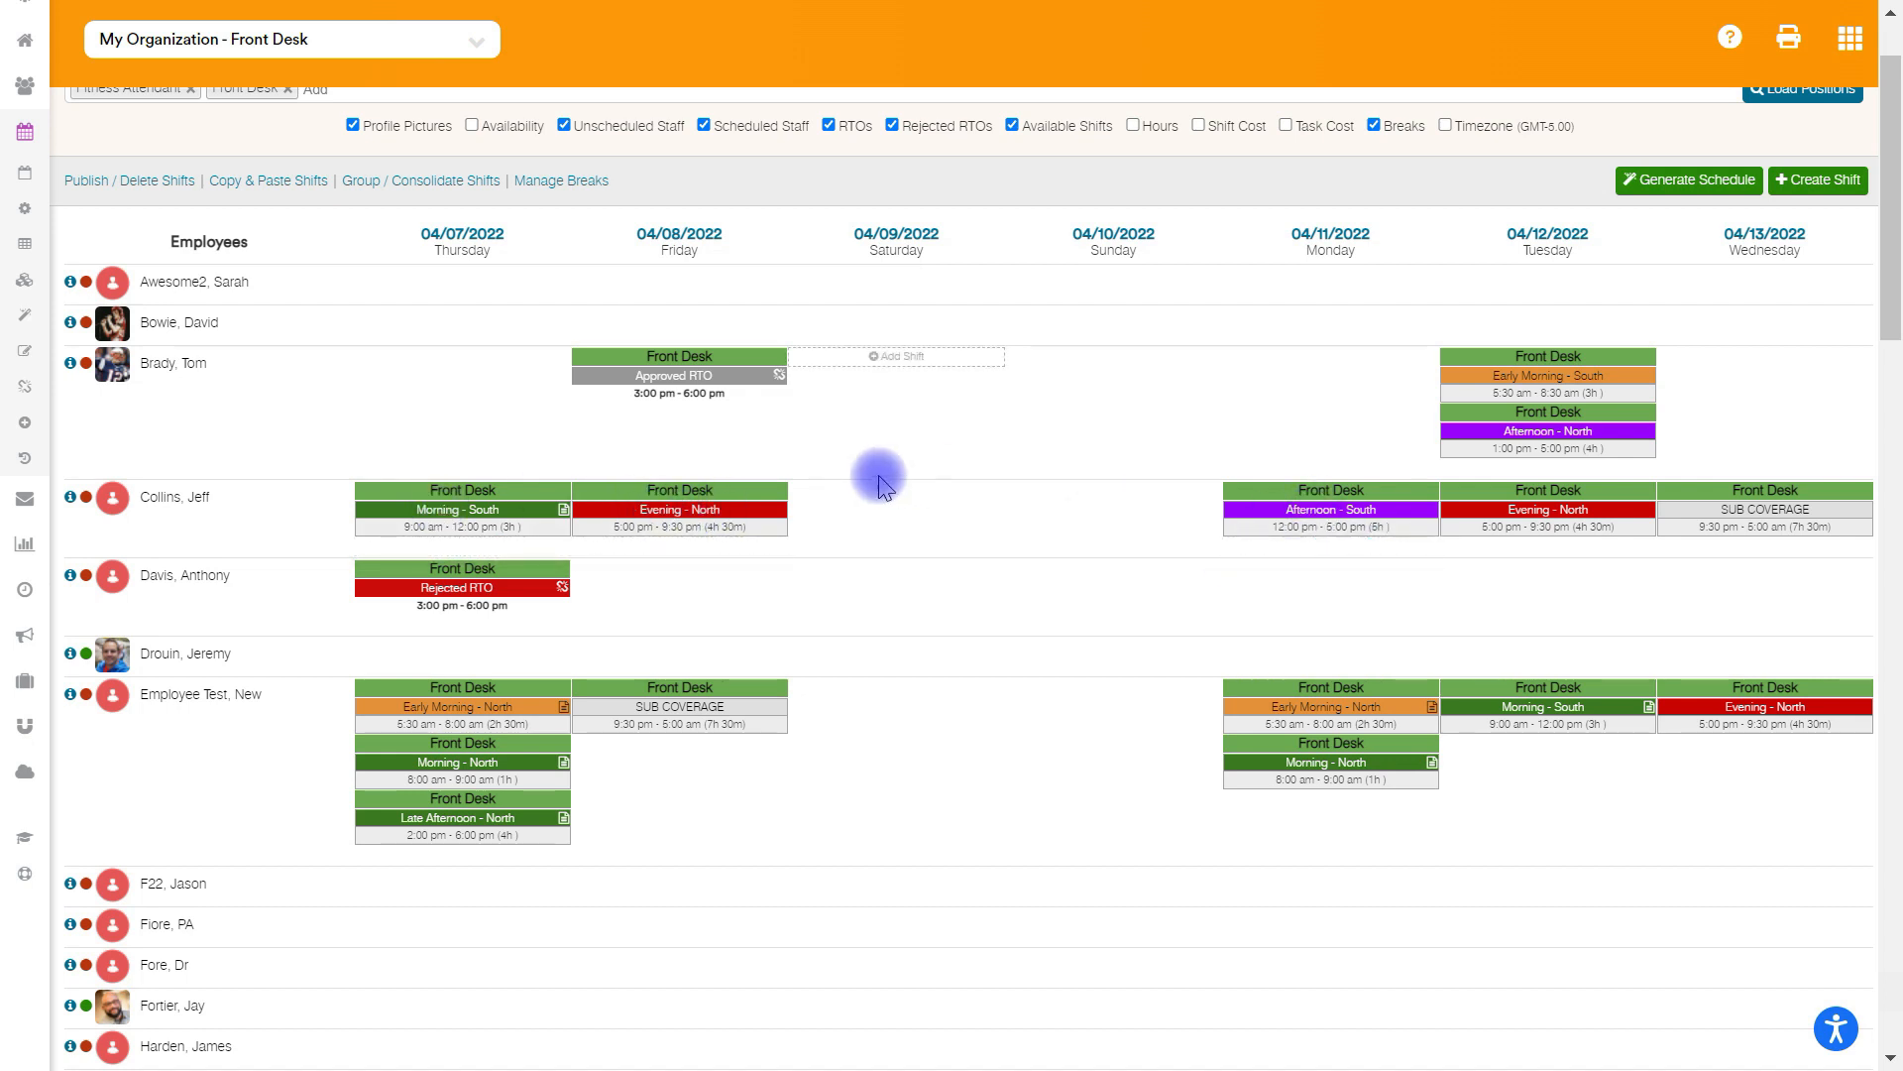
{"action": "left_click", "coordinate": [461, 509]}
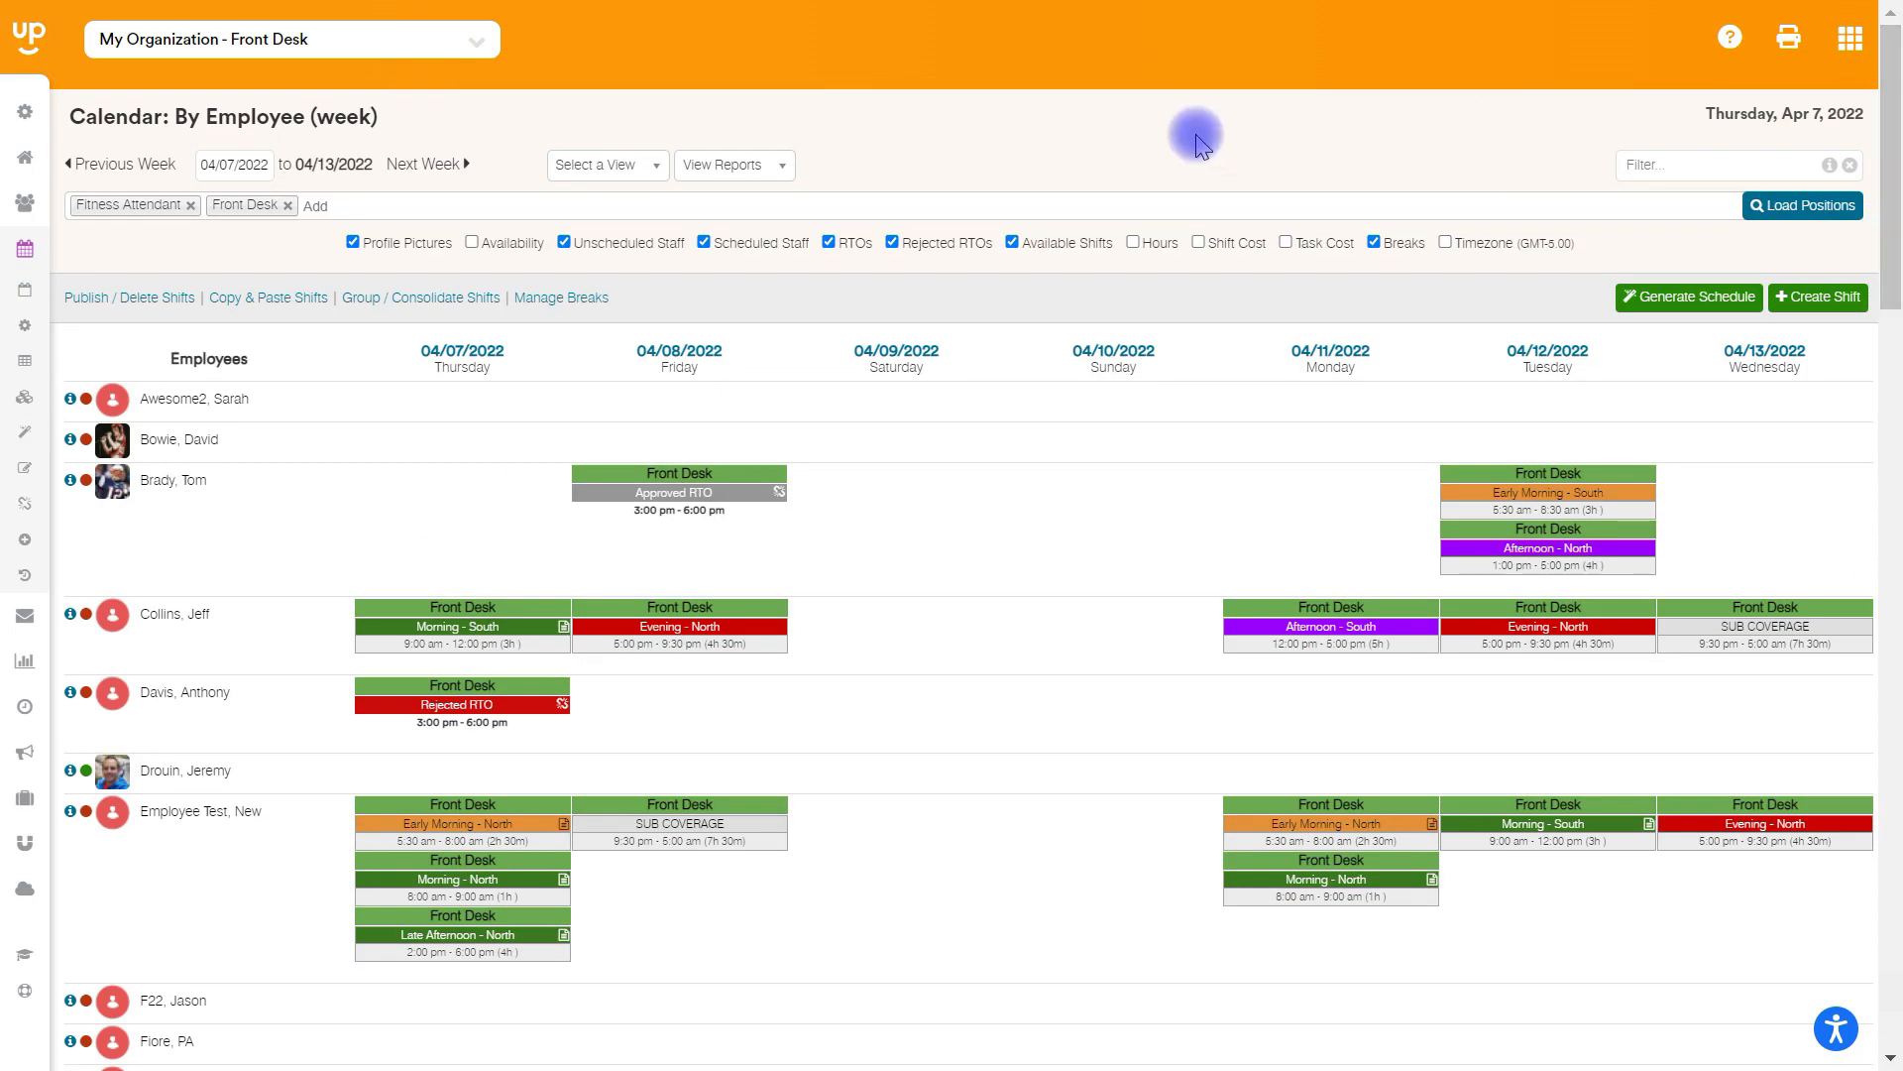
{"action": "mouse_move", "coordinate": [833, 137]}
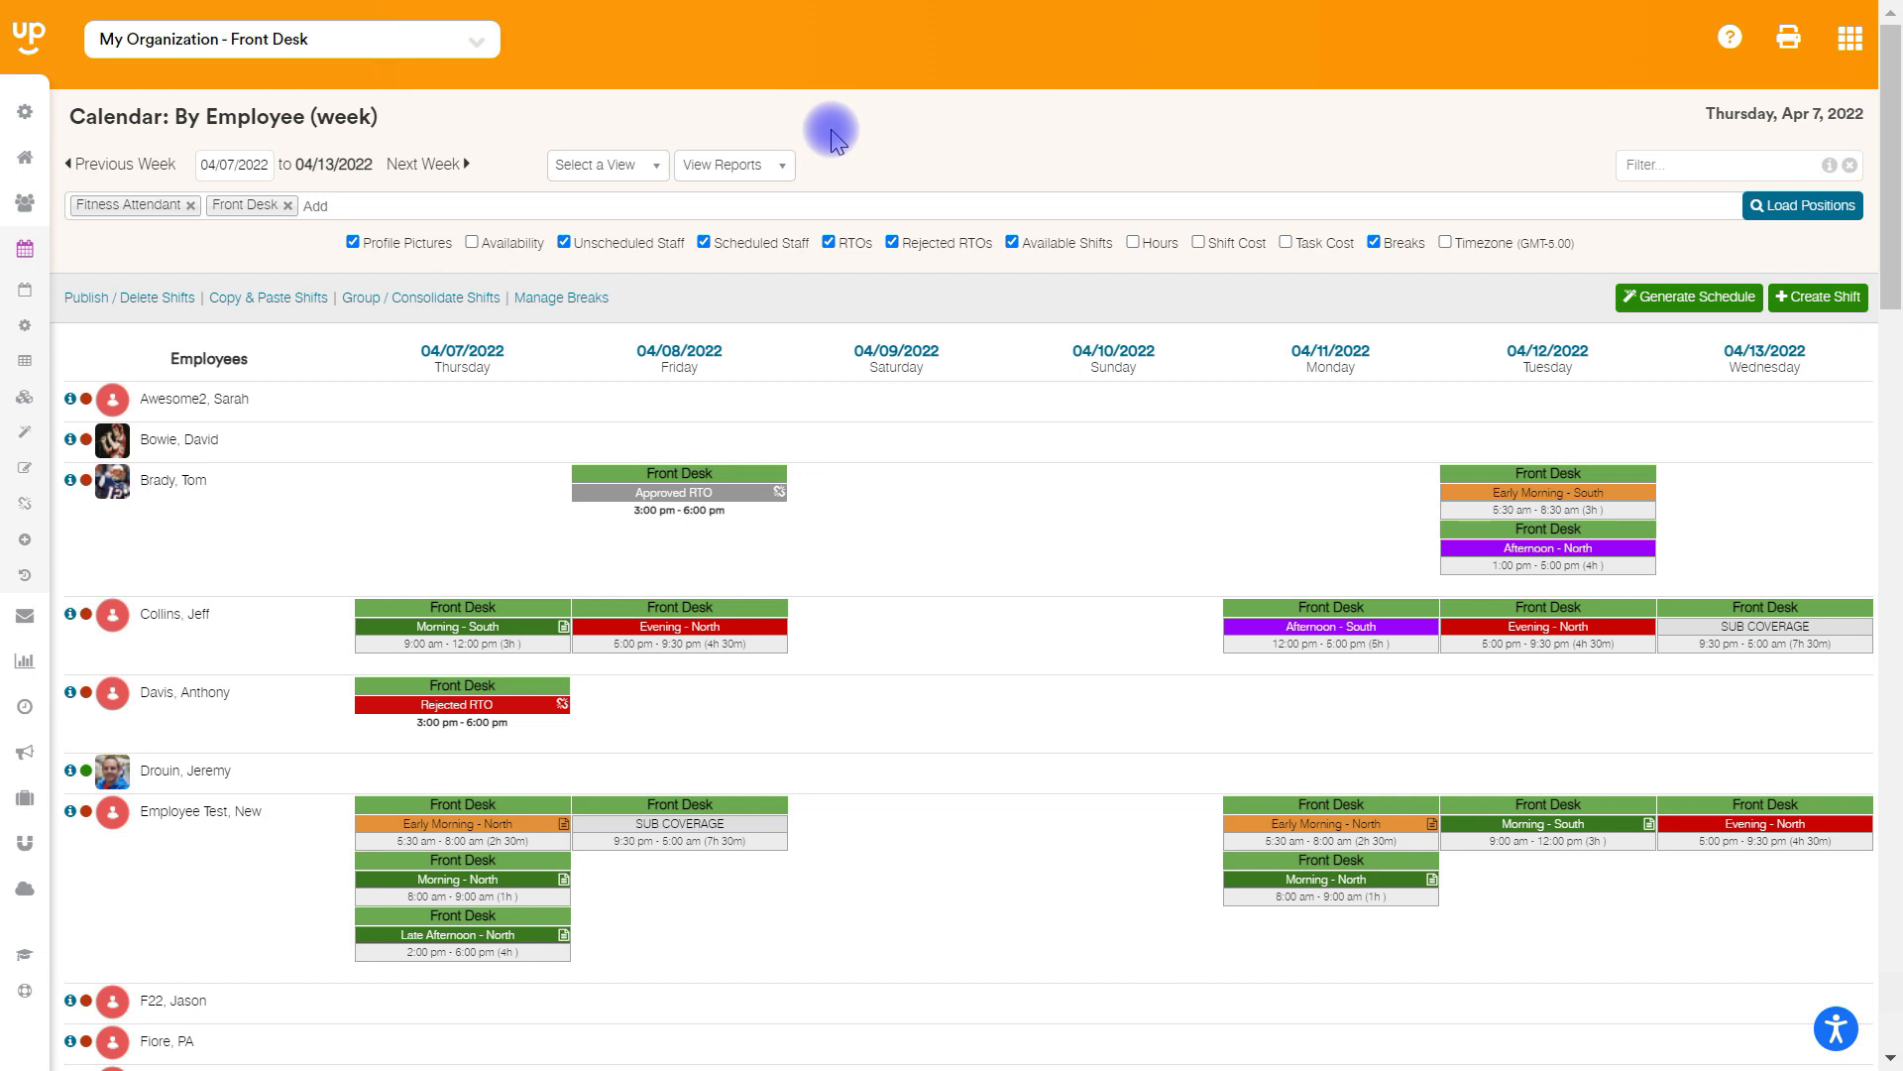
{"action": "left_click", "coordinate": [461, 625]}
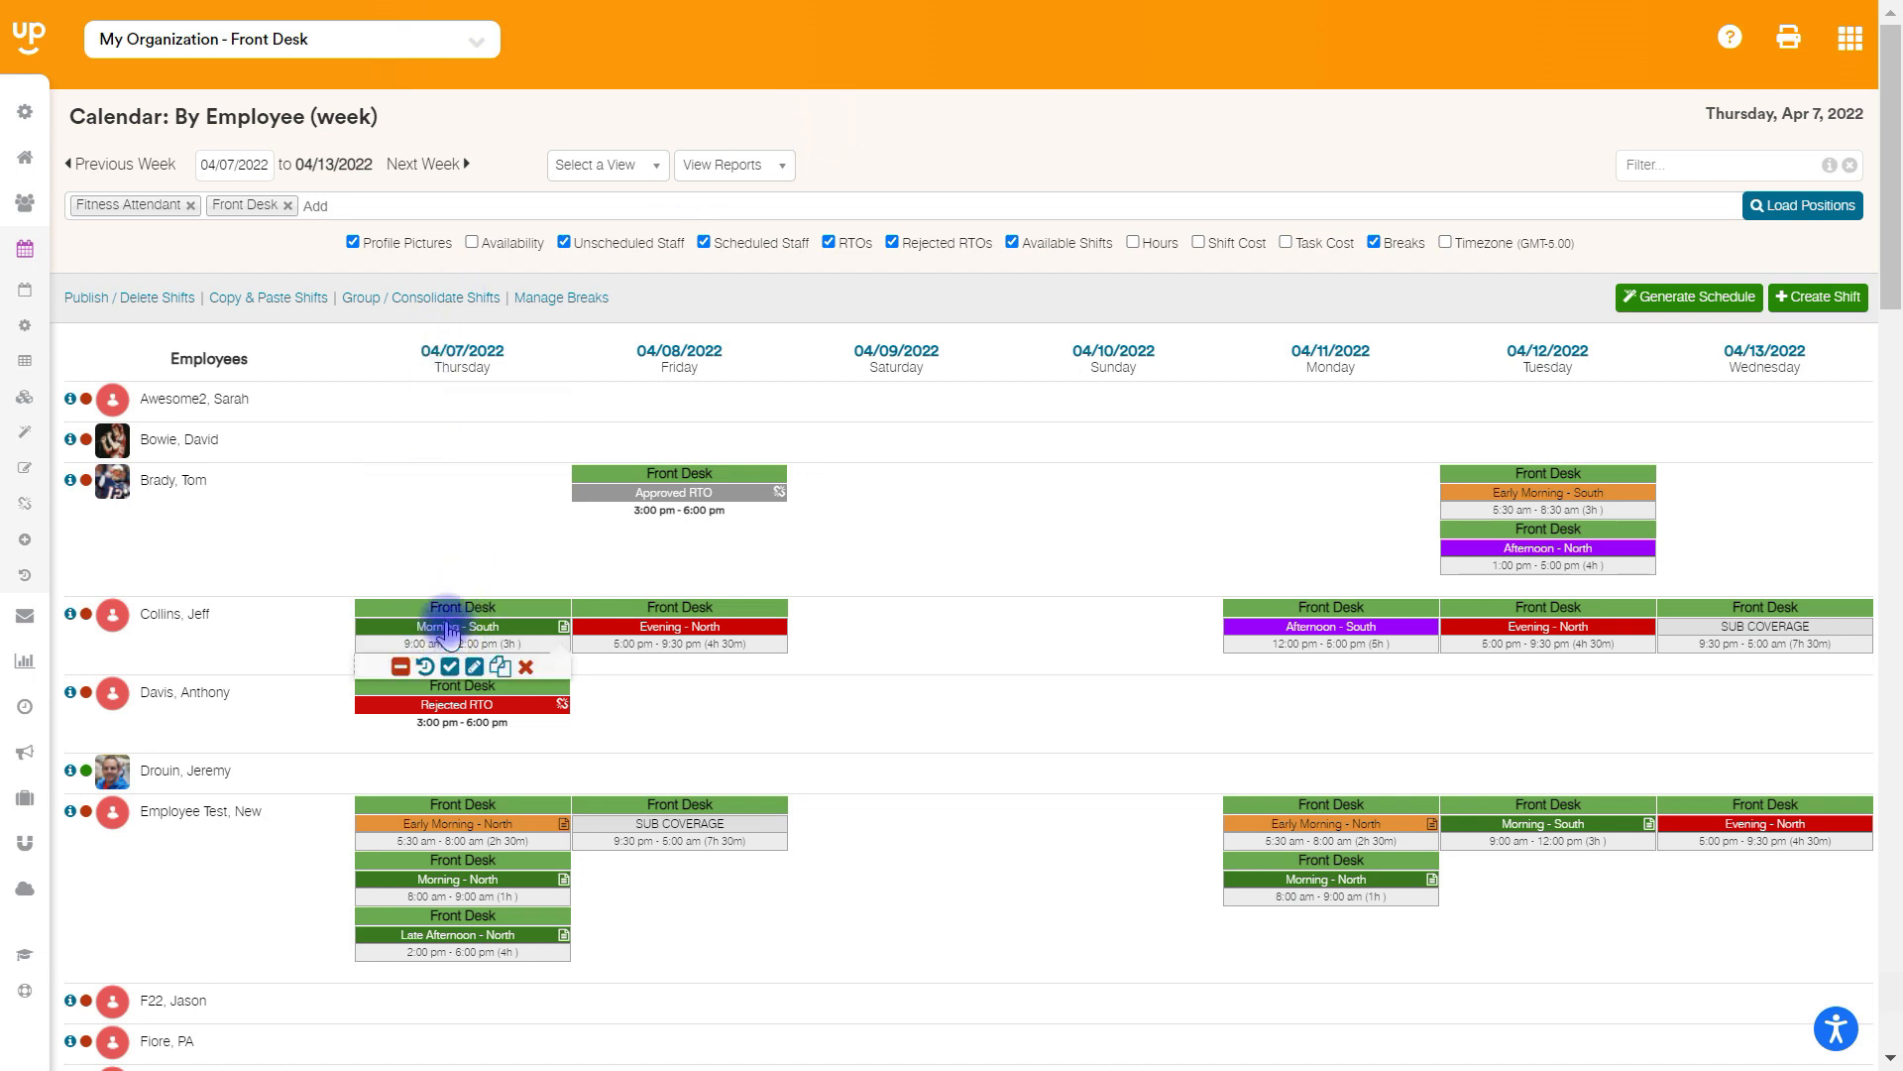
{"action": "mouse_move", "coordinate": [450, 666]}
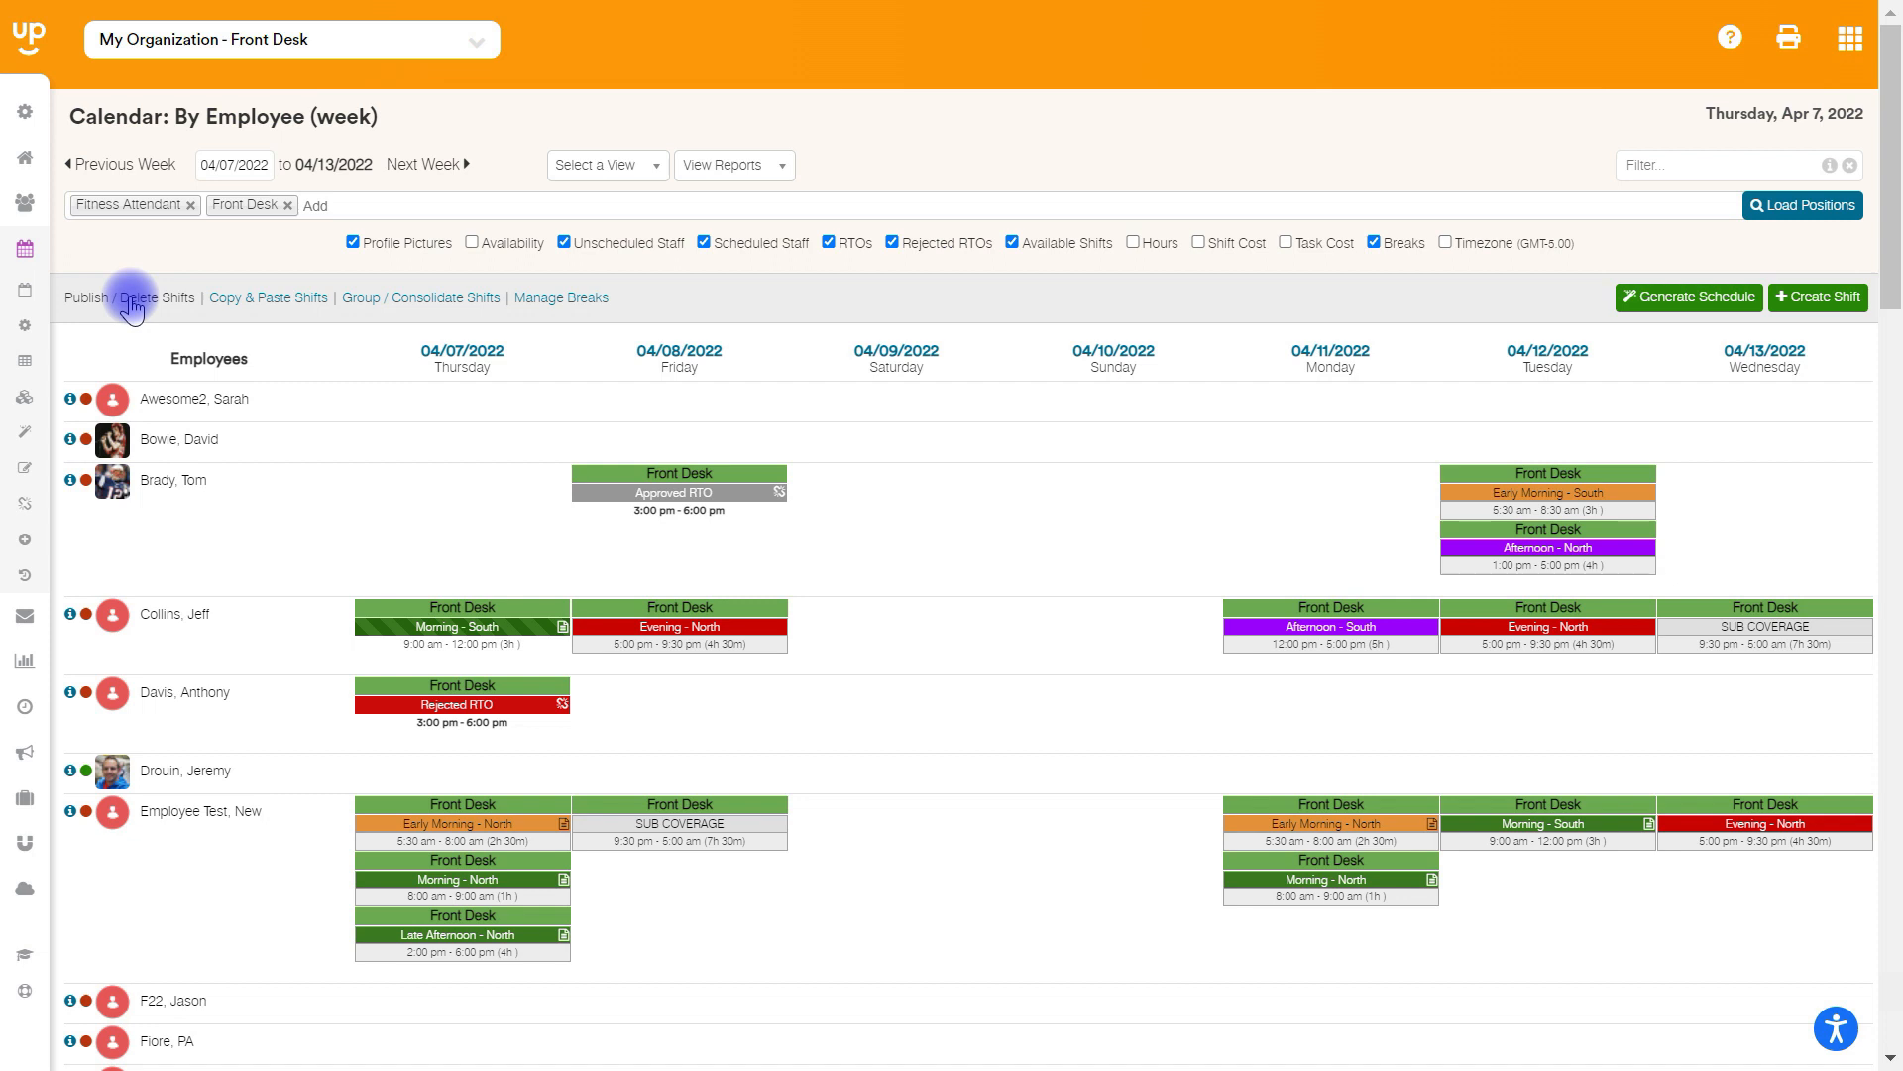
In the Publish / Delete Shifts dialog, set Shift Action to Unpublish Shifts and expand Position
{"action": "left_click", "coordinate": [83, 298]}
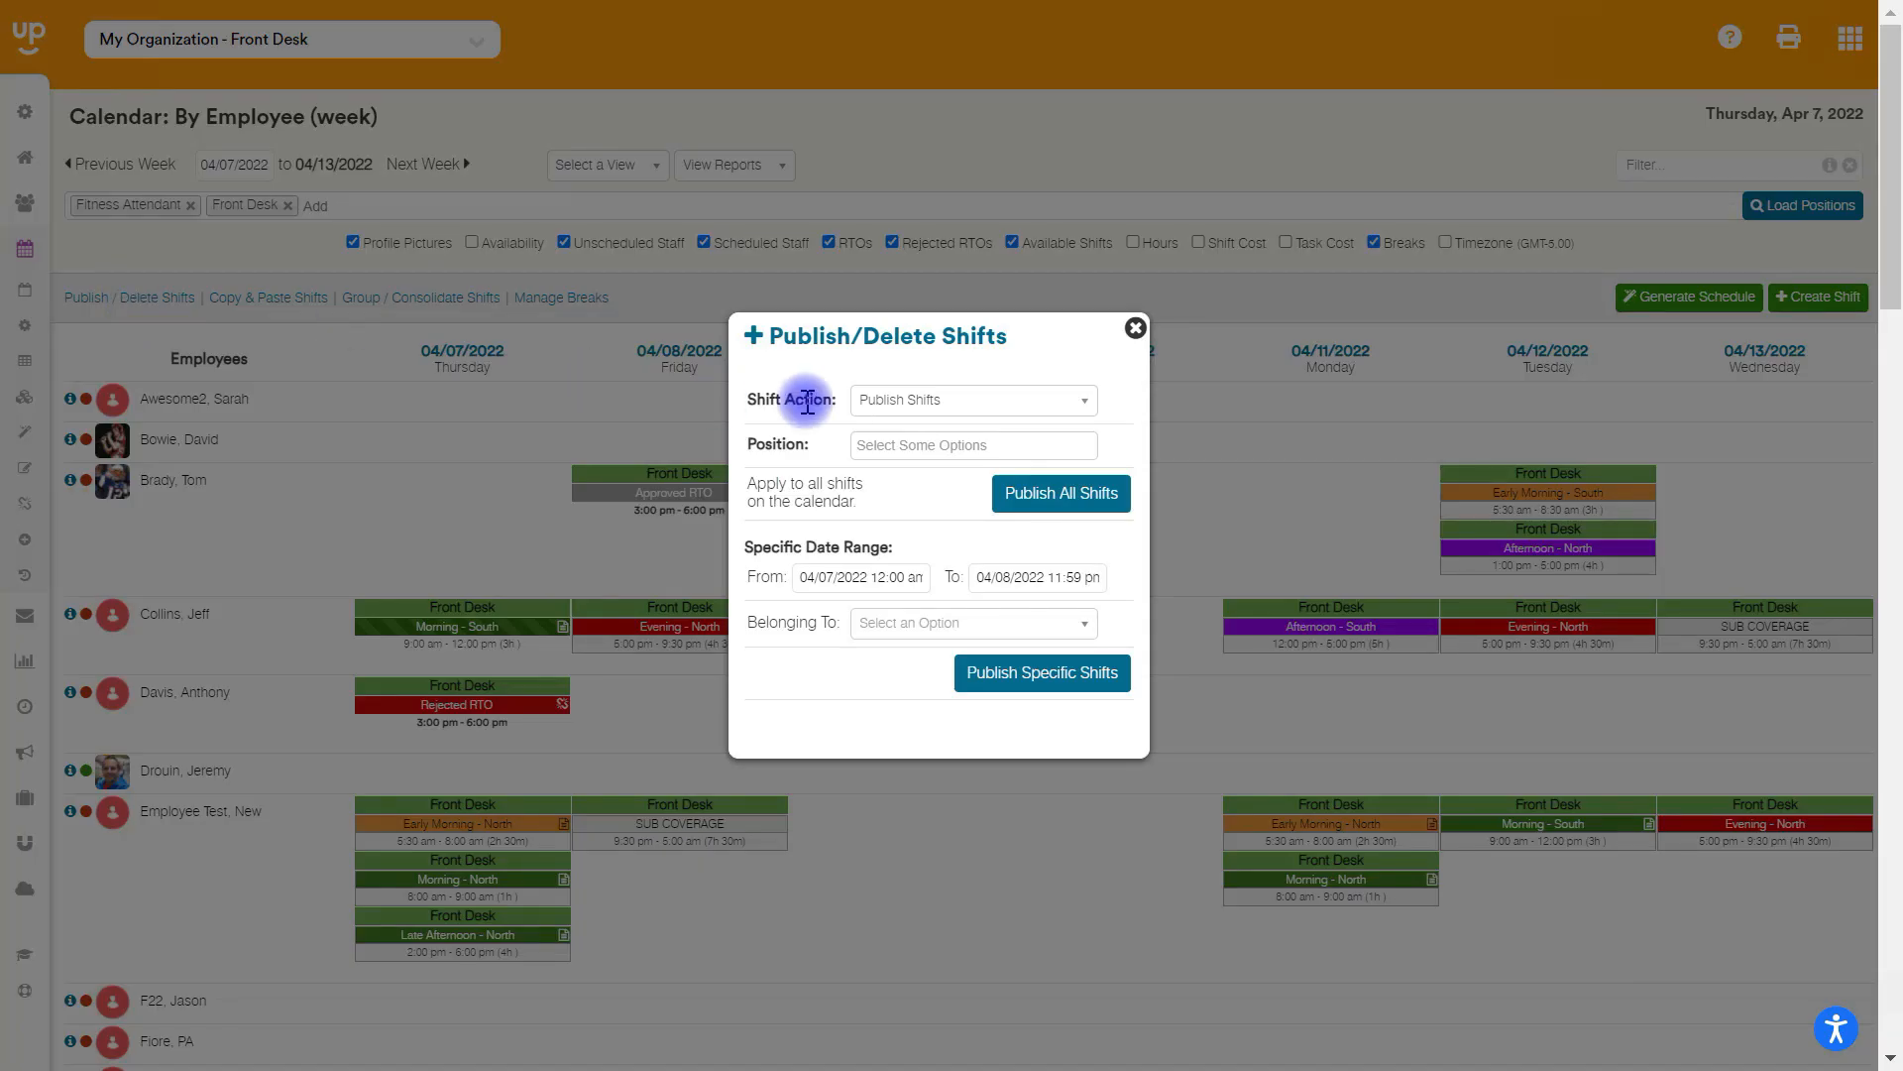
{"action": "left_click", "coordinate": [971, 400]}
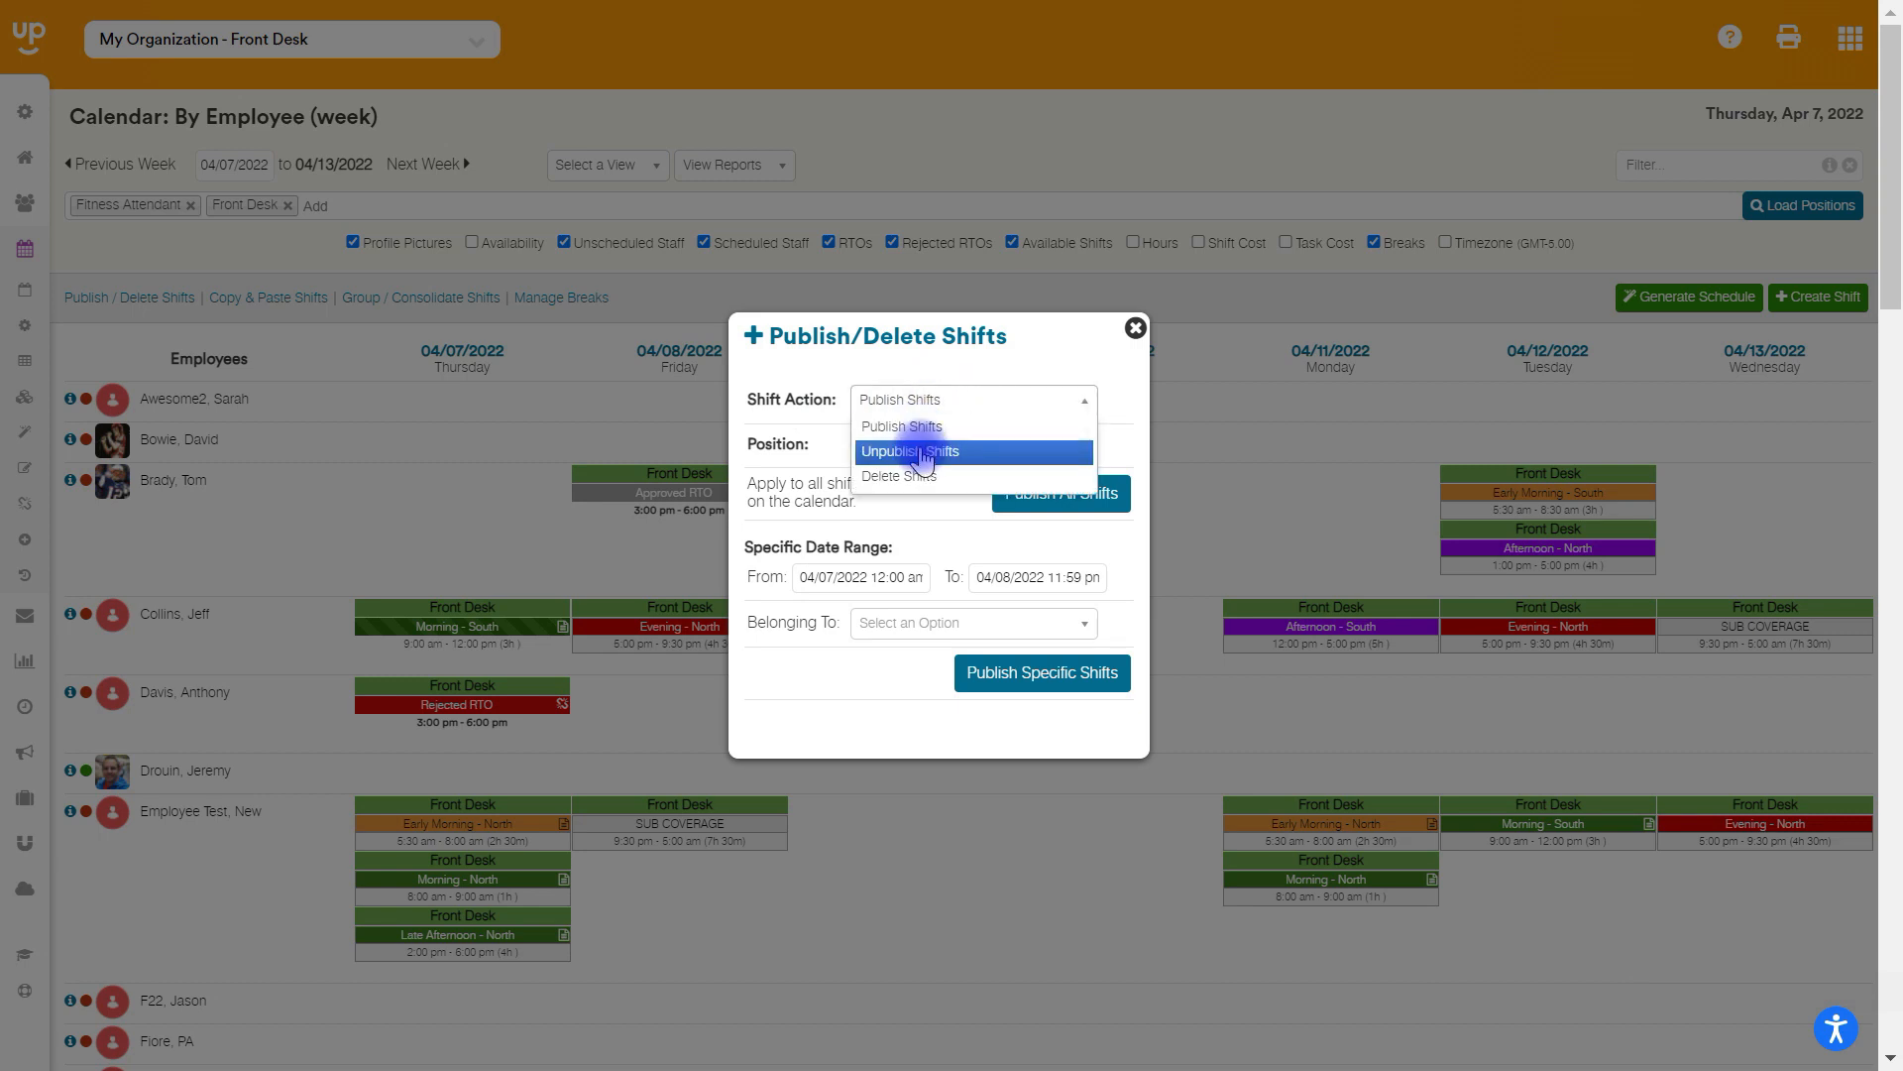
{"action": "left_click", "coordinate": [909, 452]}
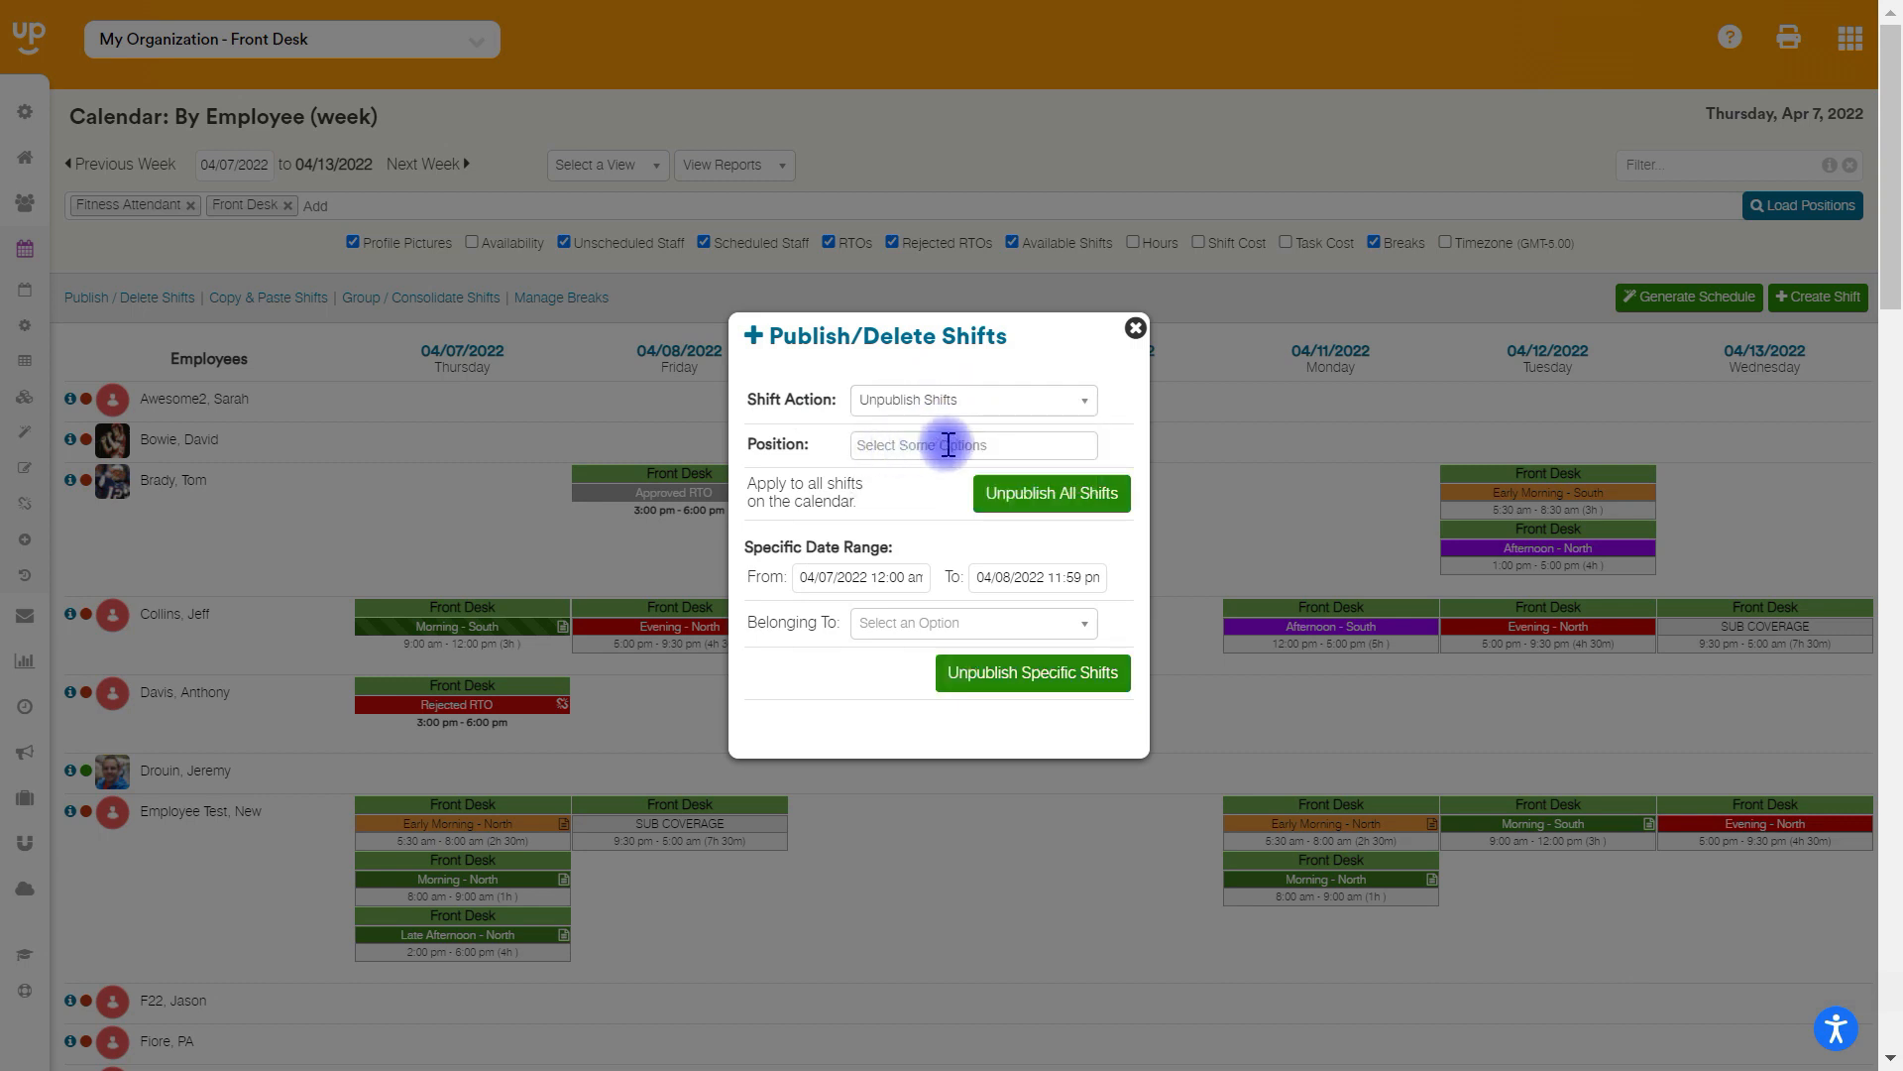
{"action": "left_click", "coordinate": [972, 444]}
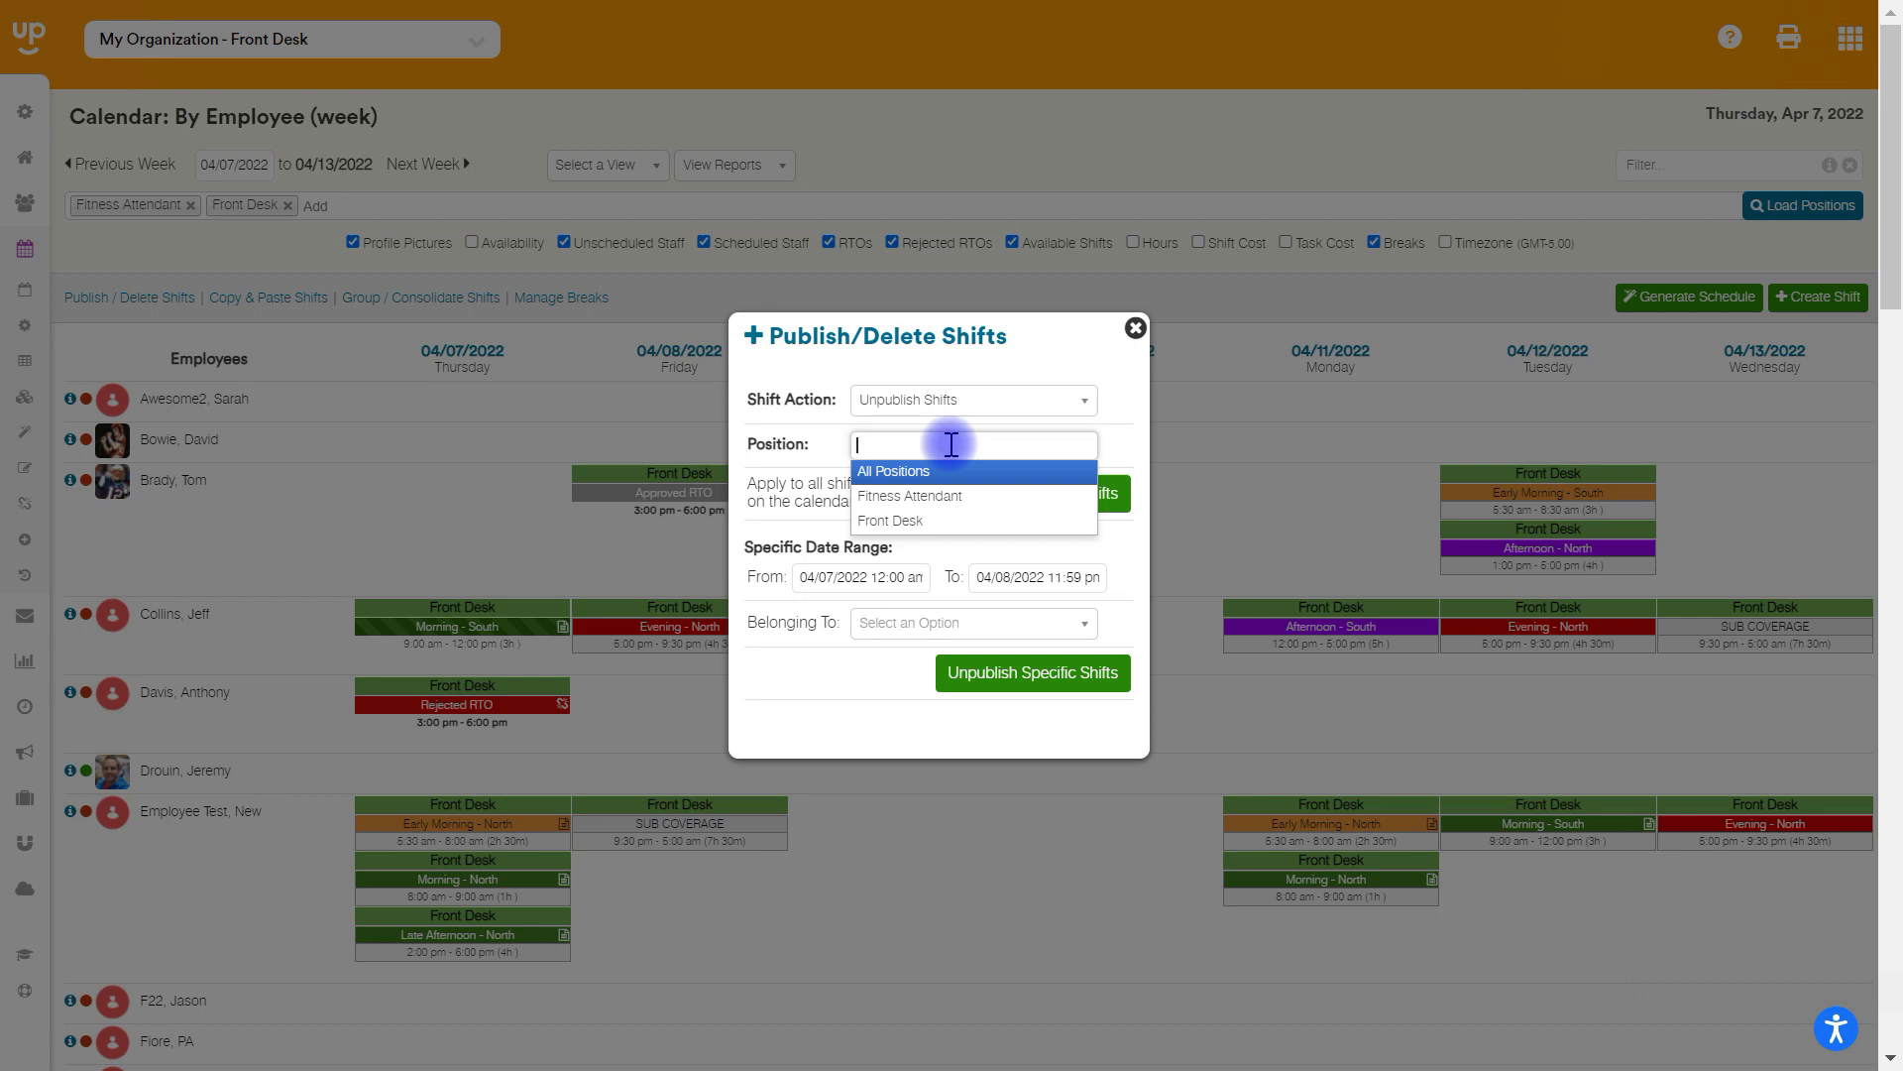
{"action": "mouse_move", "coordinate": [361, 201]}
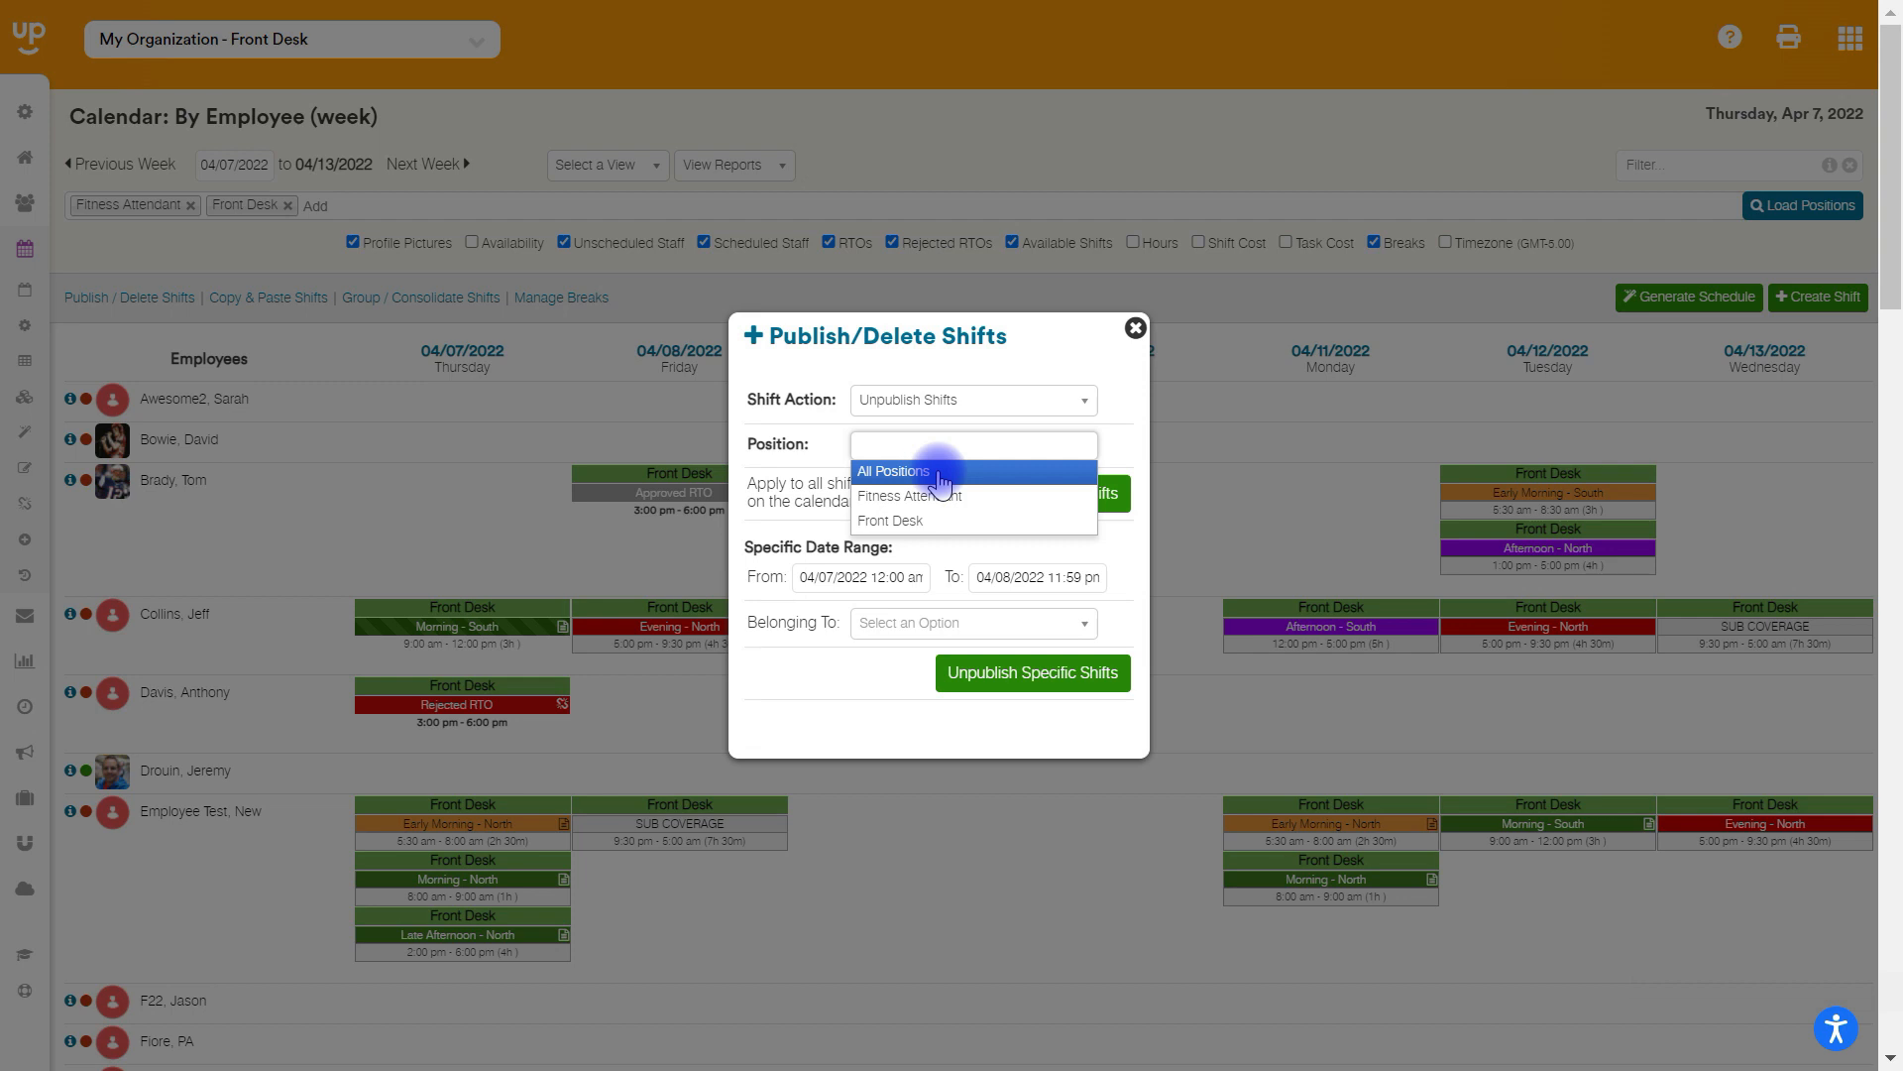
Unpublish specific shifts for All Positions over the 04/07–04/08 date range
{"action": "left_click", "coordinate": [892, 470]}
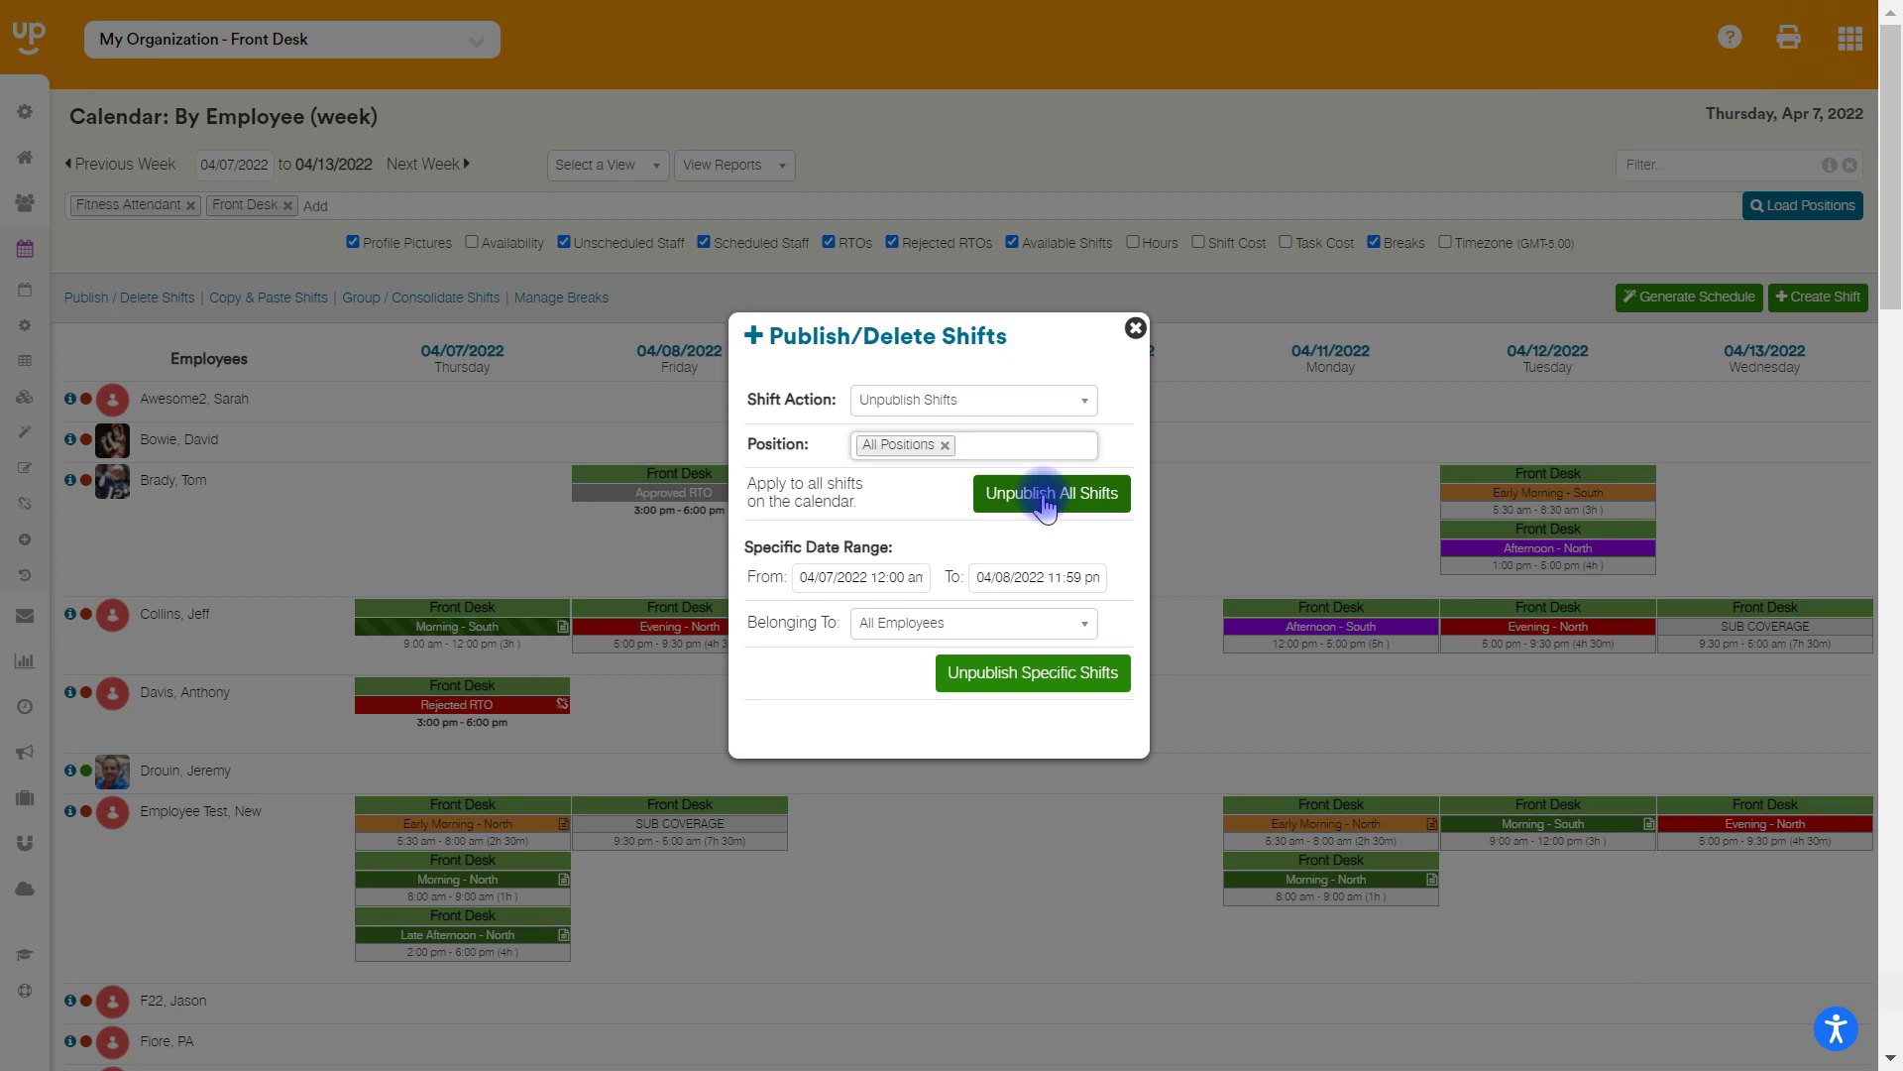
{"action": "mouse_move", "coordinate": [928, 515]}
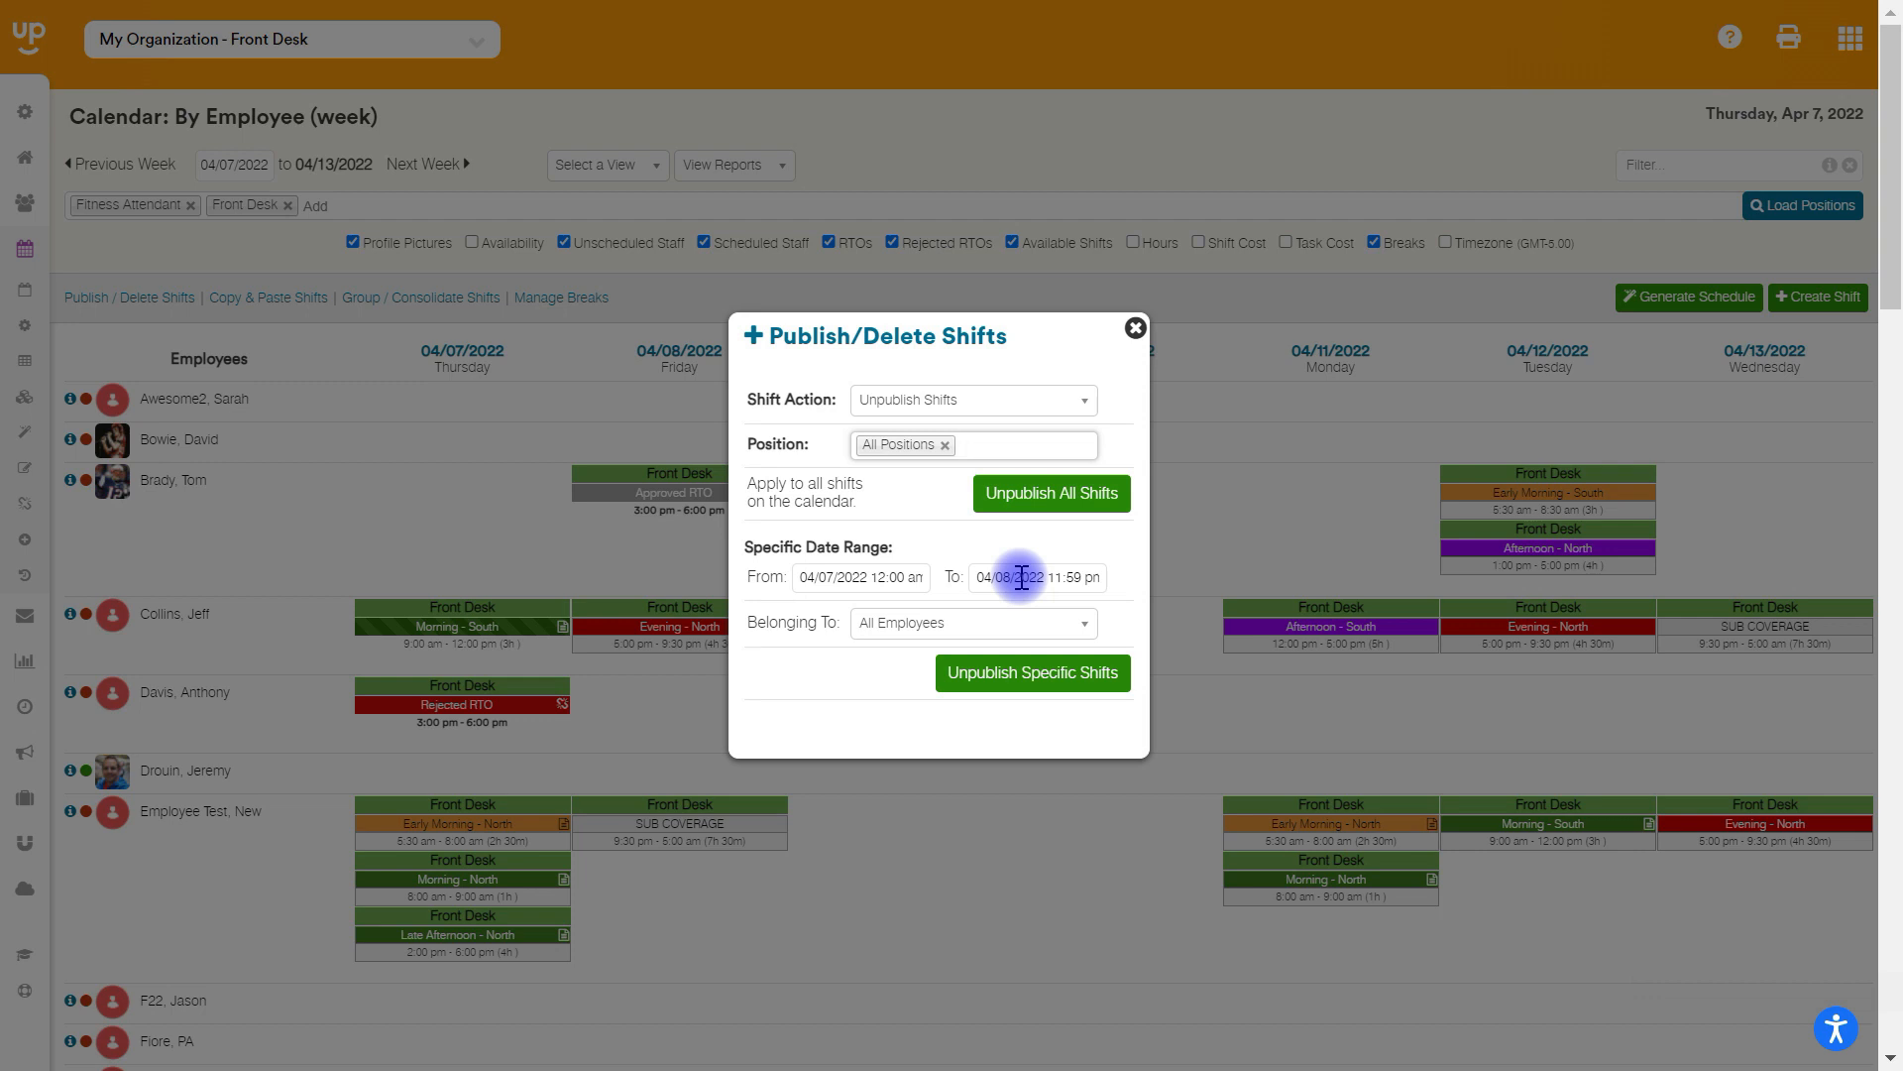
{"action": "left_click", "coordinate": [971, 623]}
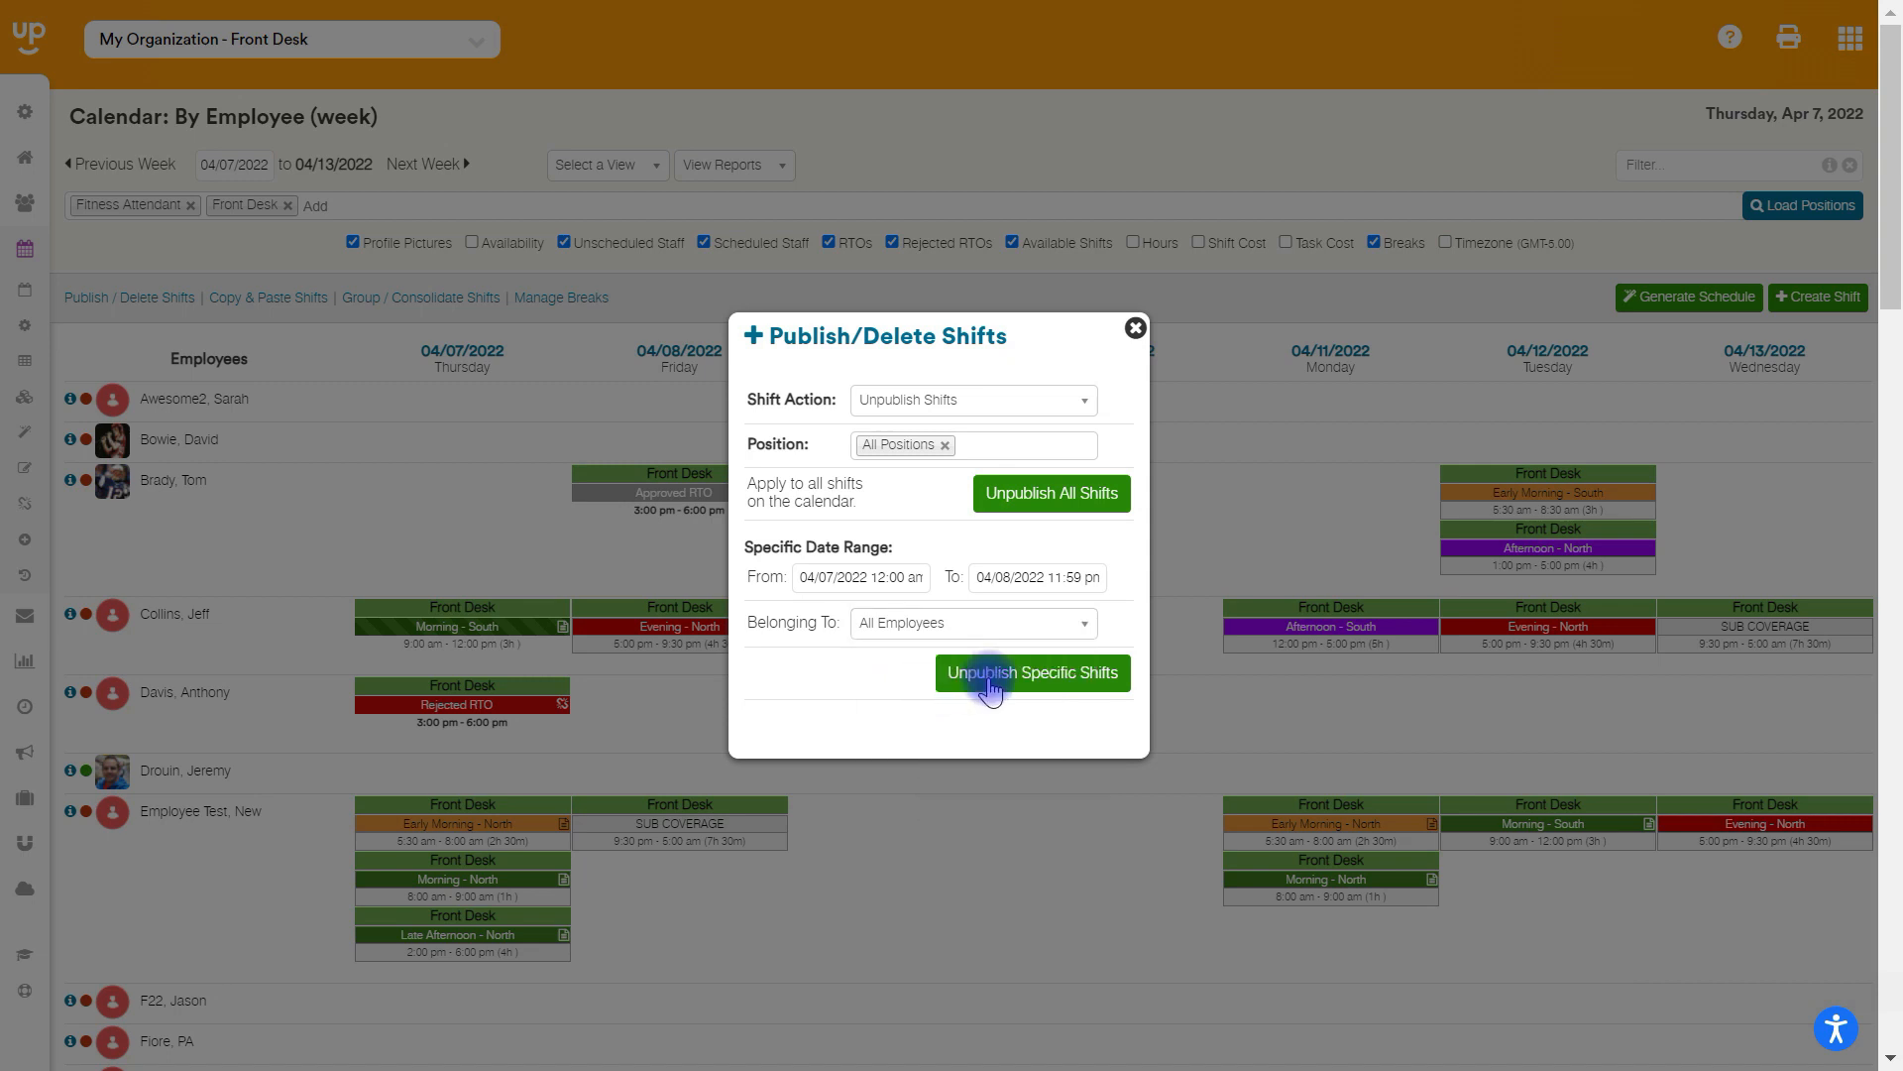
{"action": "left_click", "coordinate": [1031, 672]}
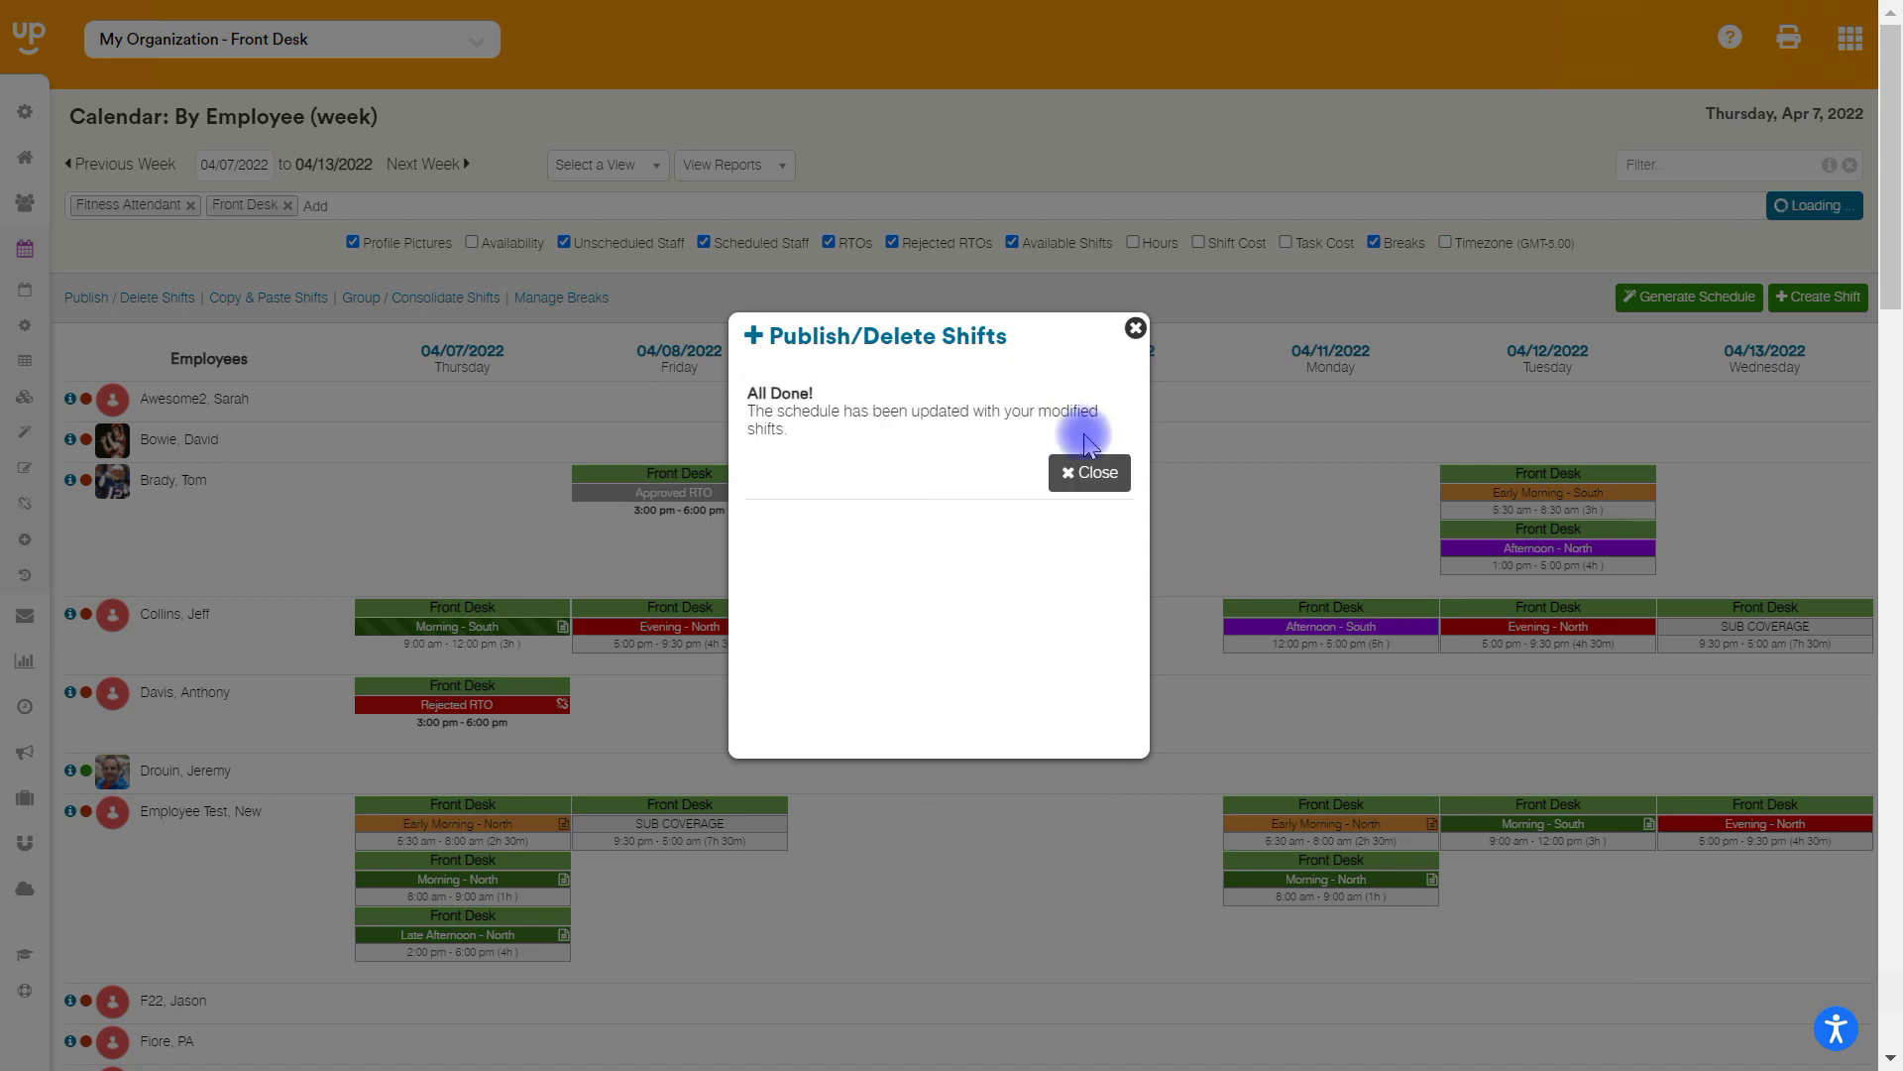
Dismiss the All Done message and review Thursday's unpublished shifts on the calendar
{"action": "left_click", "coordinate": [1087, 472]}
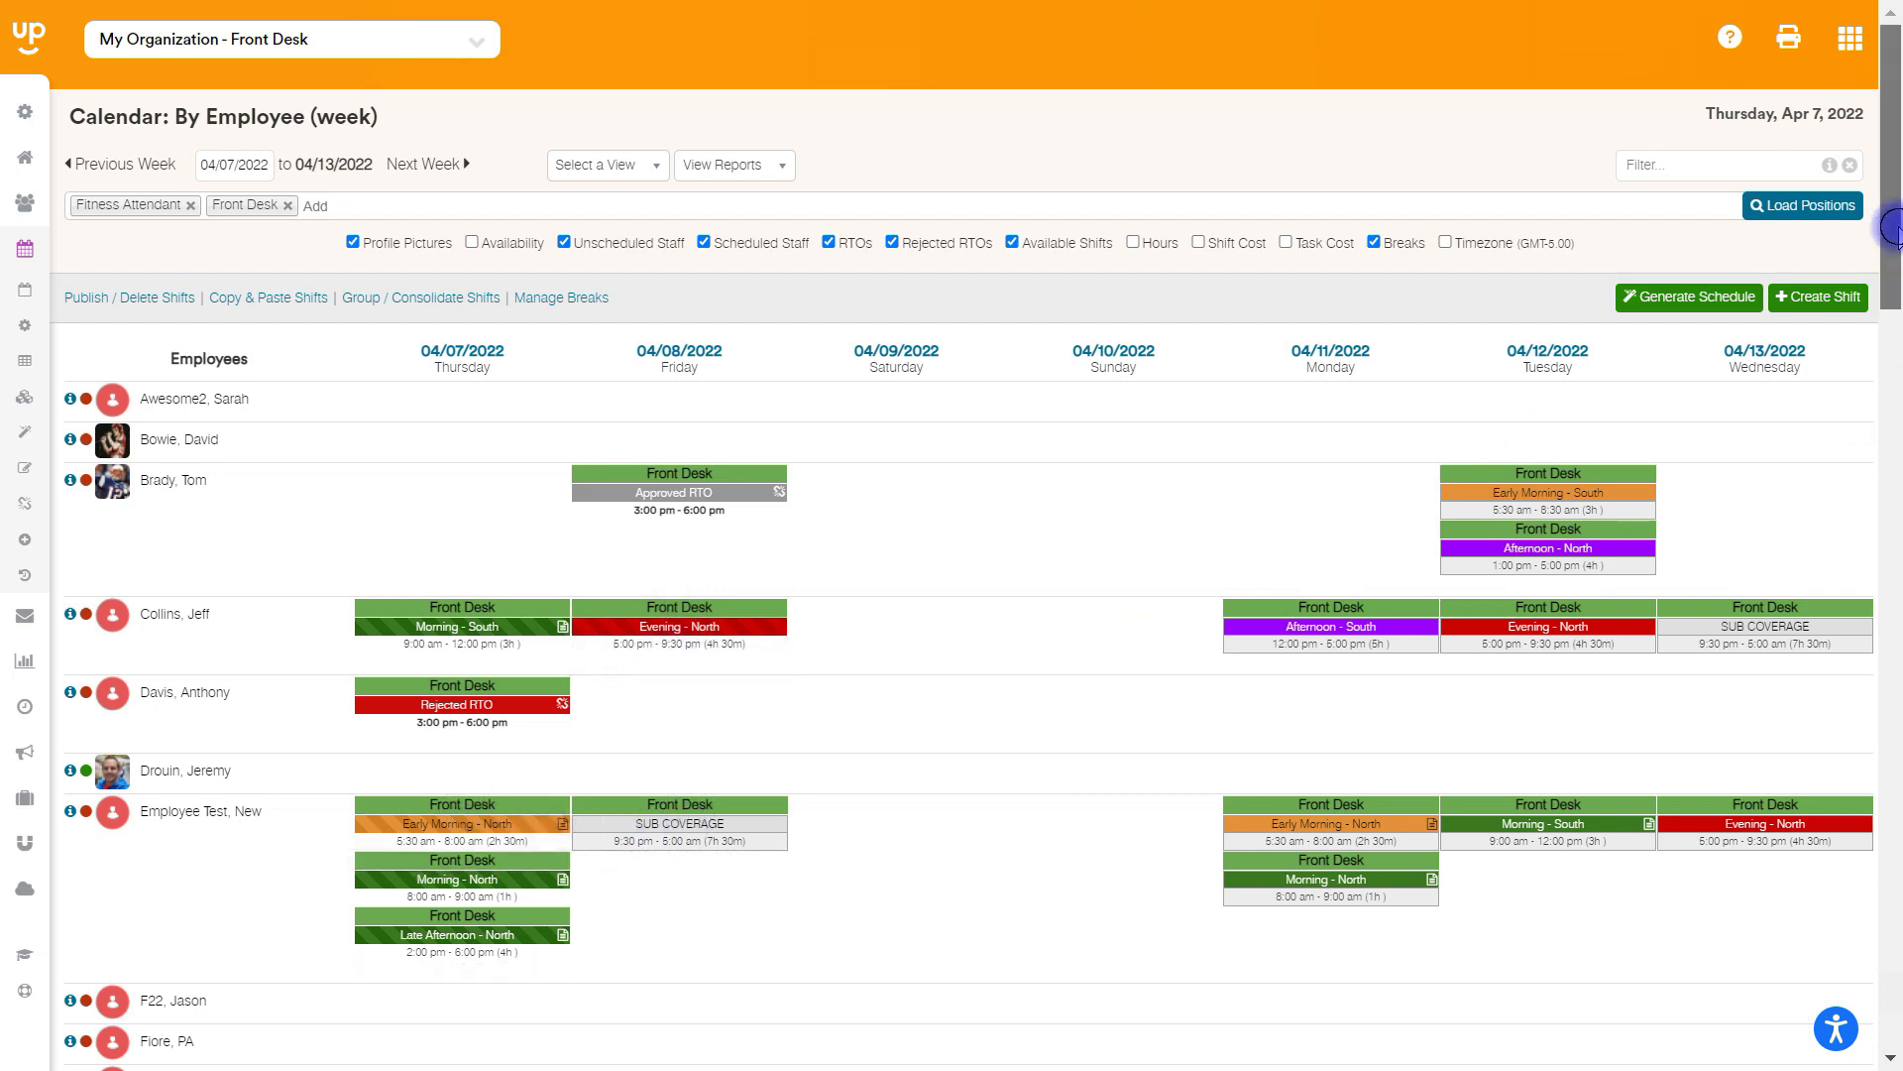
{"action": "scroll", "scroll_direction": "down", "scroll_amount": 3}
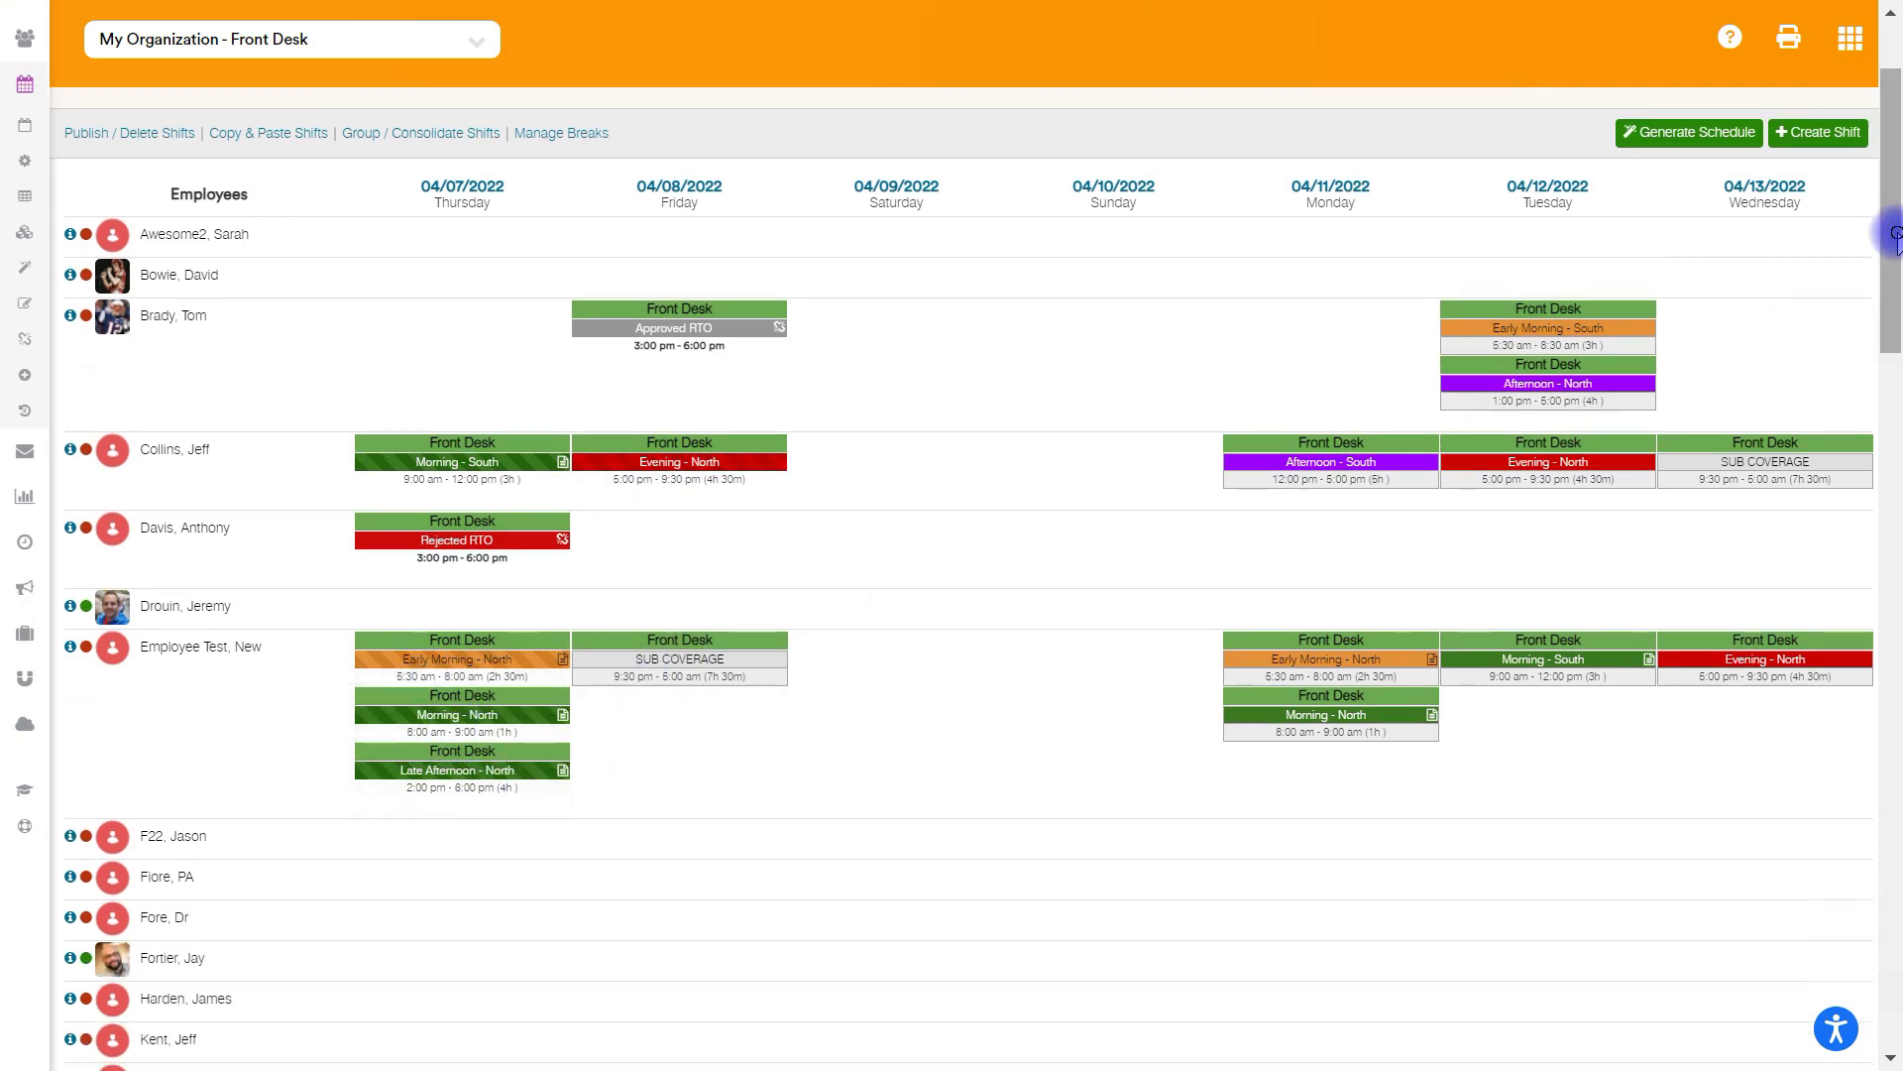
{"action": "scroll", "scroll_direction": "down", "scroll_amount": 3}
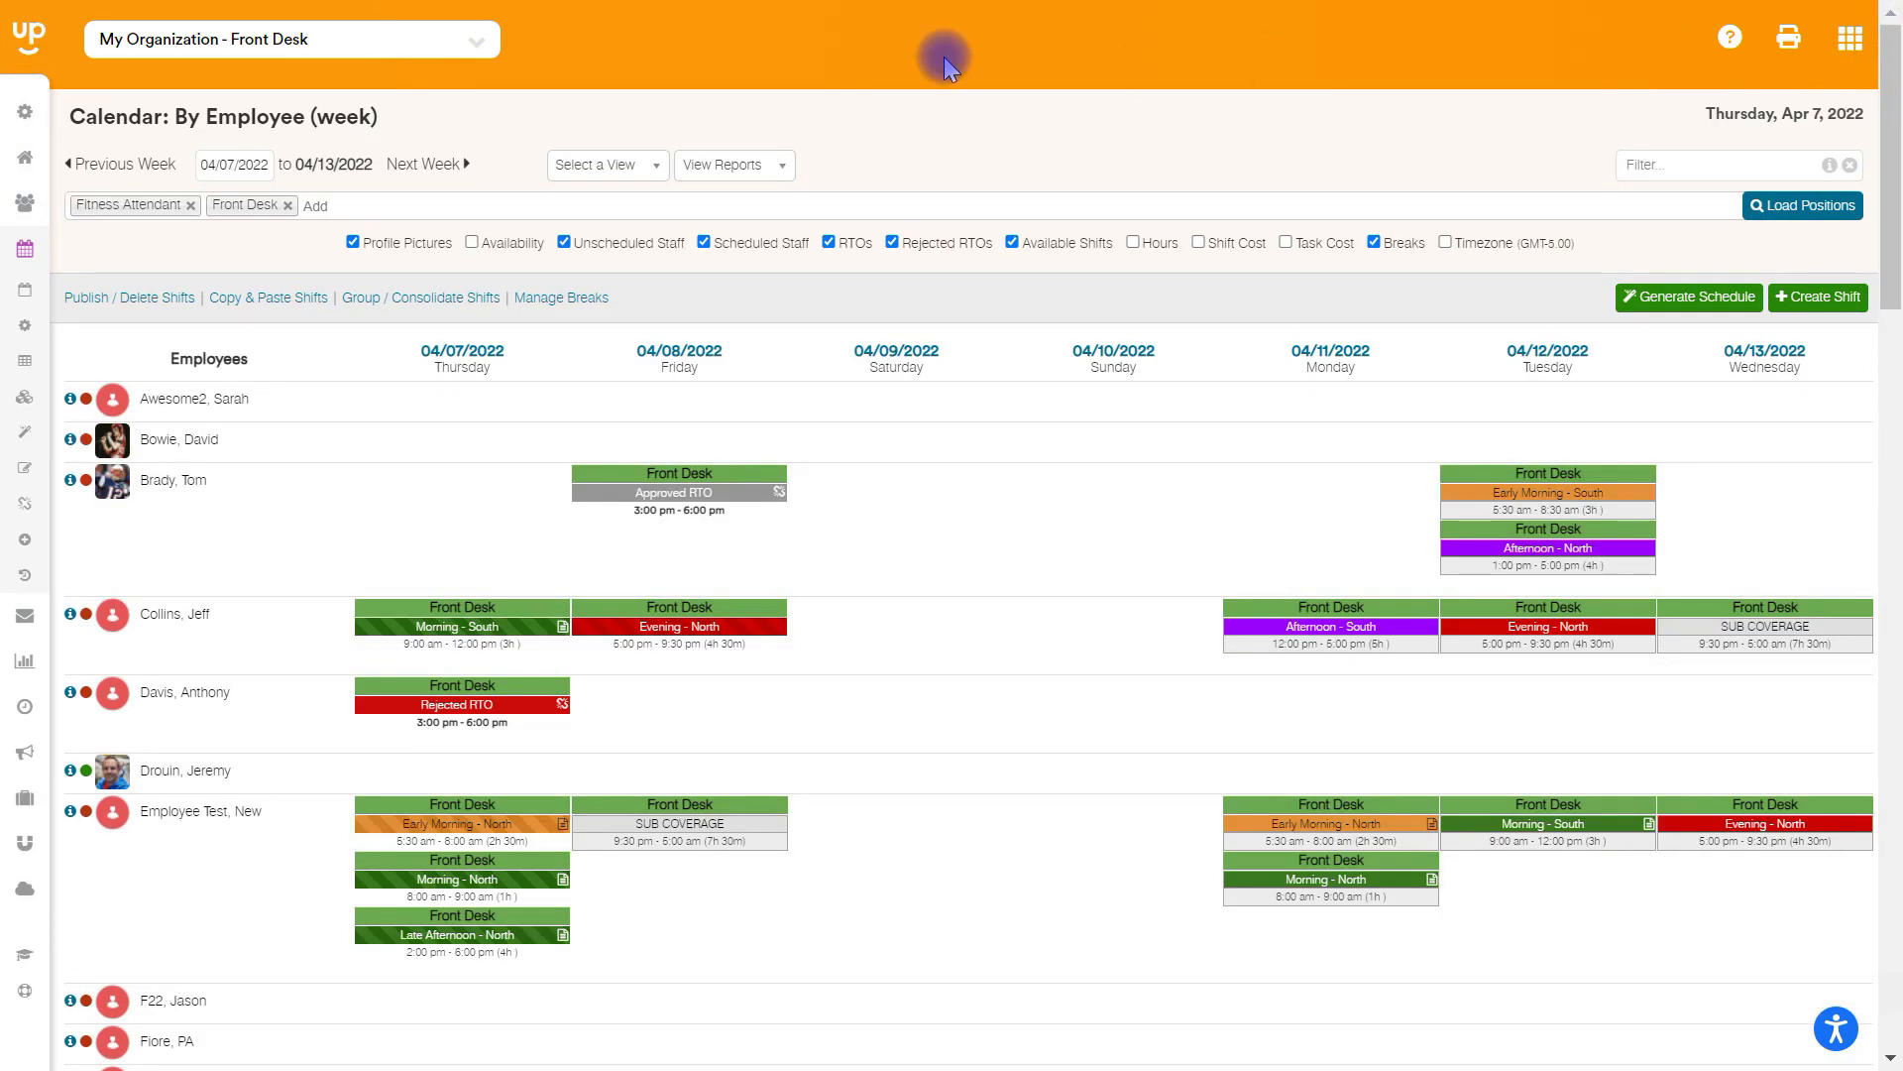
{"action": "left_click", "coordinate": [460, 617]}
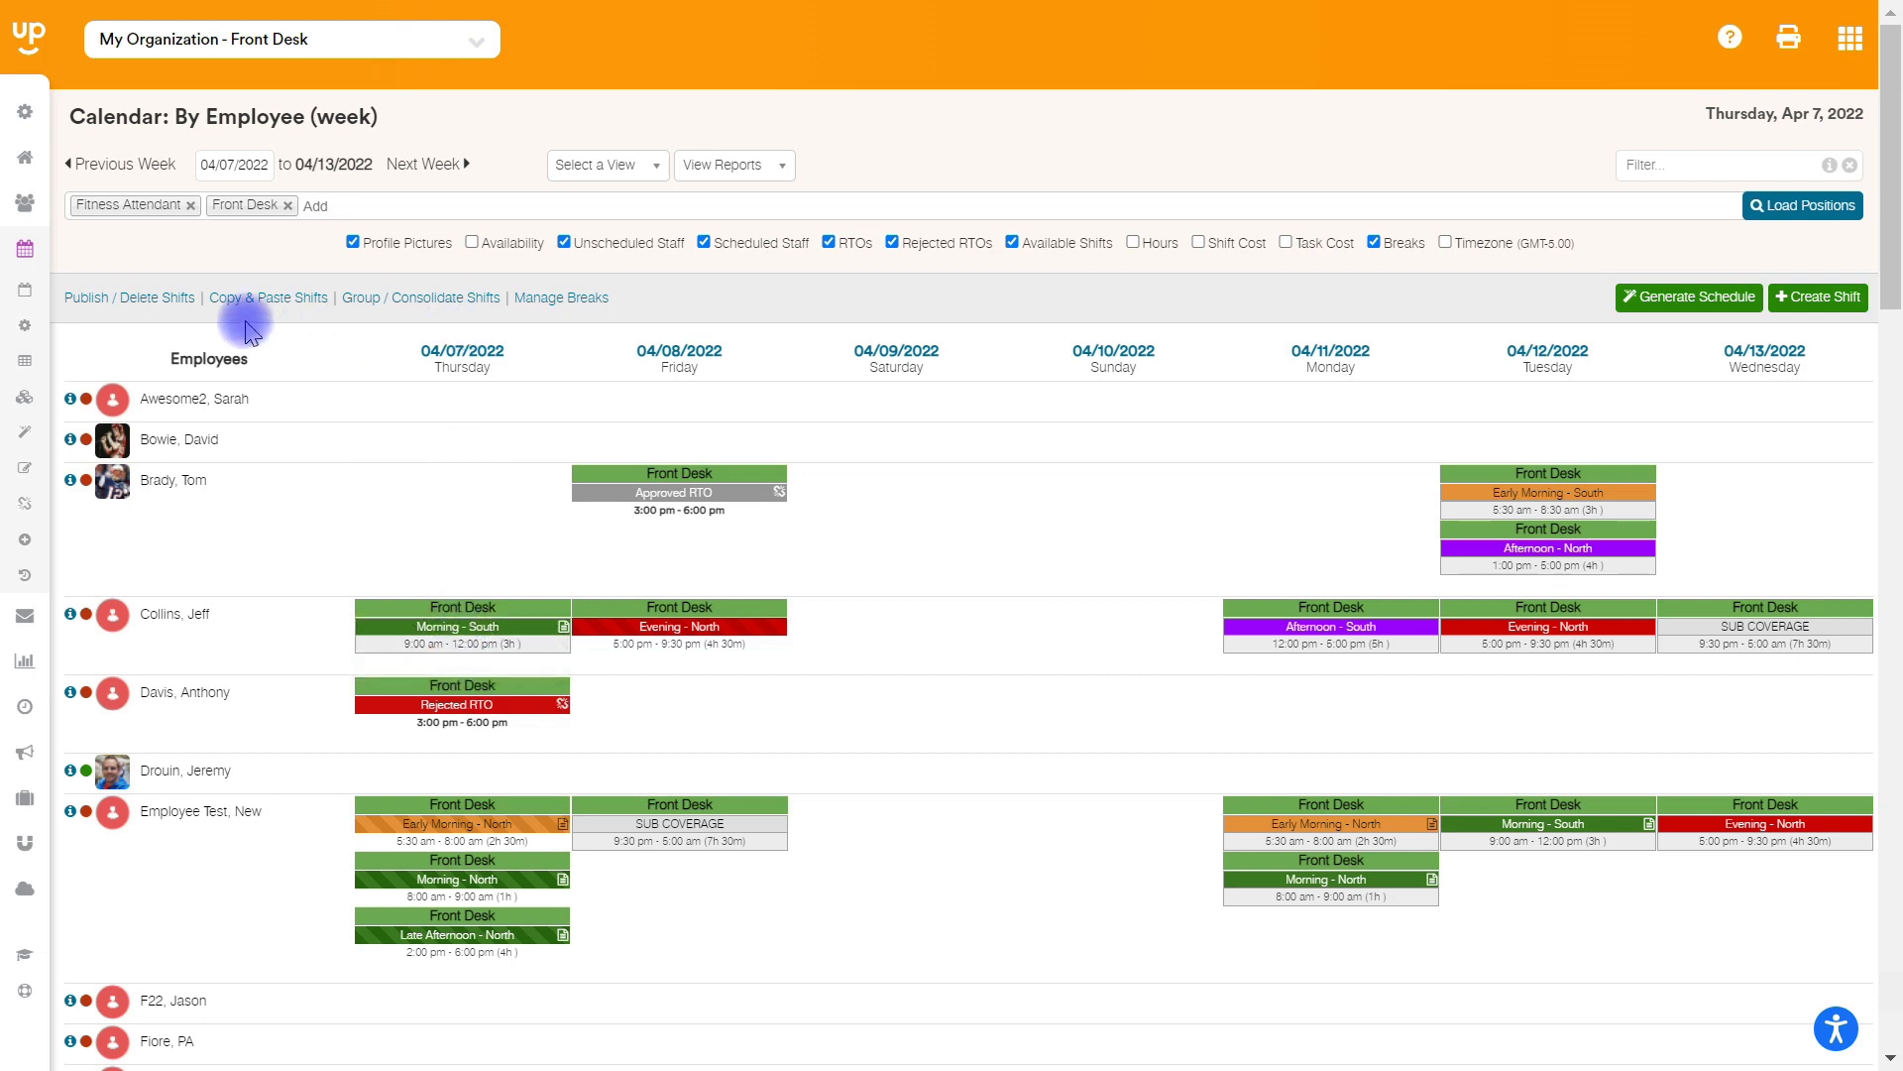
{"action": "mouse_move", "coordinate": [109, 302]}
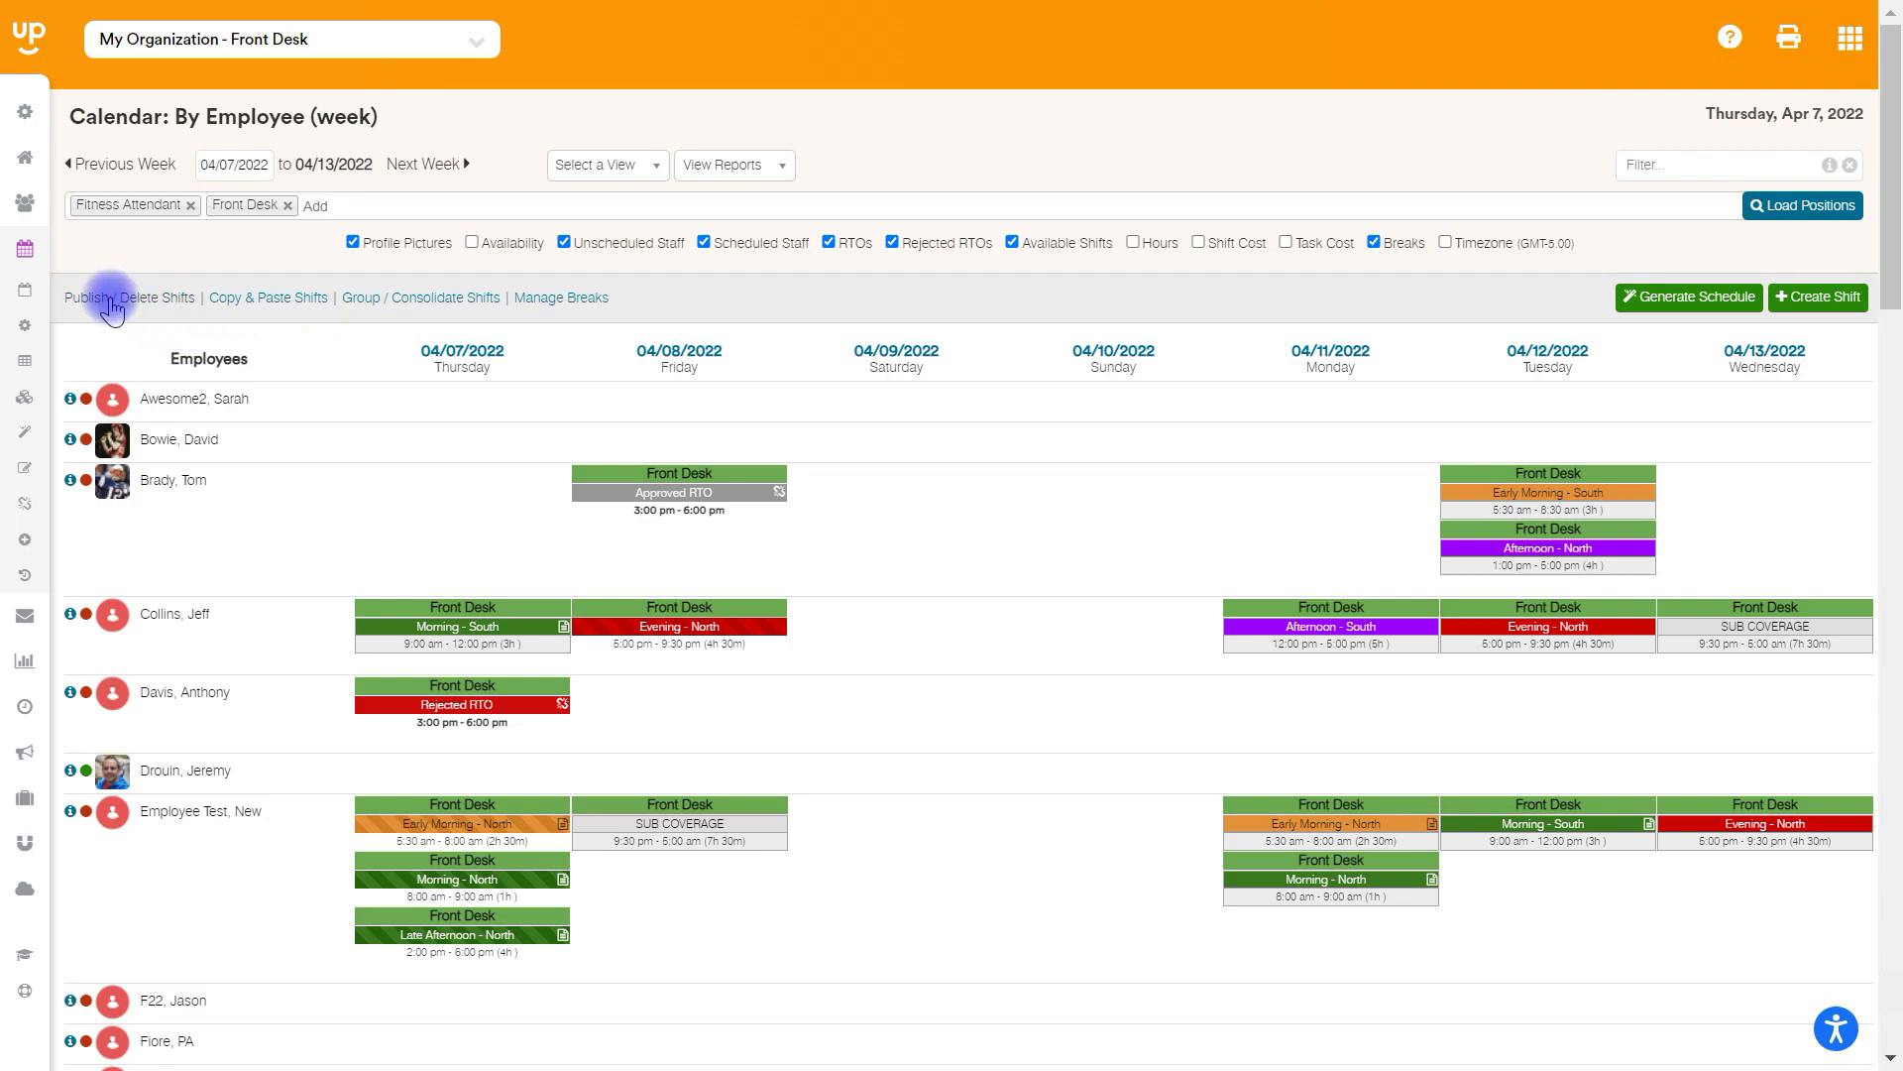
Publish all 35 shifts for All Positions through Publish All Shifts
{"action": "left_click", "coordinate": [87, 297]}
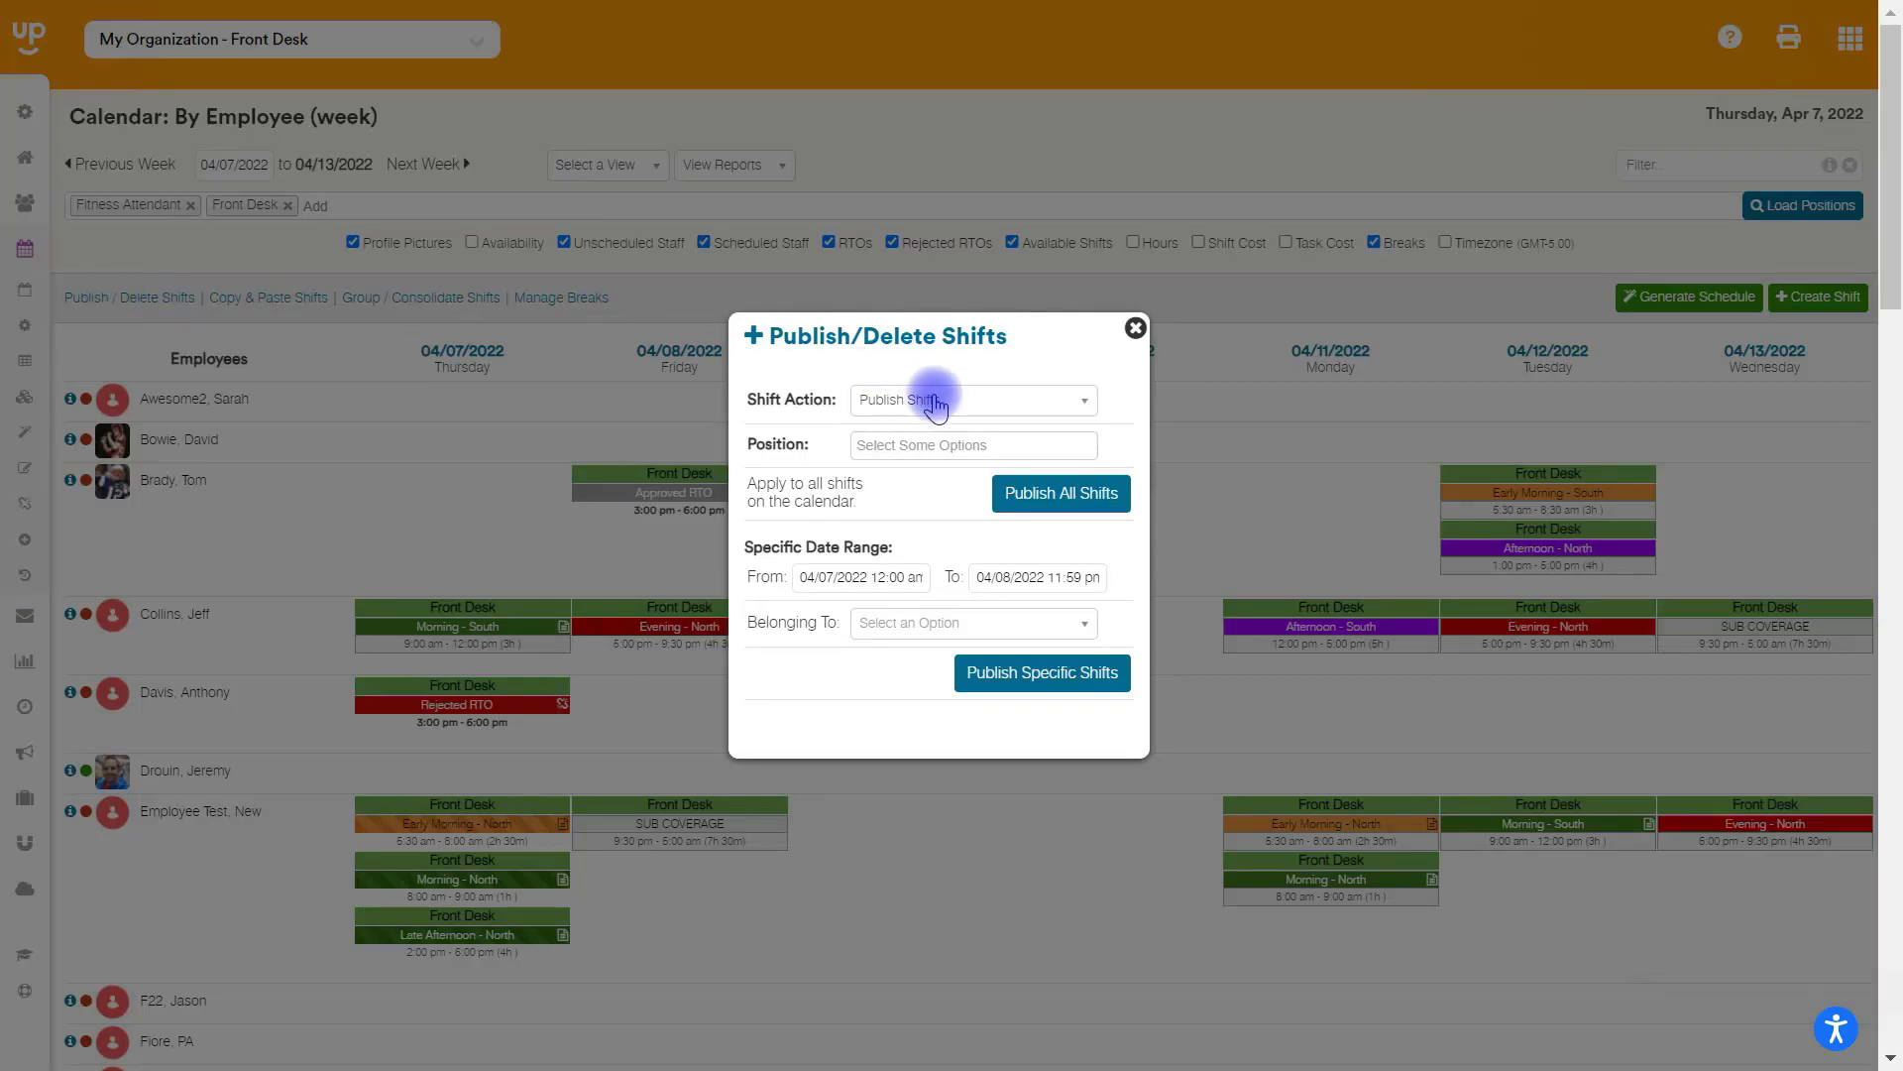
{"action": "left_click", "coordinate": [971, 444]}
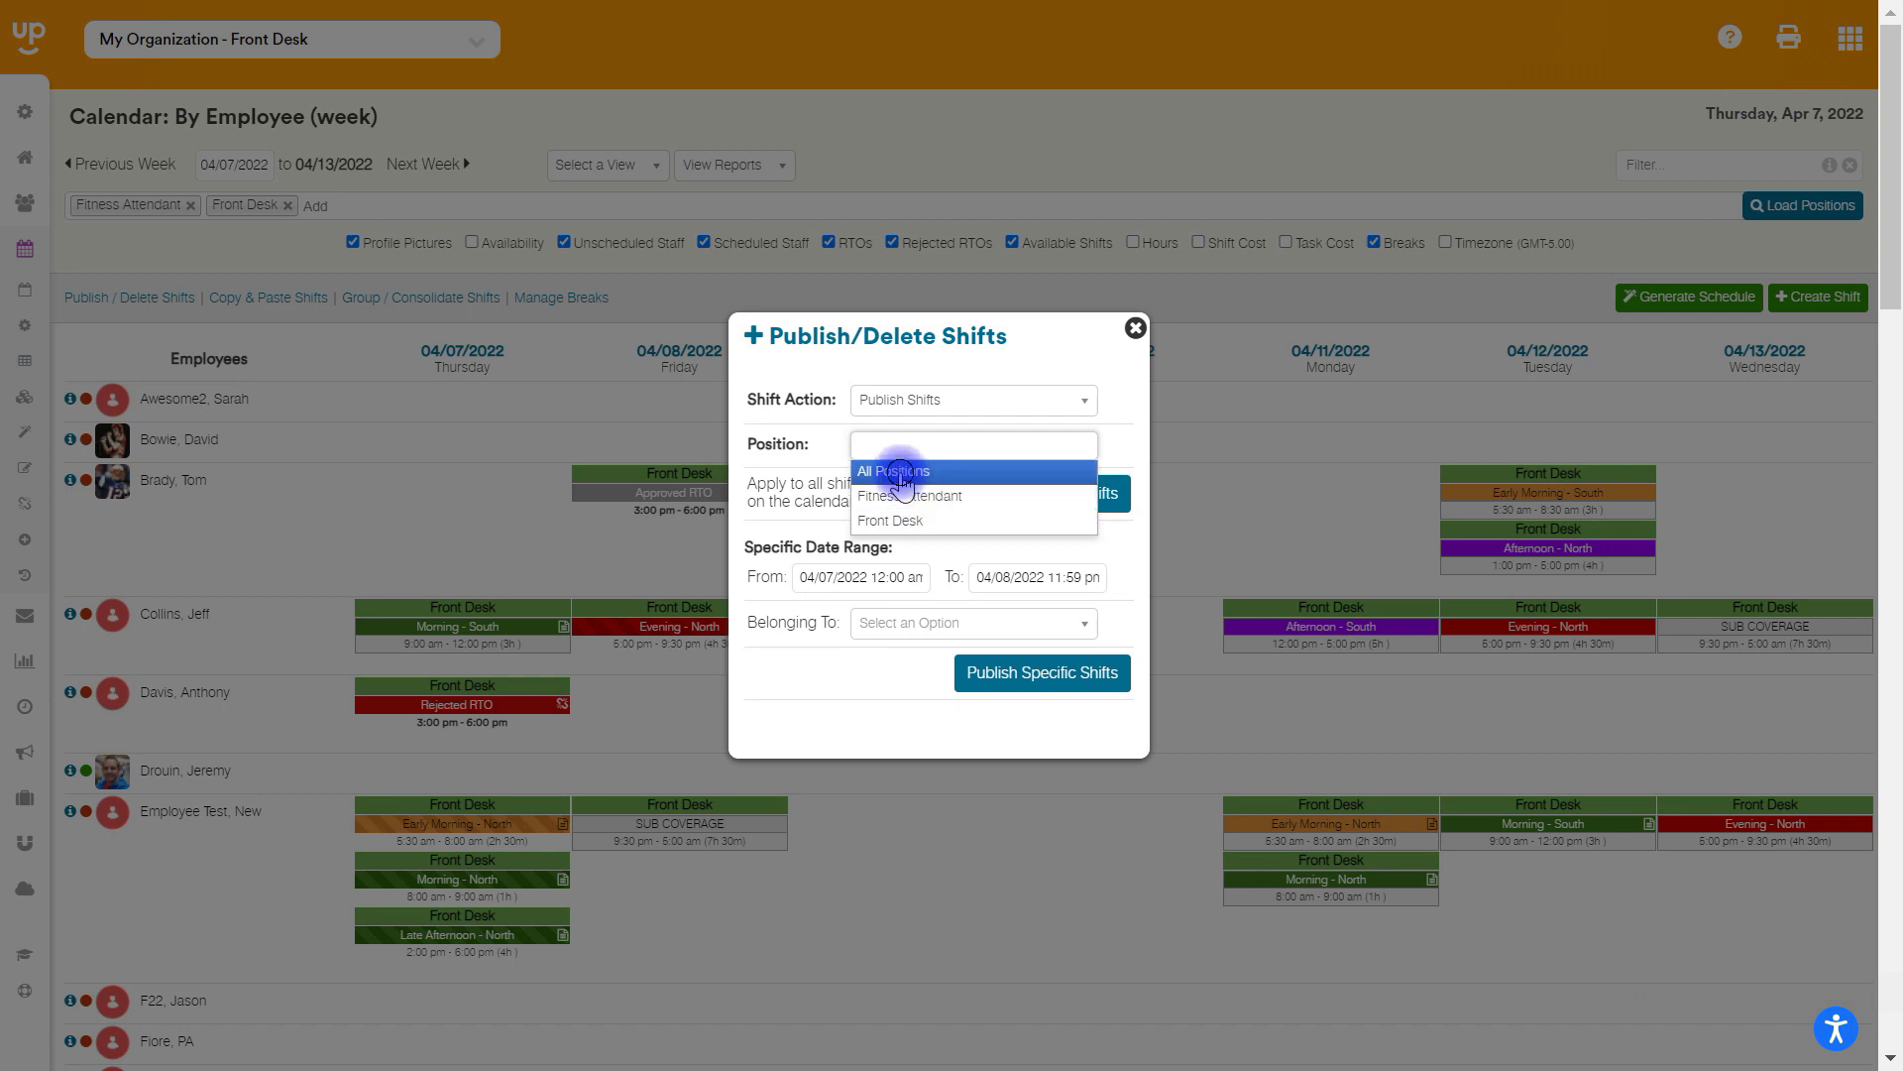
{"action": "left_click", "coordinate": [893, 471]}
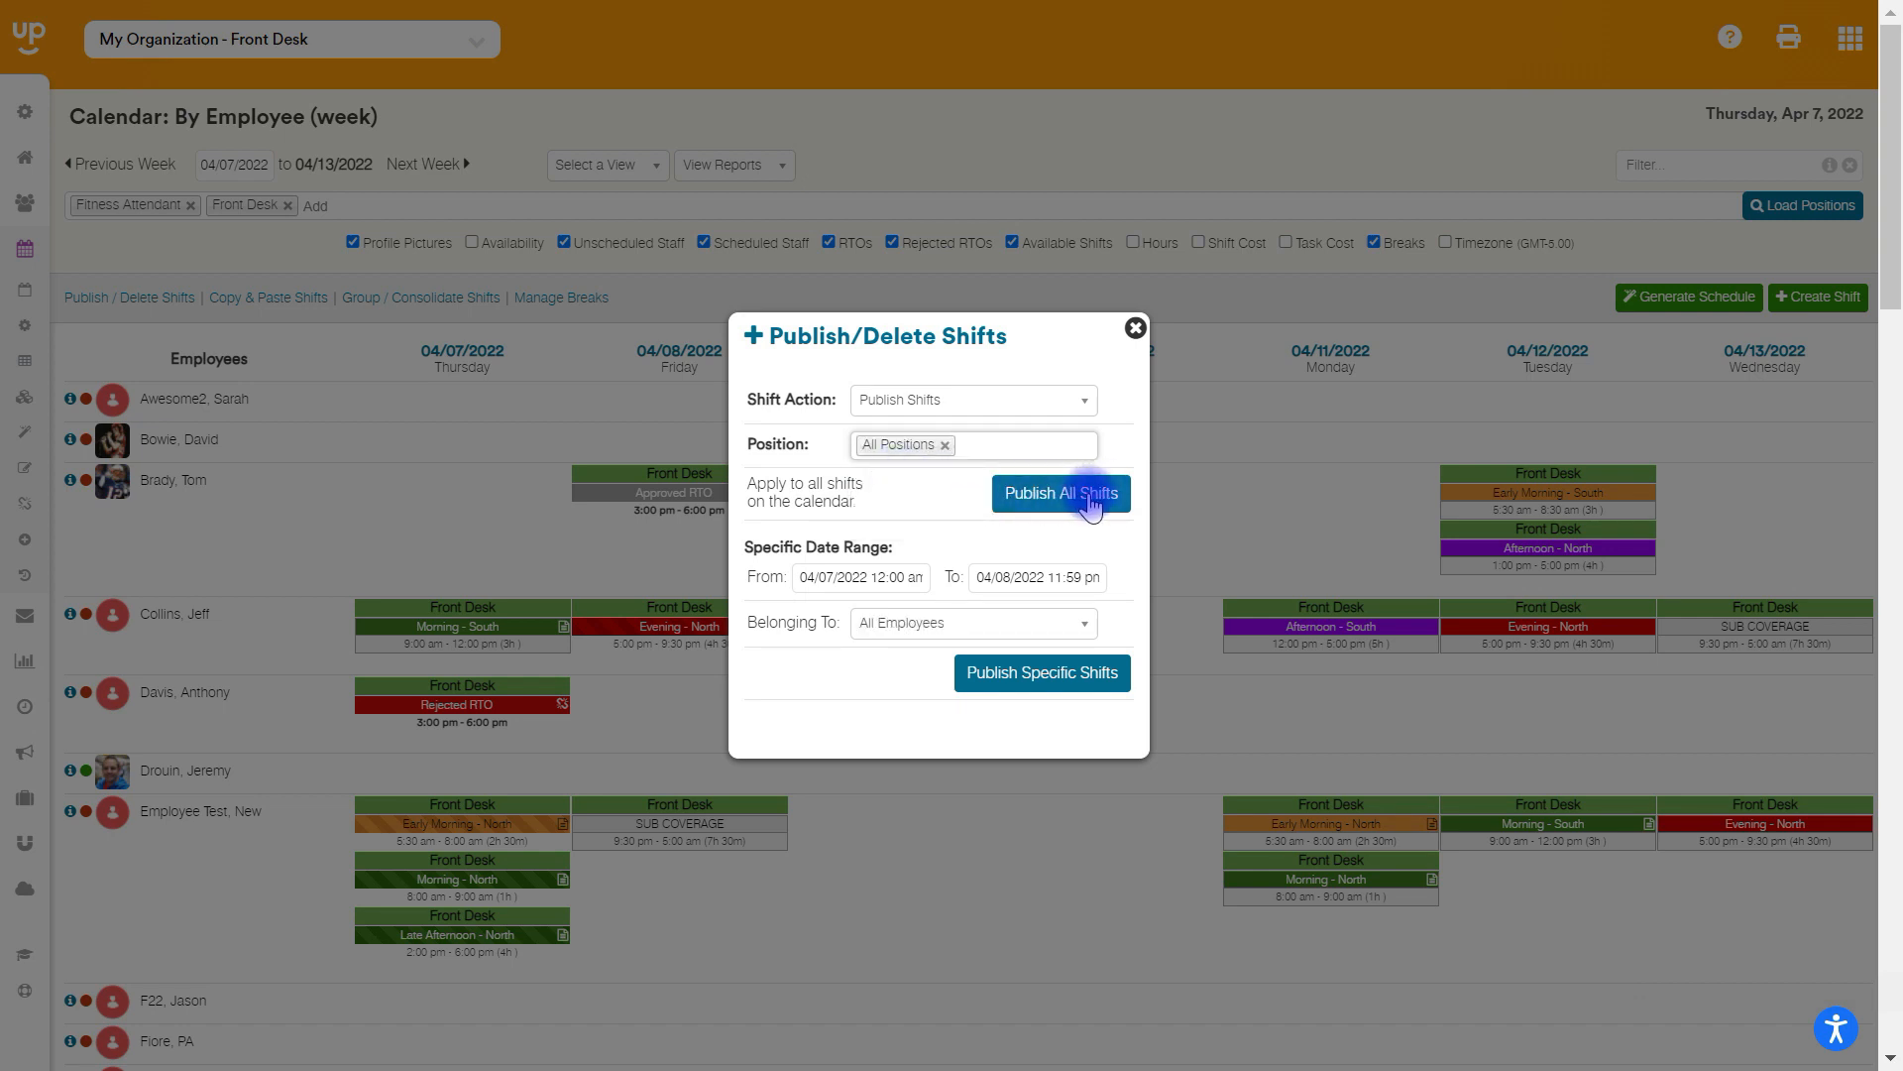
{"action": "left_click", "coordinate": [1020, 444]}
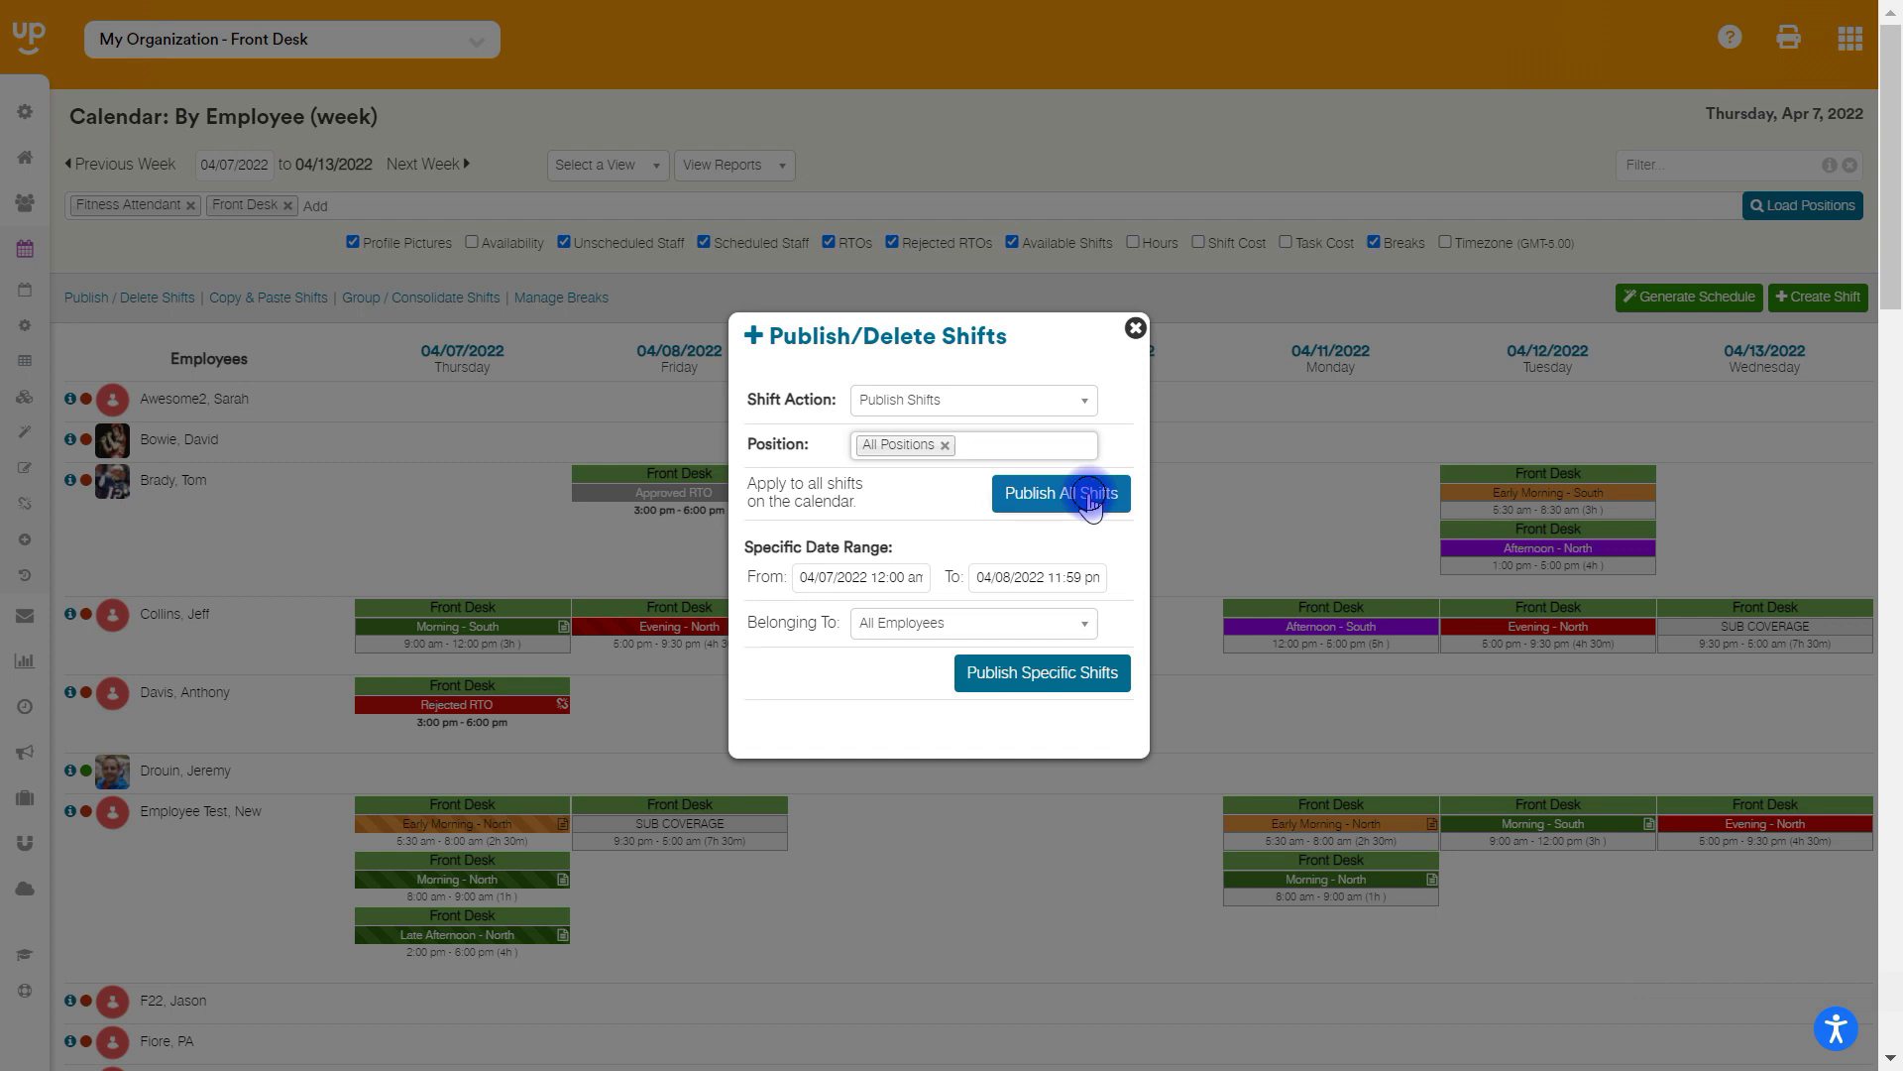
{"action": "left_click", "coordinate": [1060, 493]}
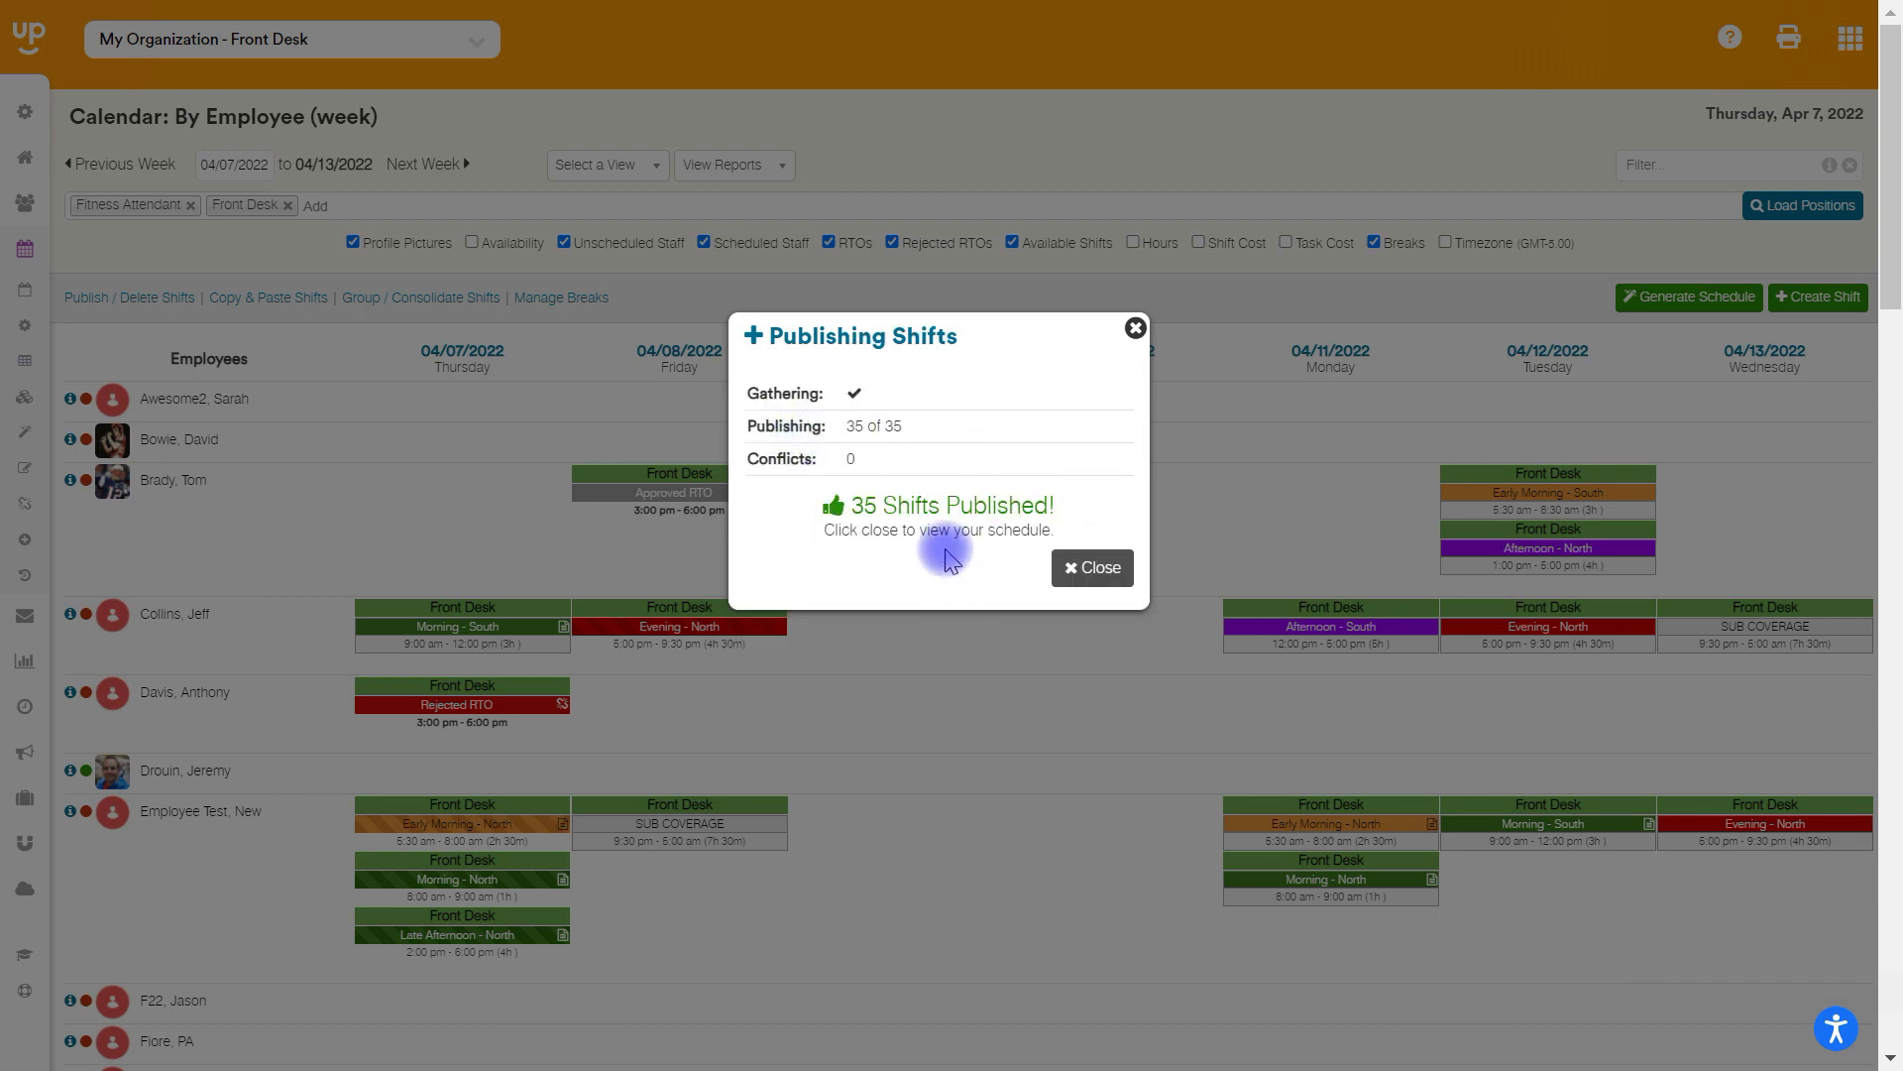
Close the Publishing Shifts summary dialog
{"action": "left_click", "coordinate": [1090, 567]}
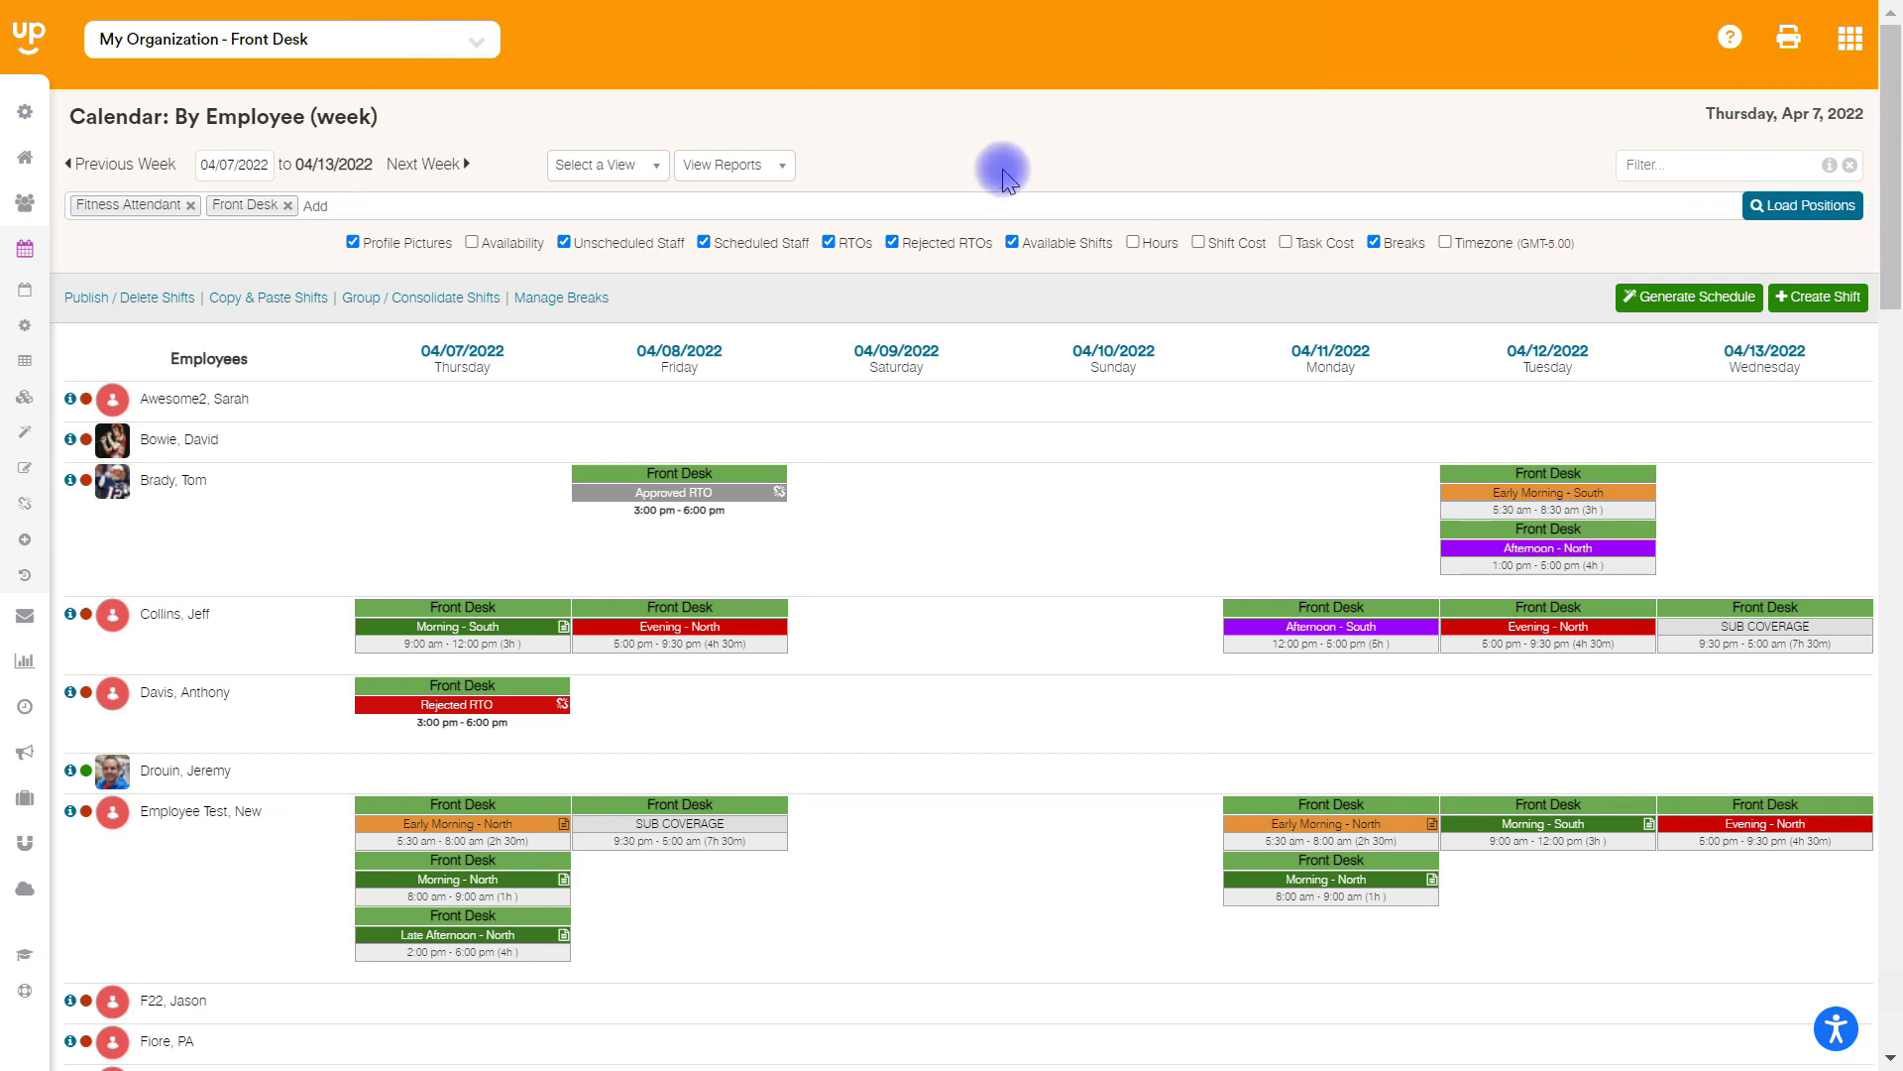
{"action": "mouse_move", "coordinate": [517, 774]}
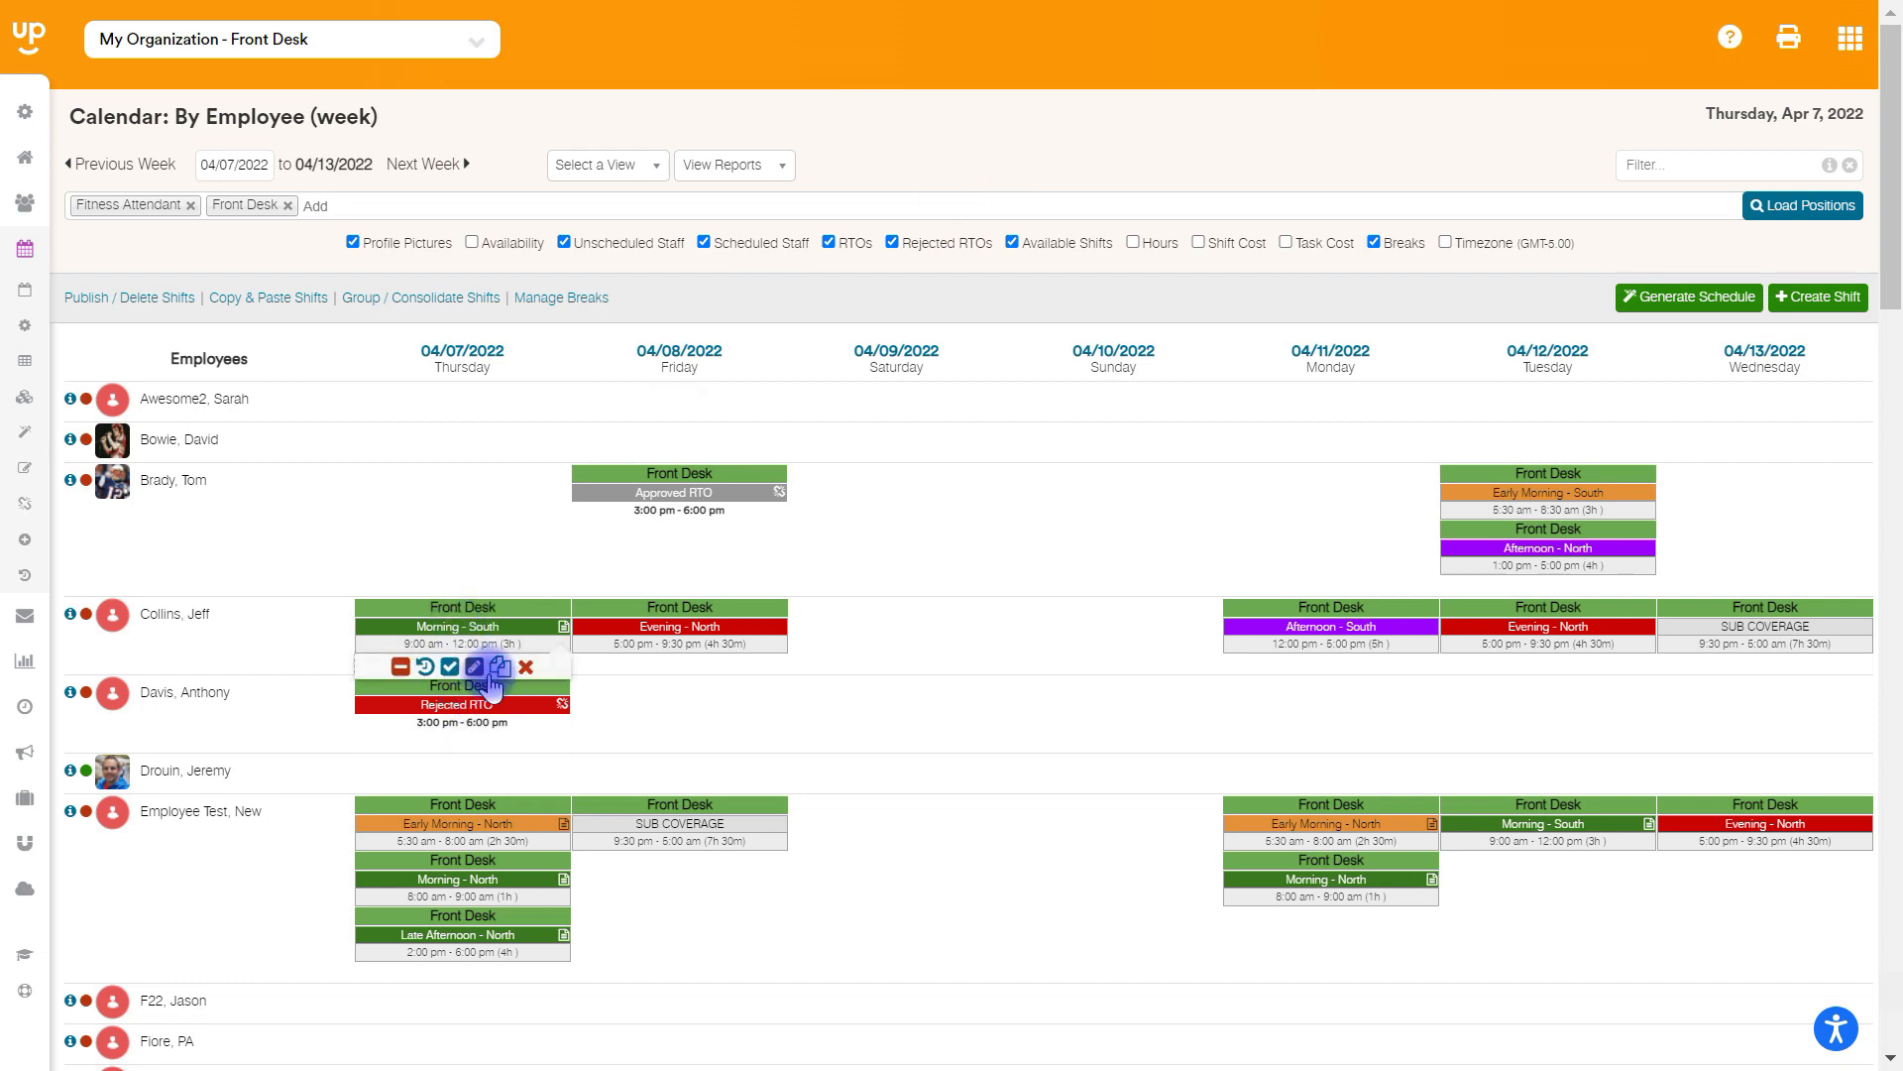
{"action": "left_click", "coordinate": [499, 666]}
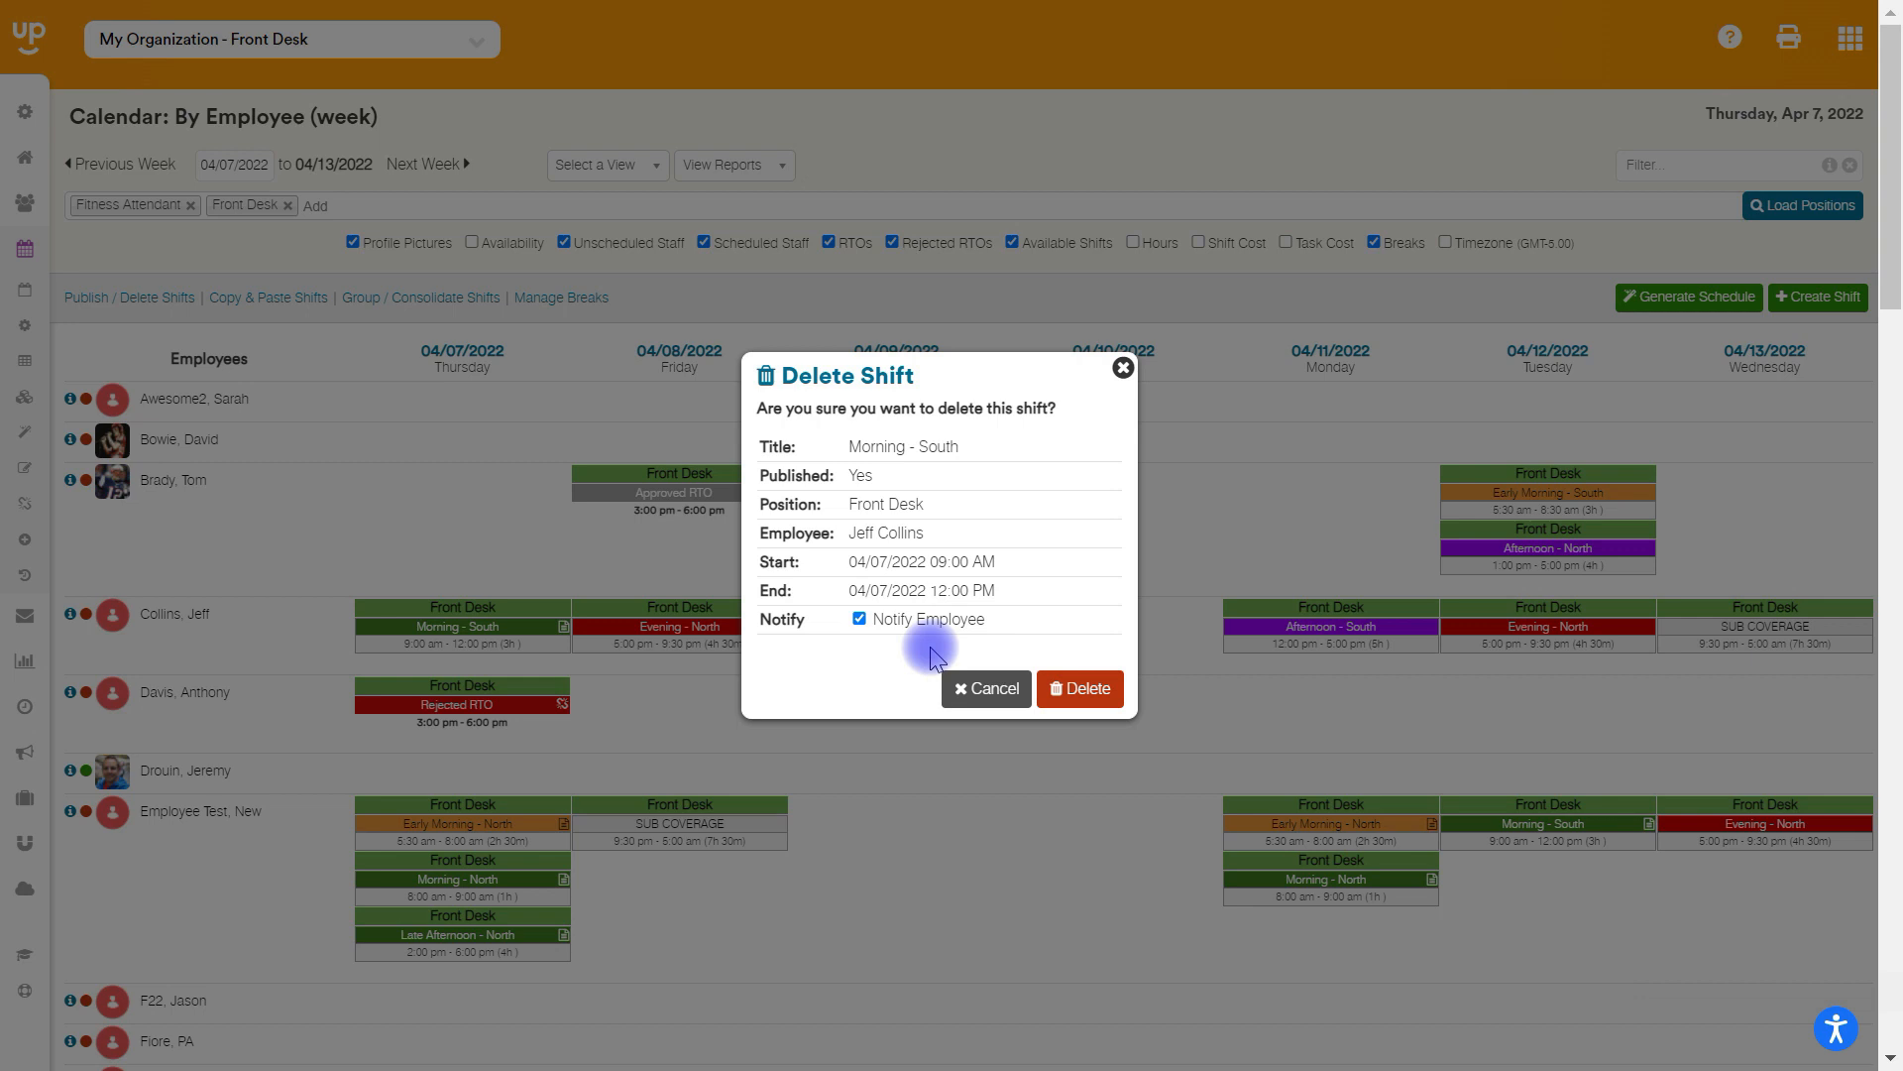
{"action": "left_click", "coordinate": [1080, 688]}
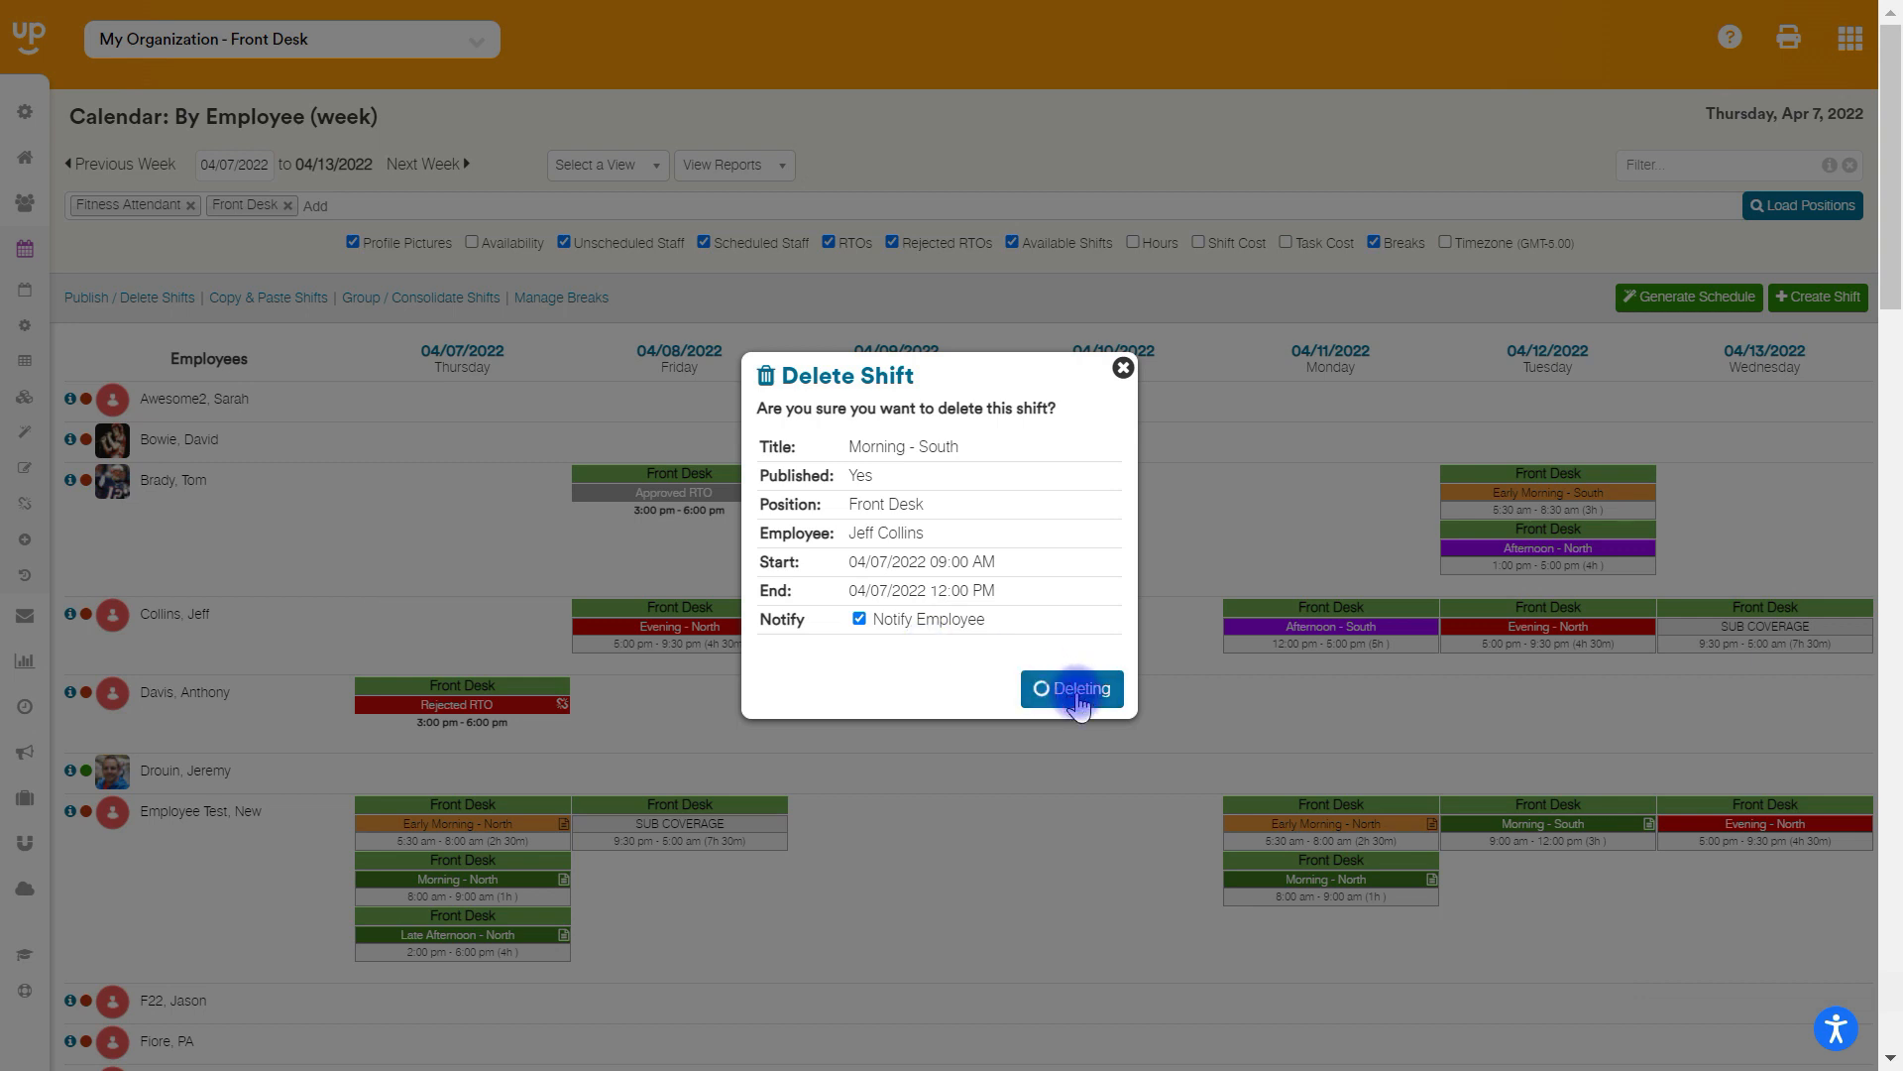
{"action": "left_click", "coordinate": [1071, 688]}
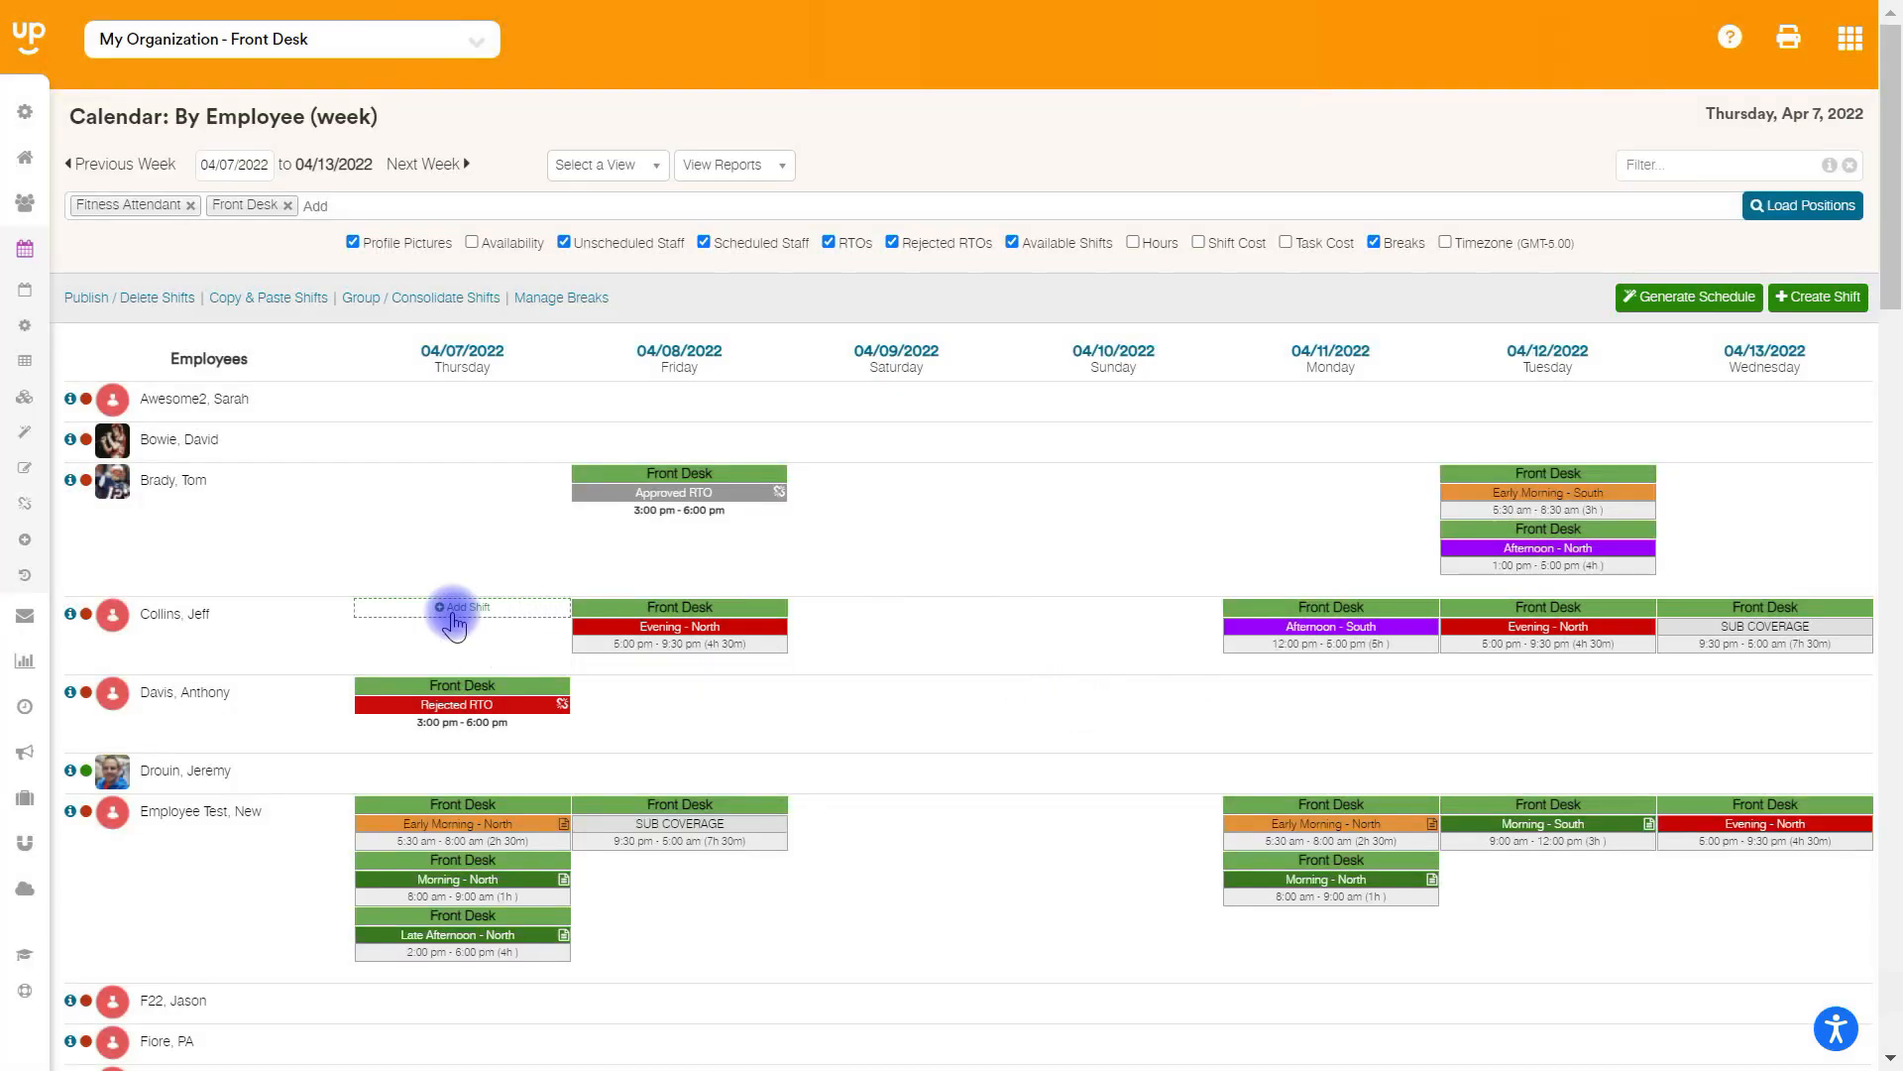
{"action": "mouse_move", "coordinate": [112, 300]}
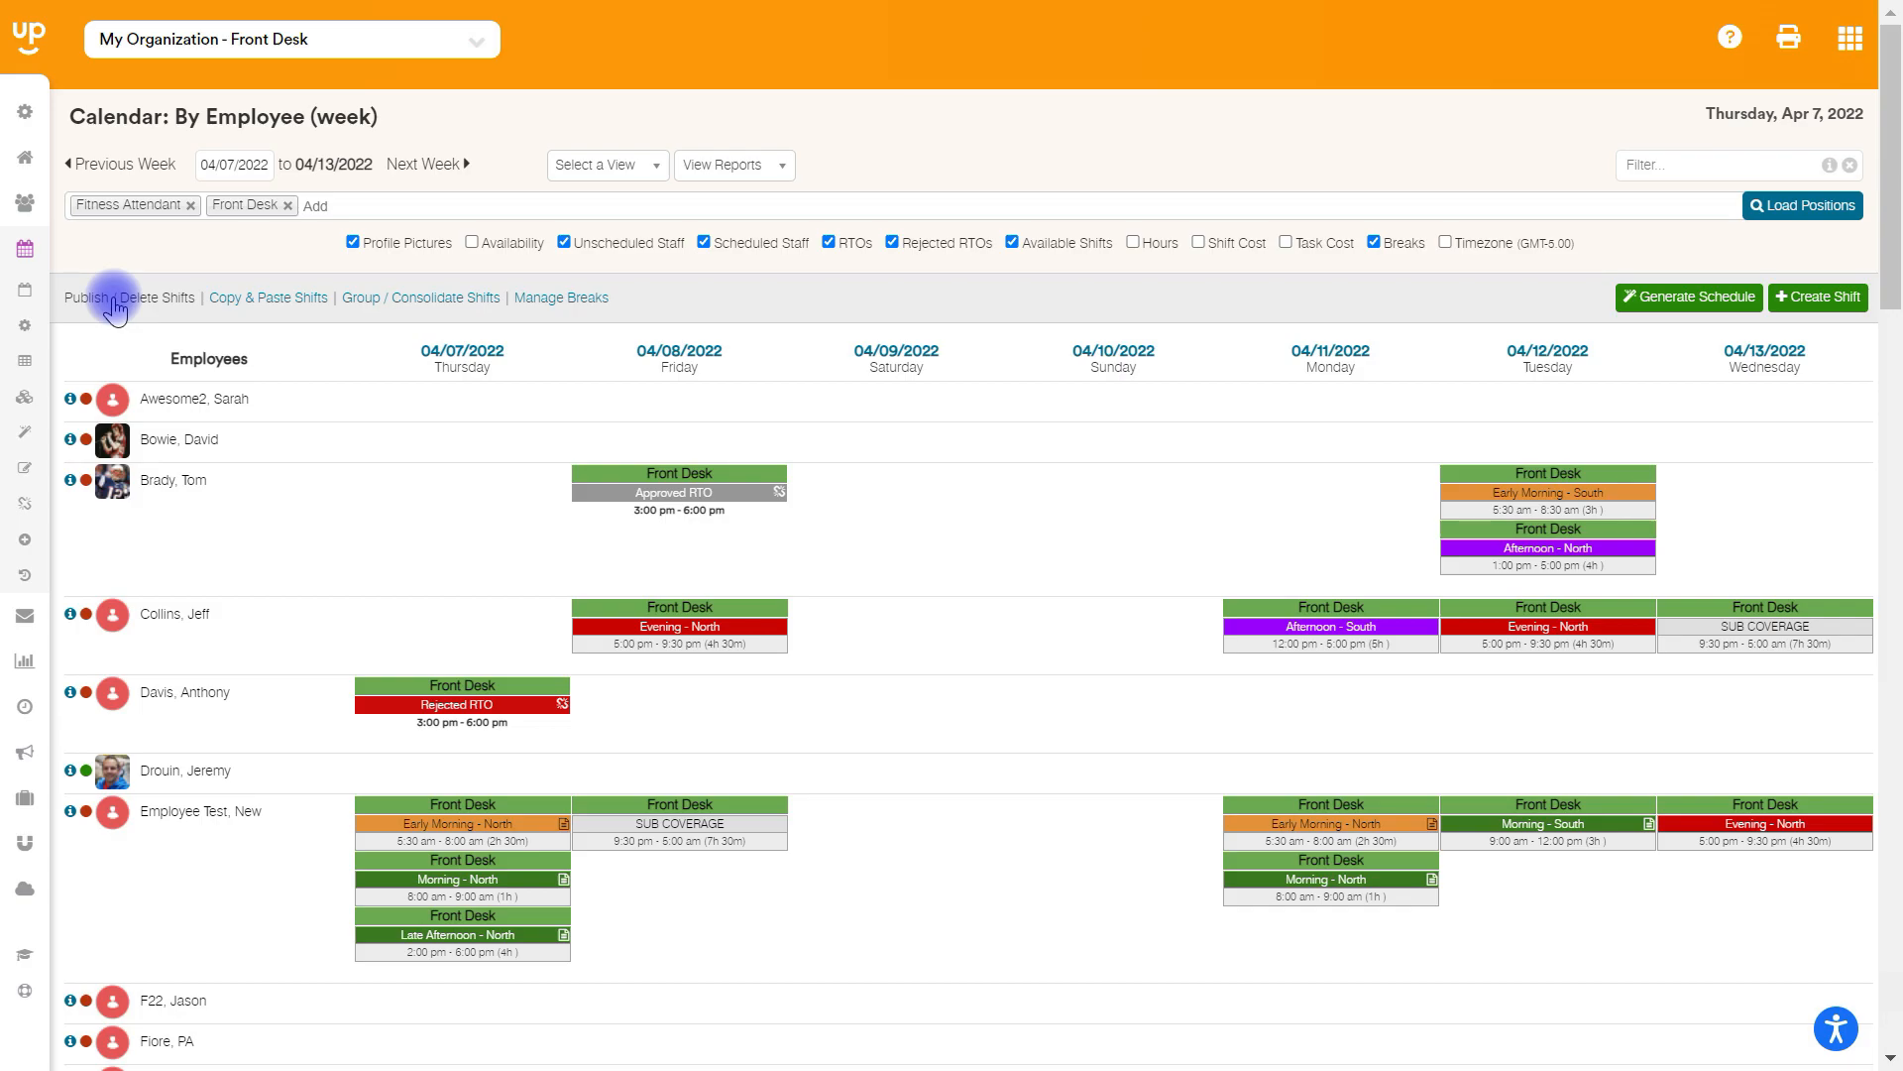
Bulk-delete Front Desk shifts for all employees from 04/07 to 04/08 and confirm
{"action": "left_click", "coordinate": [86, 297]}
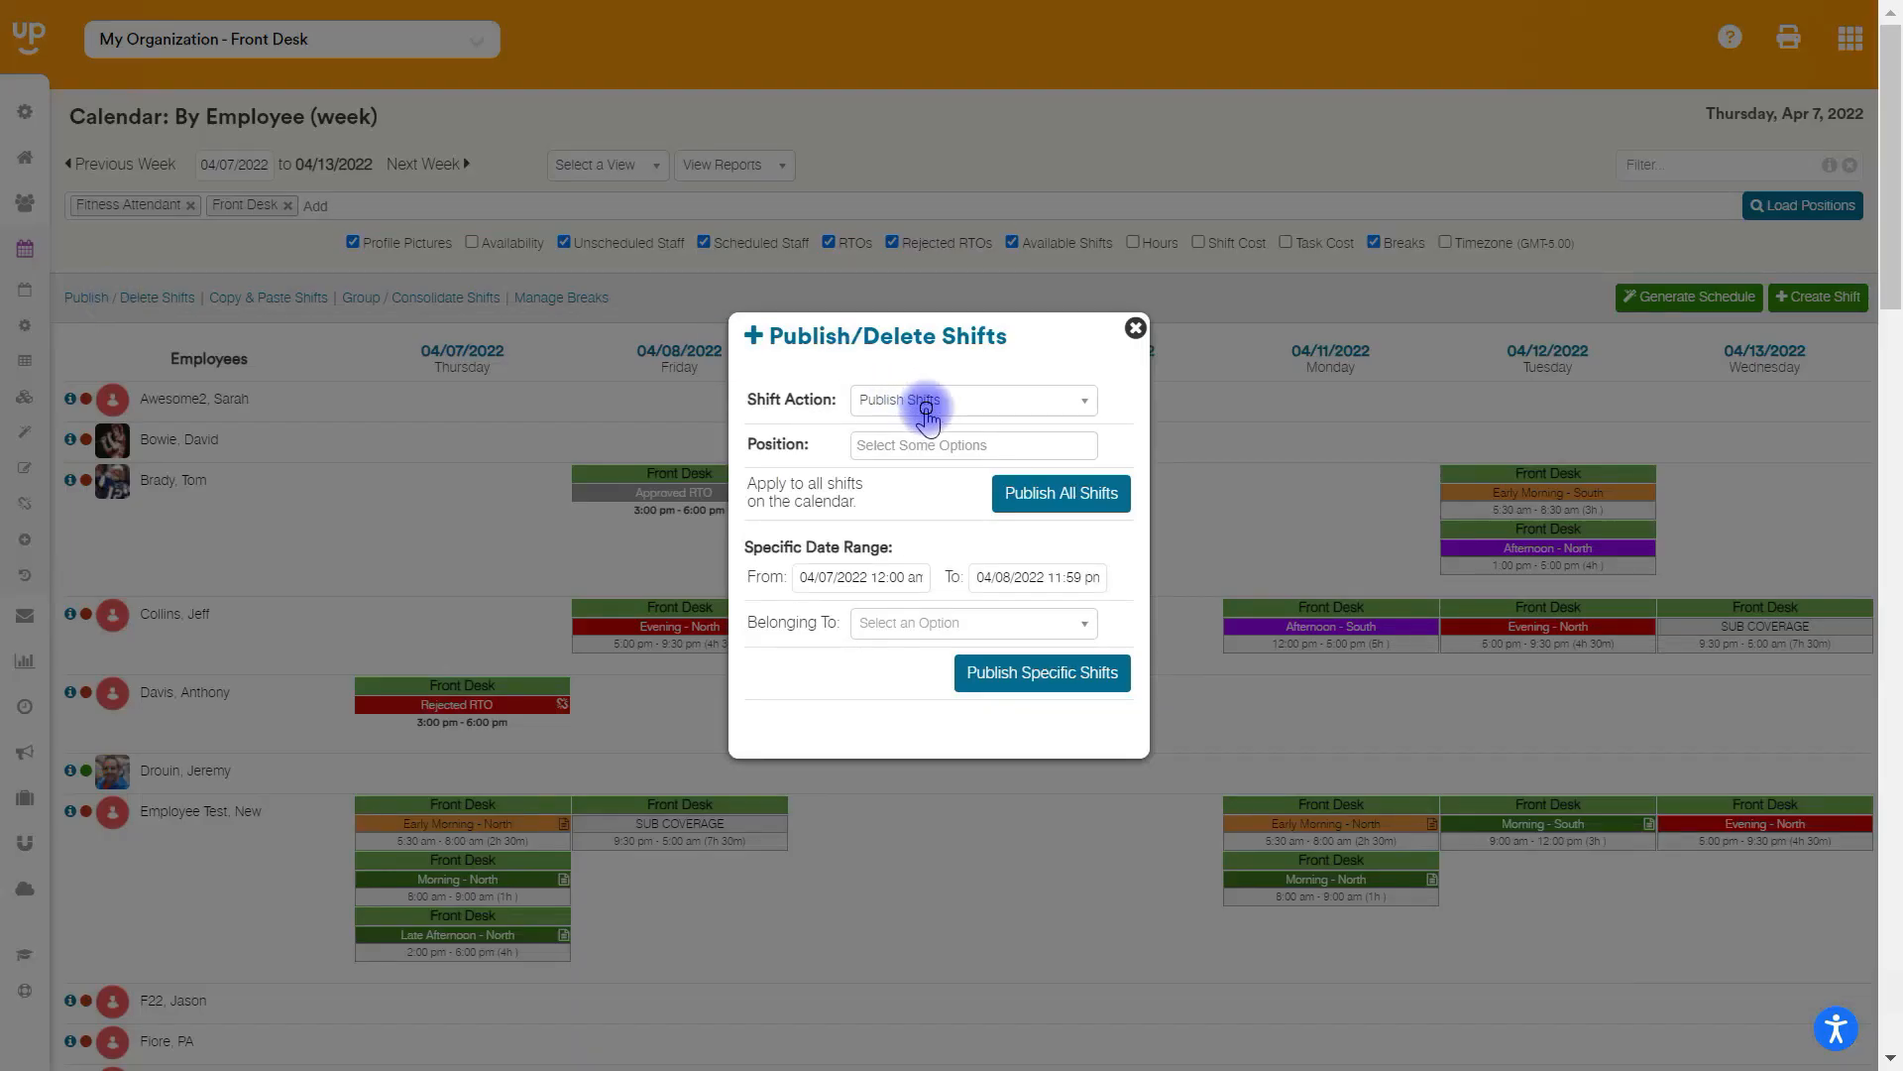
{"action": "left_click", "coordinate": [971, 399]}
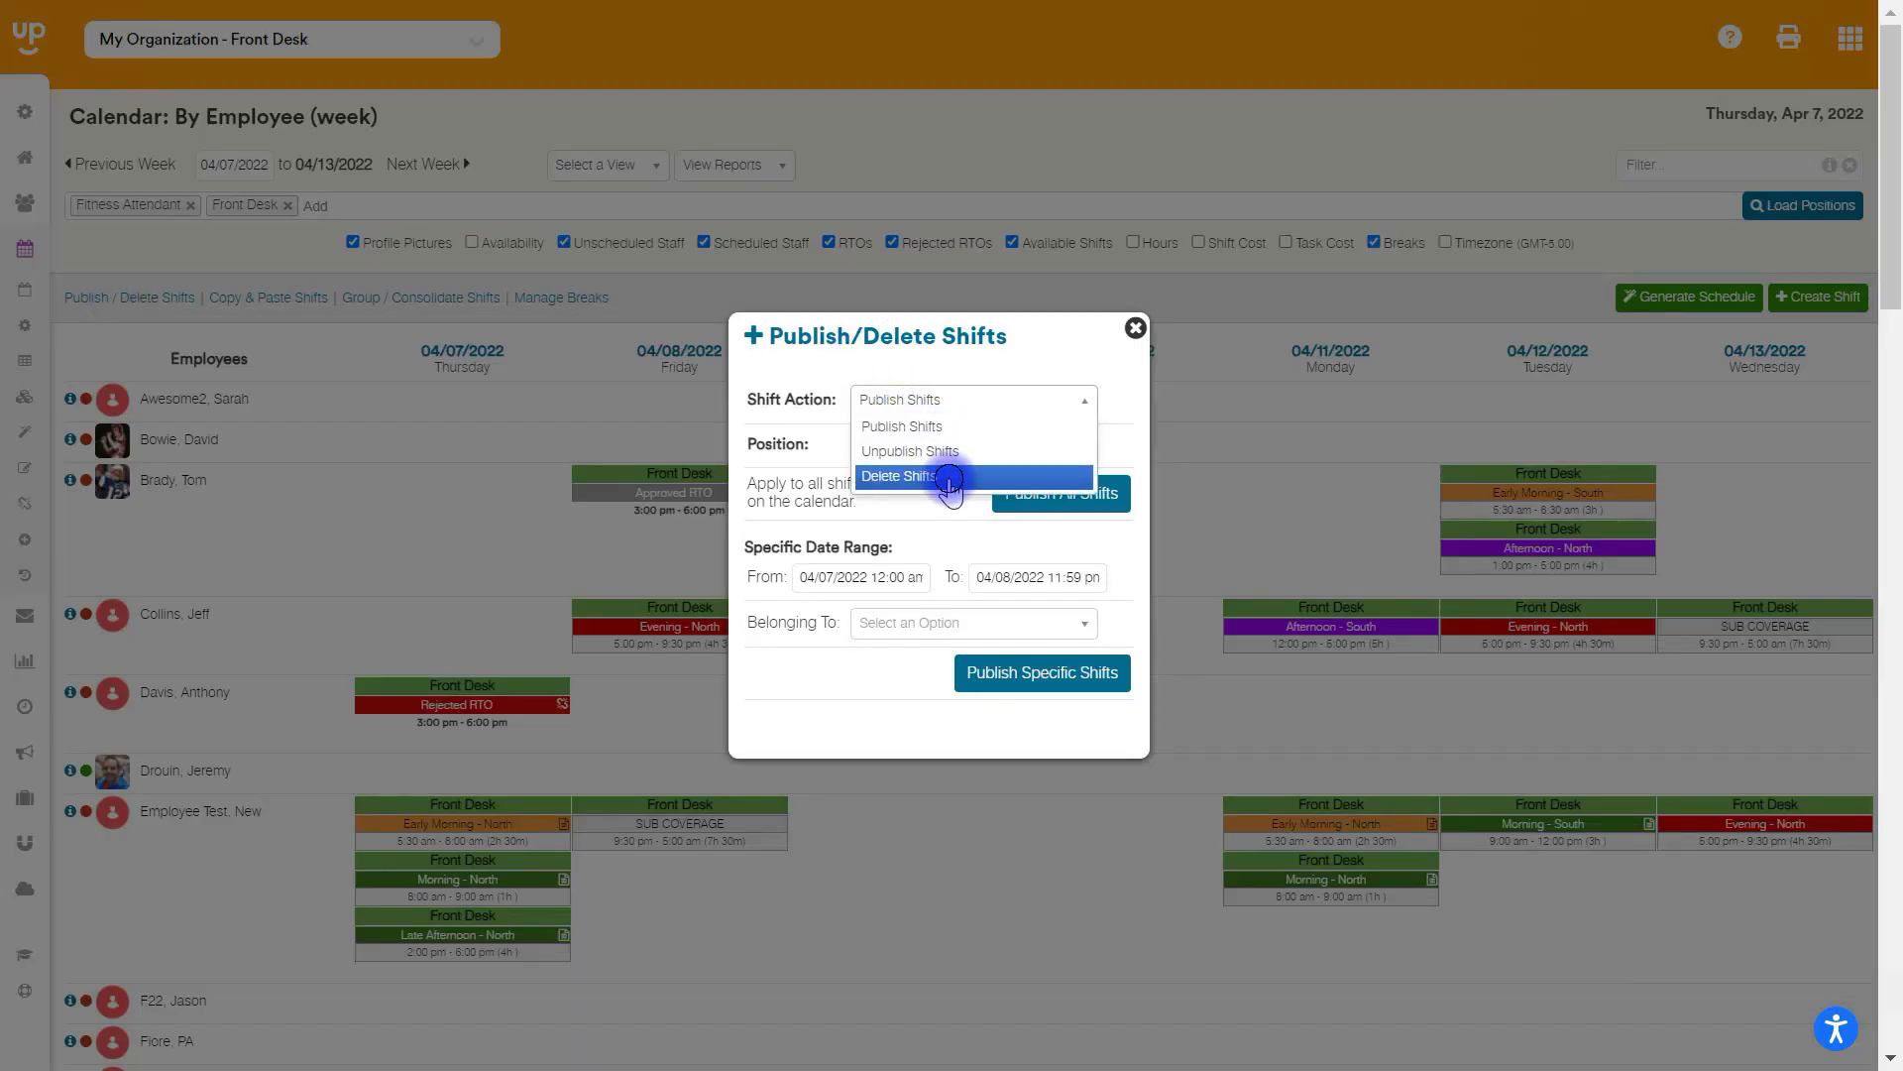
{"action": "left_click", "coordinate": [898, 475]}
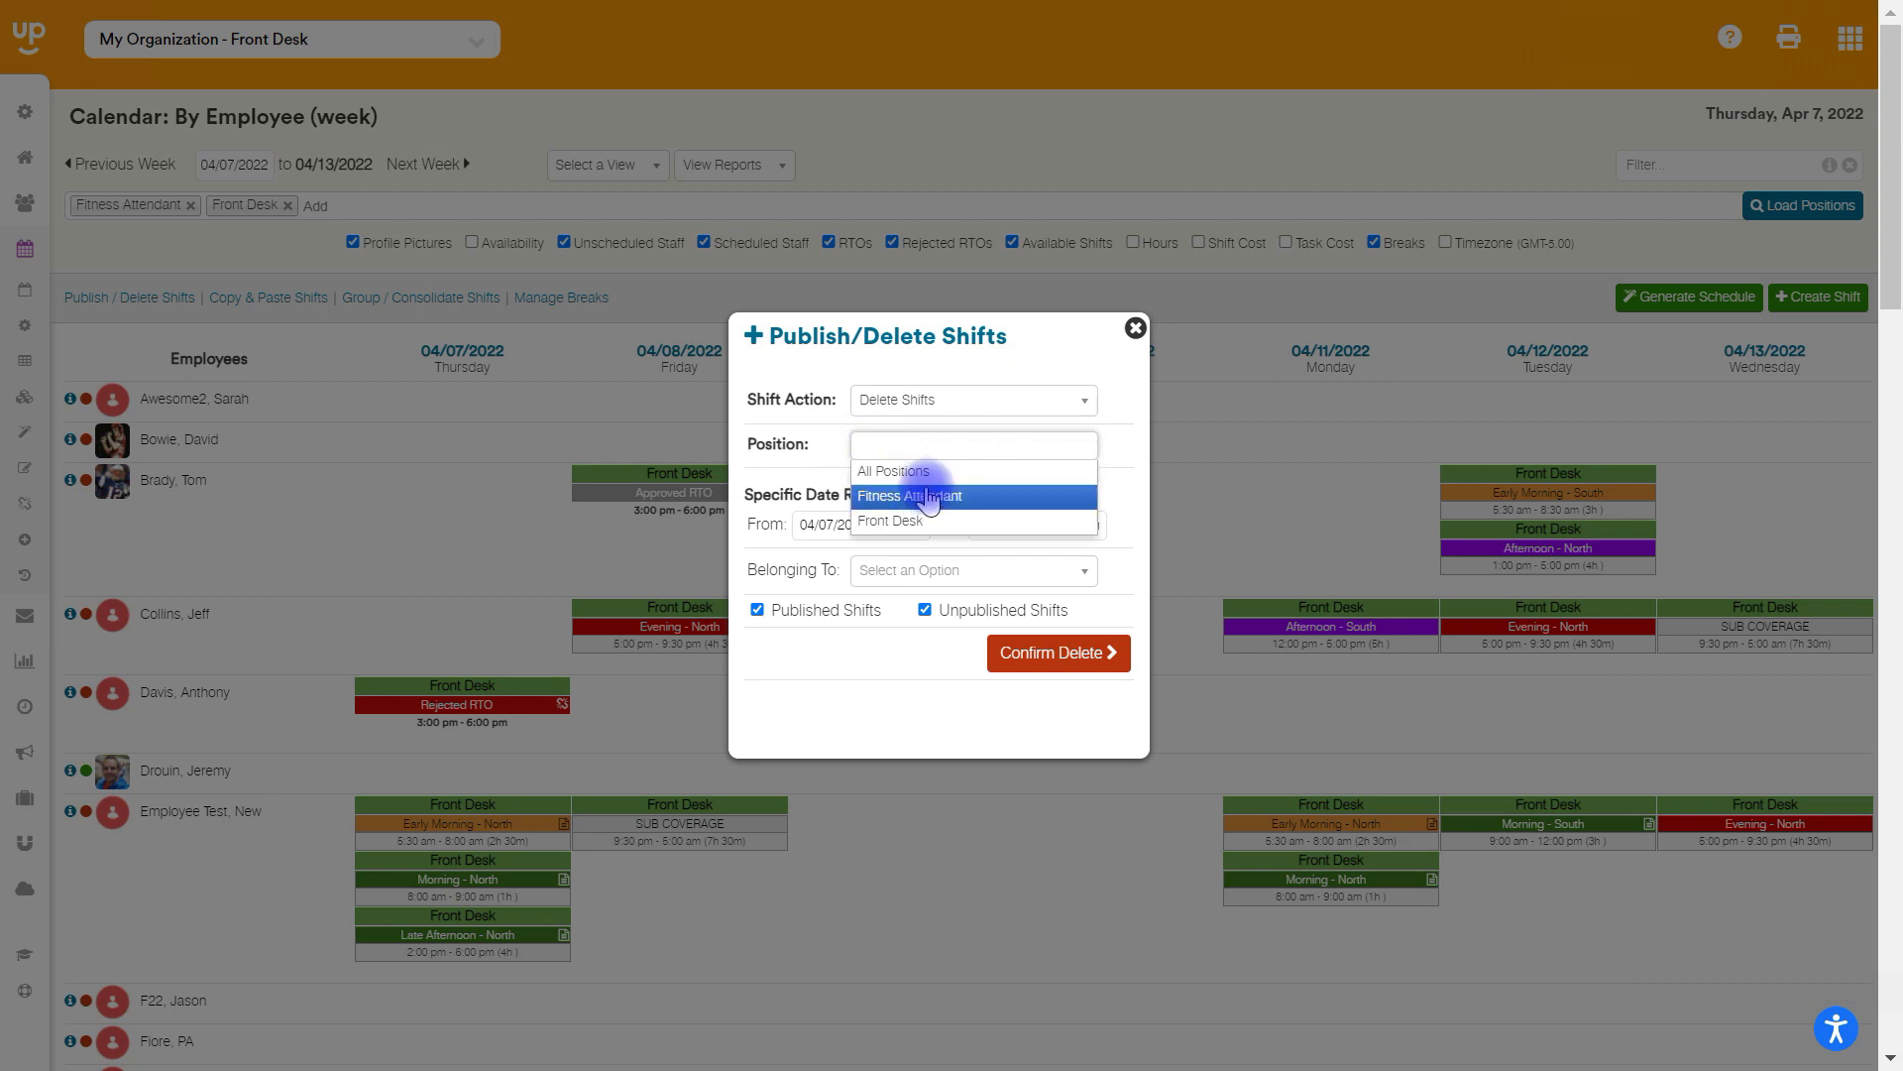
{"action": "left_click", "coordinate": [888, 519]}
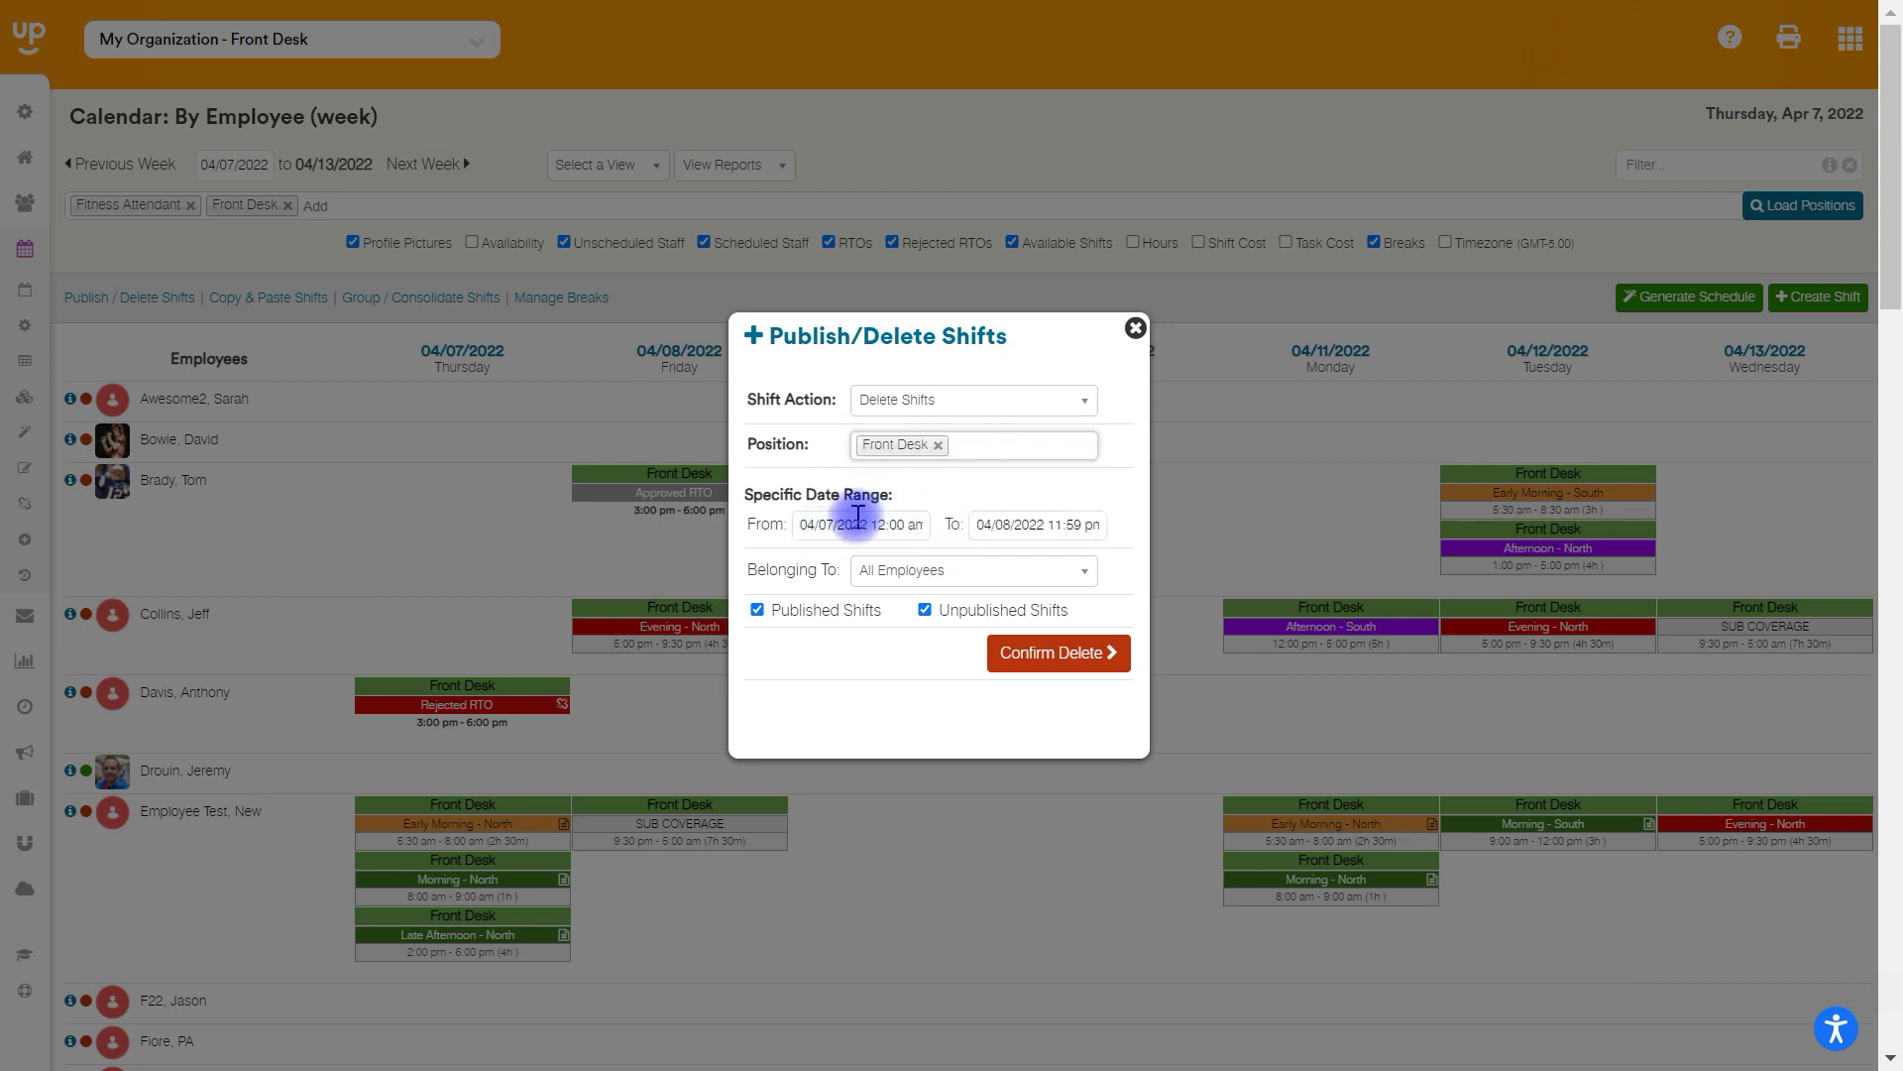
{"action": "left_click", "coordinate": [1020, 445]}
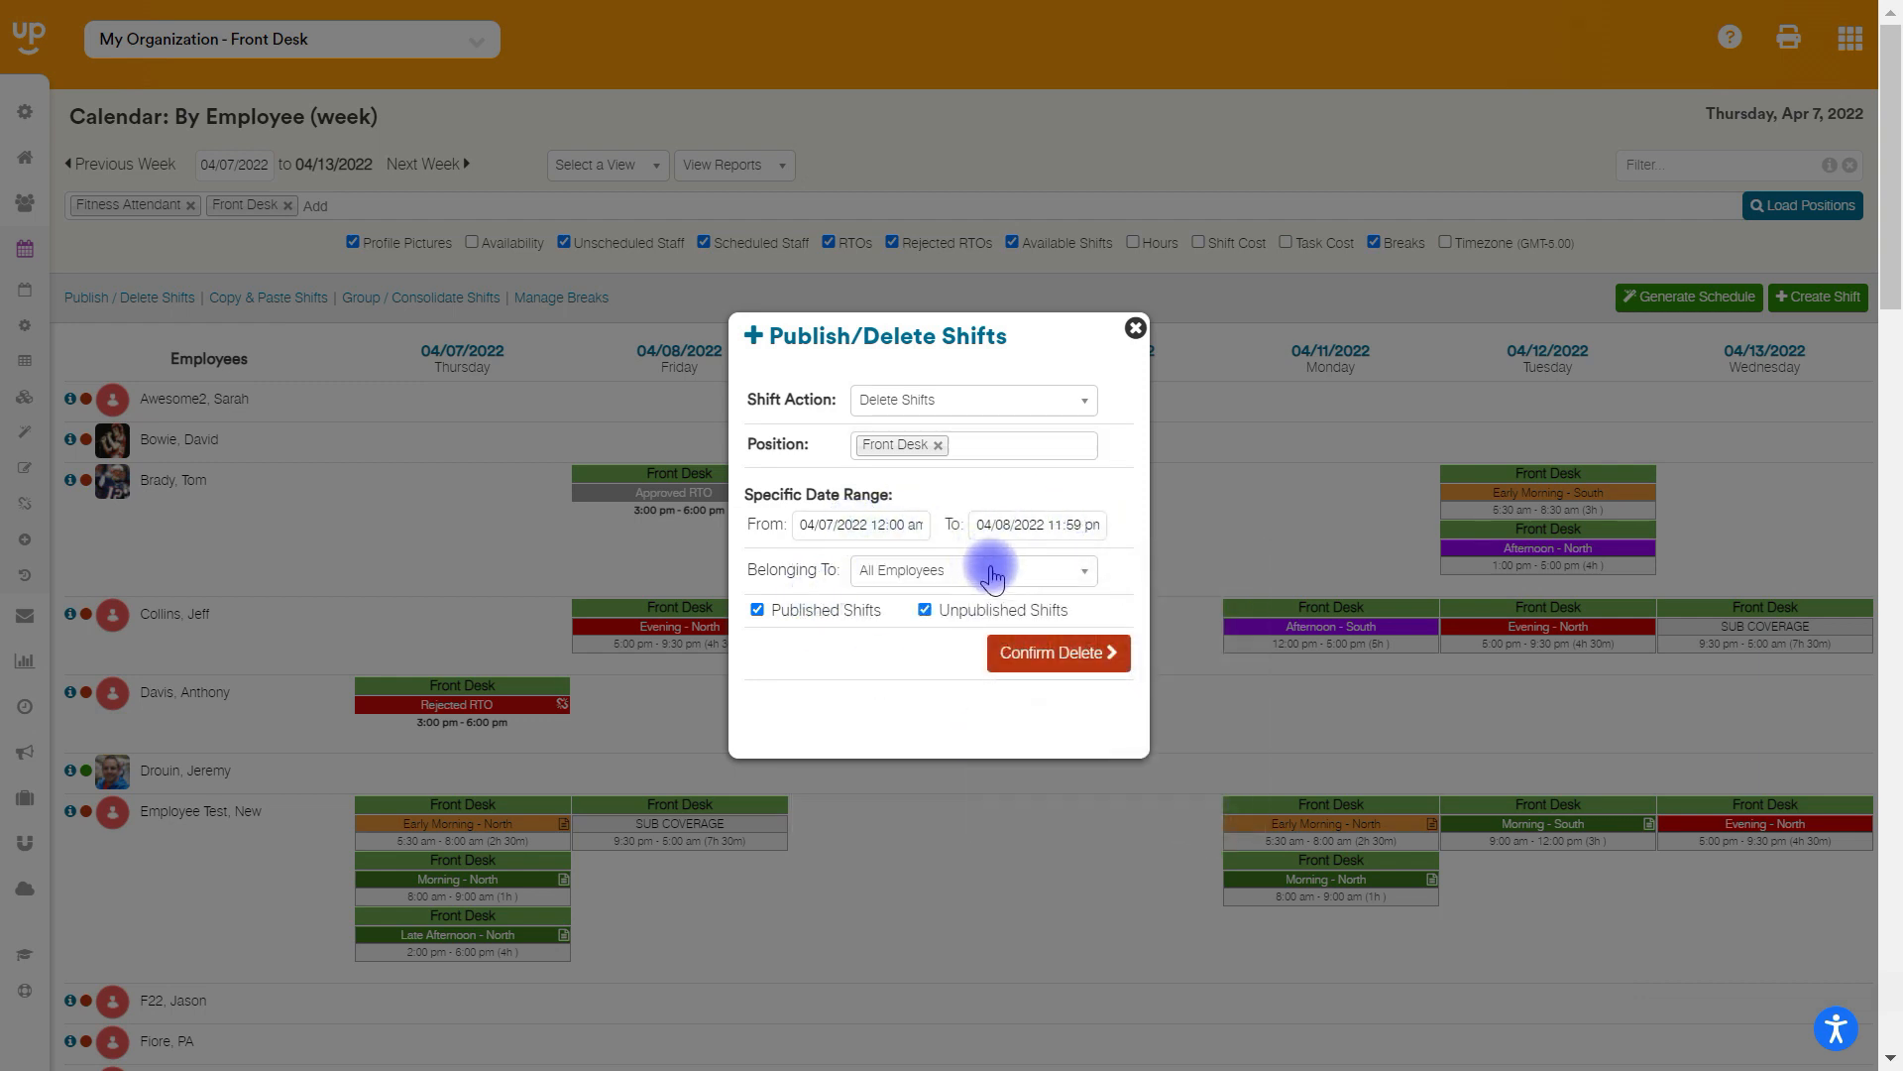
{"action": "left_click", "coordinate": [971, 571]}
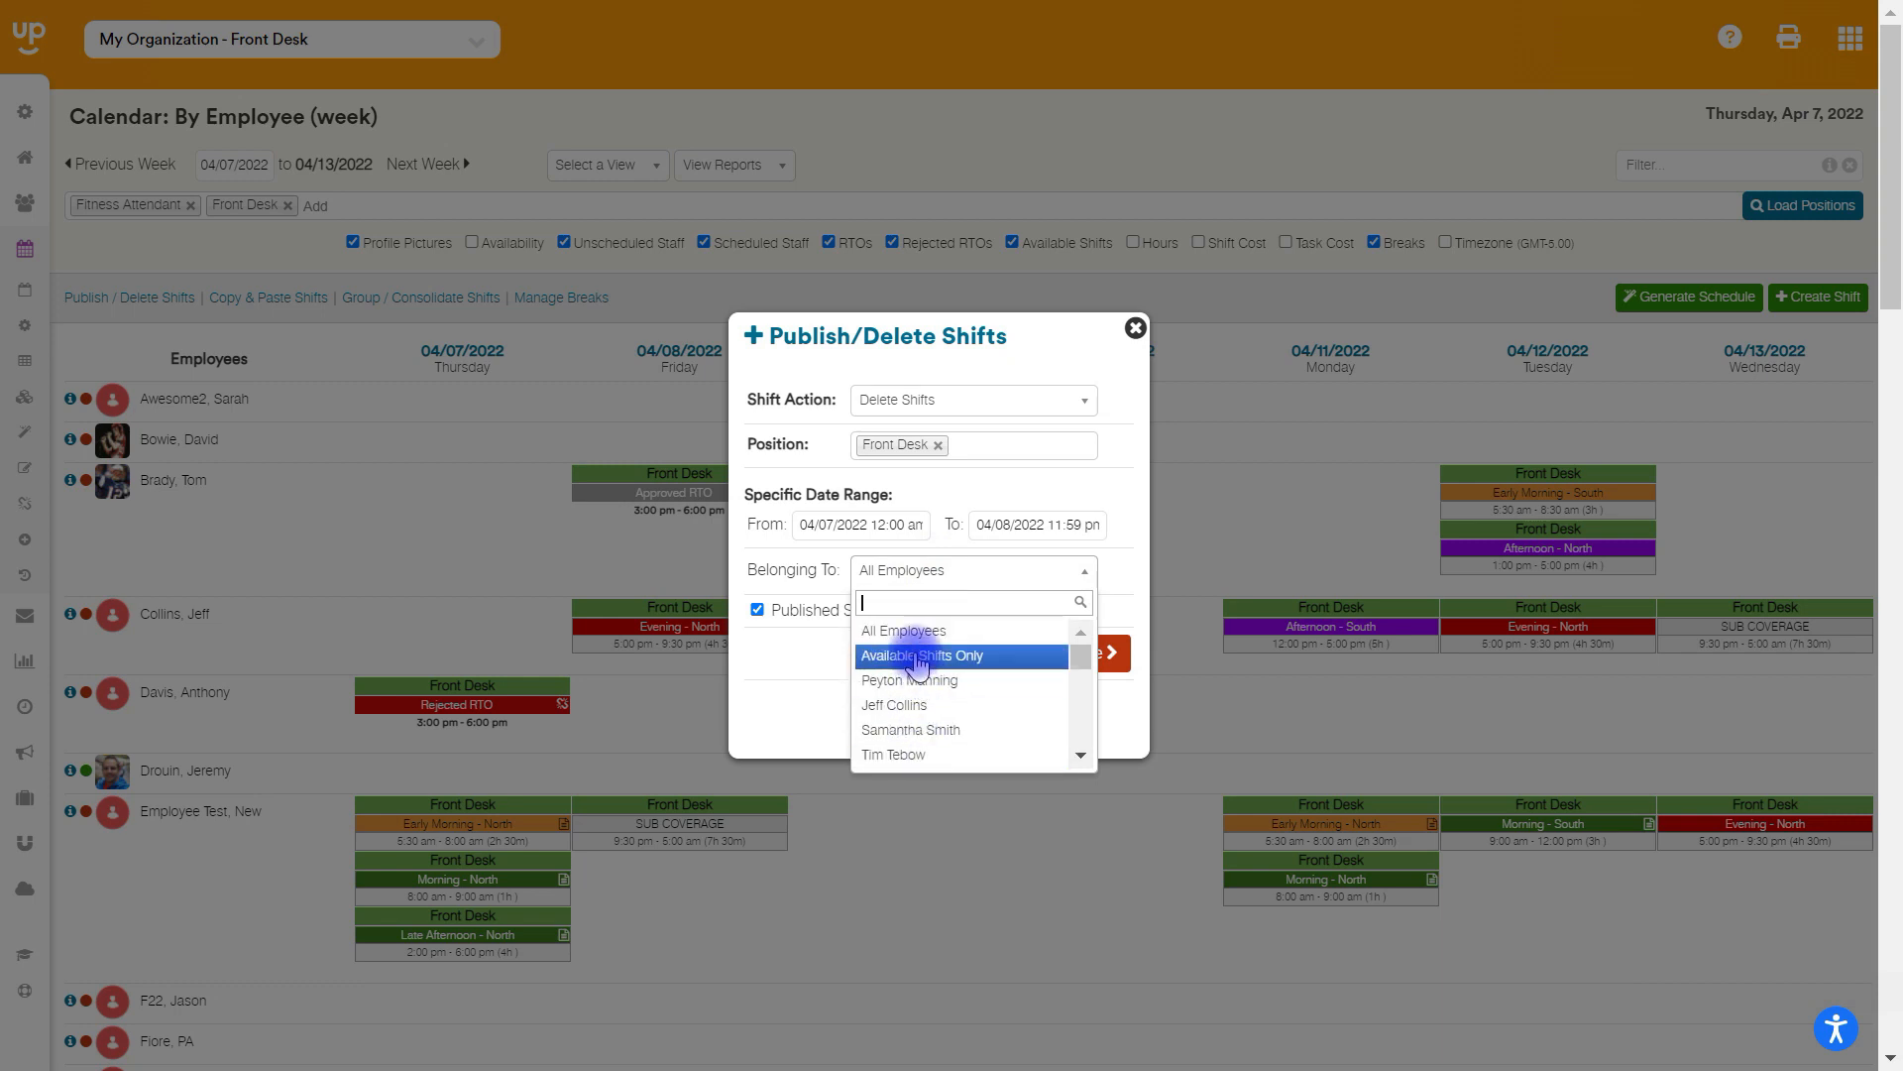
{"action": "left_click", "coordinate": [903, 631]}
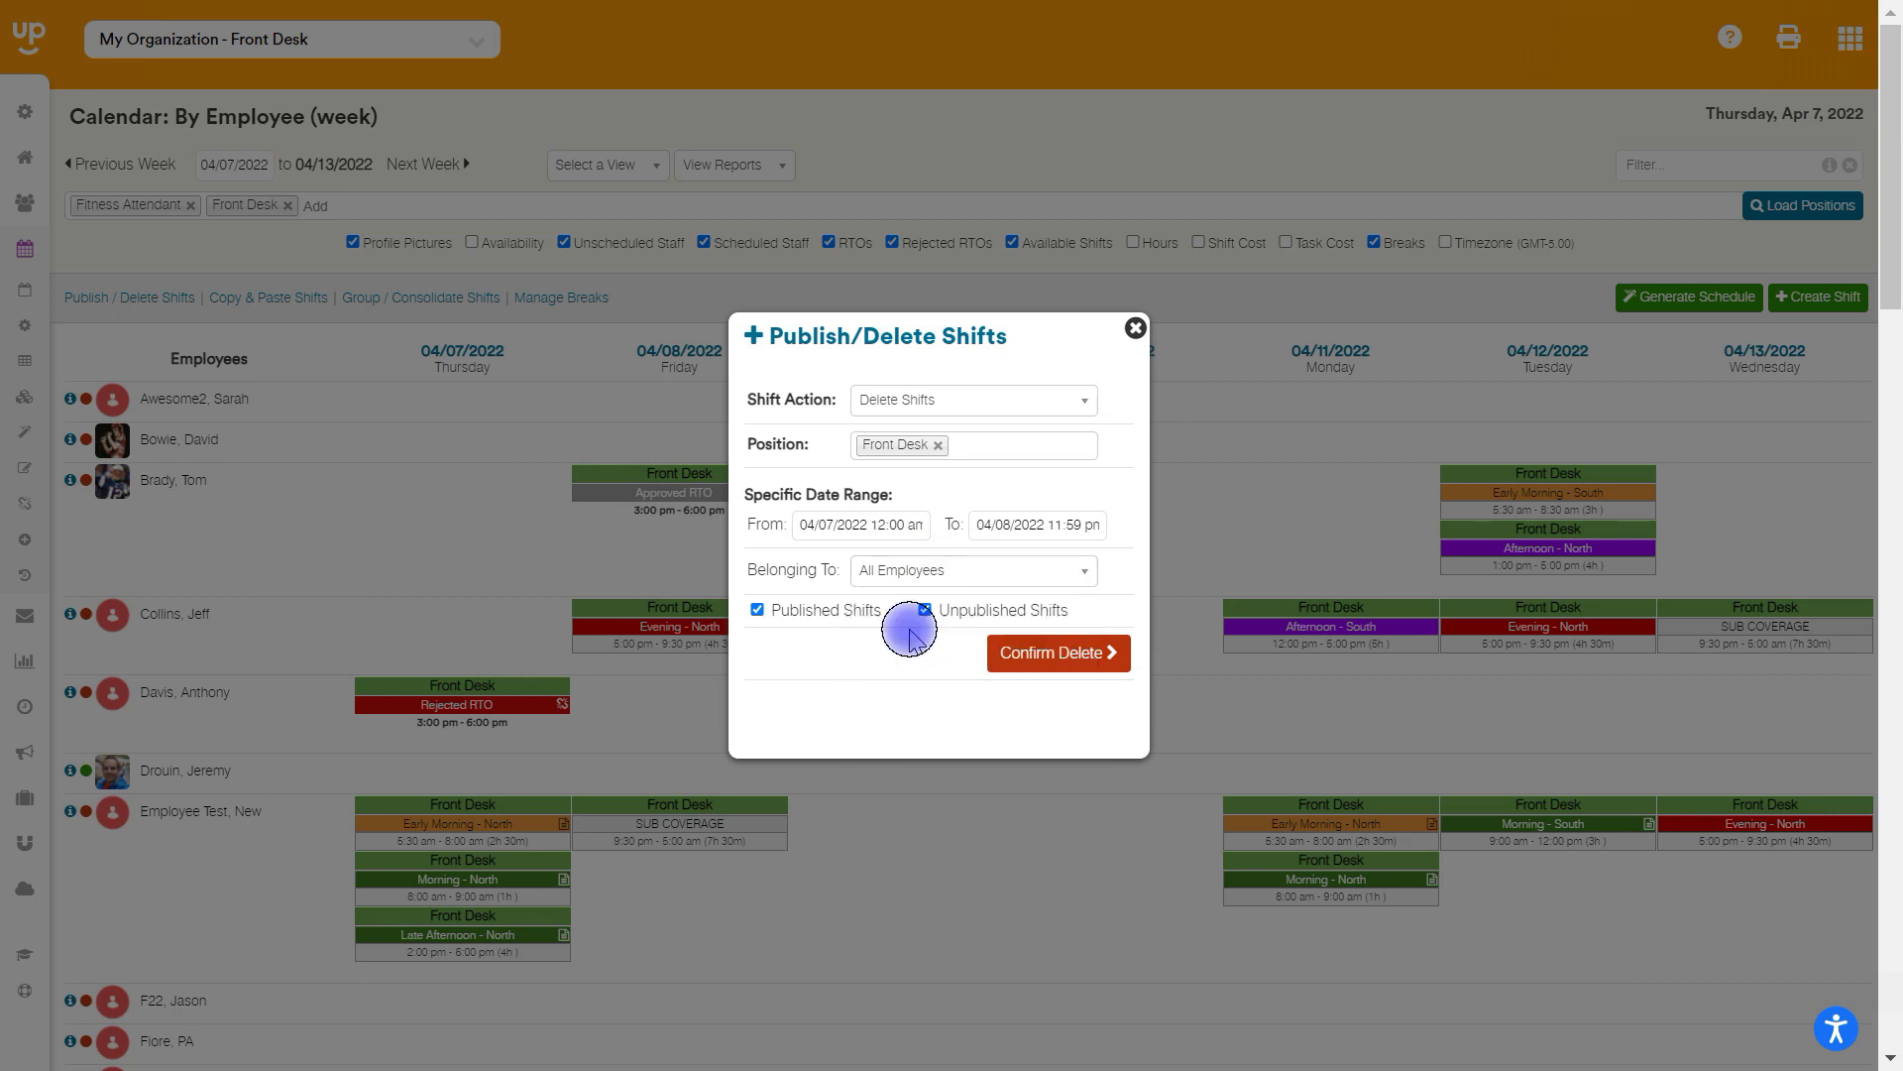
{"action": "left_click", "coordinate": [924, 610]}
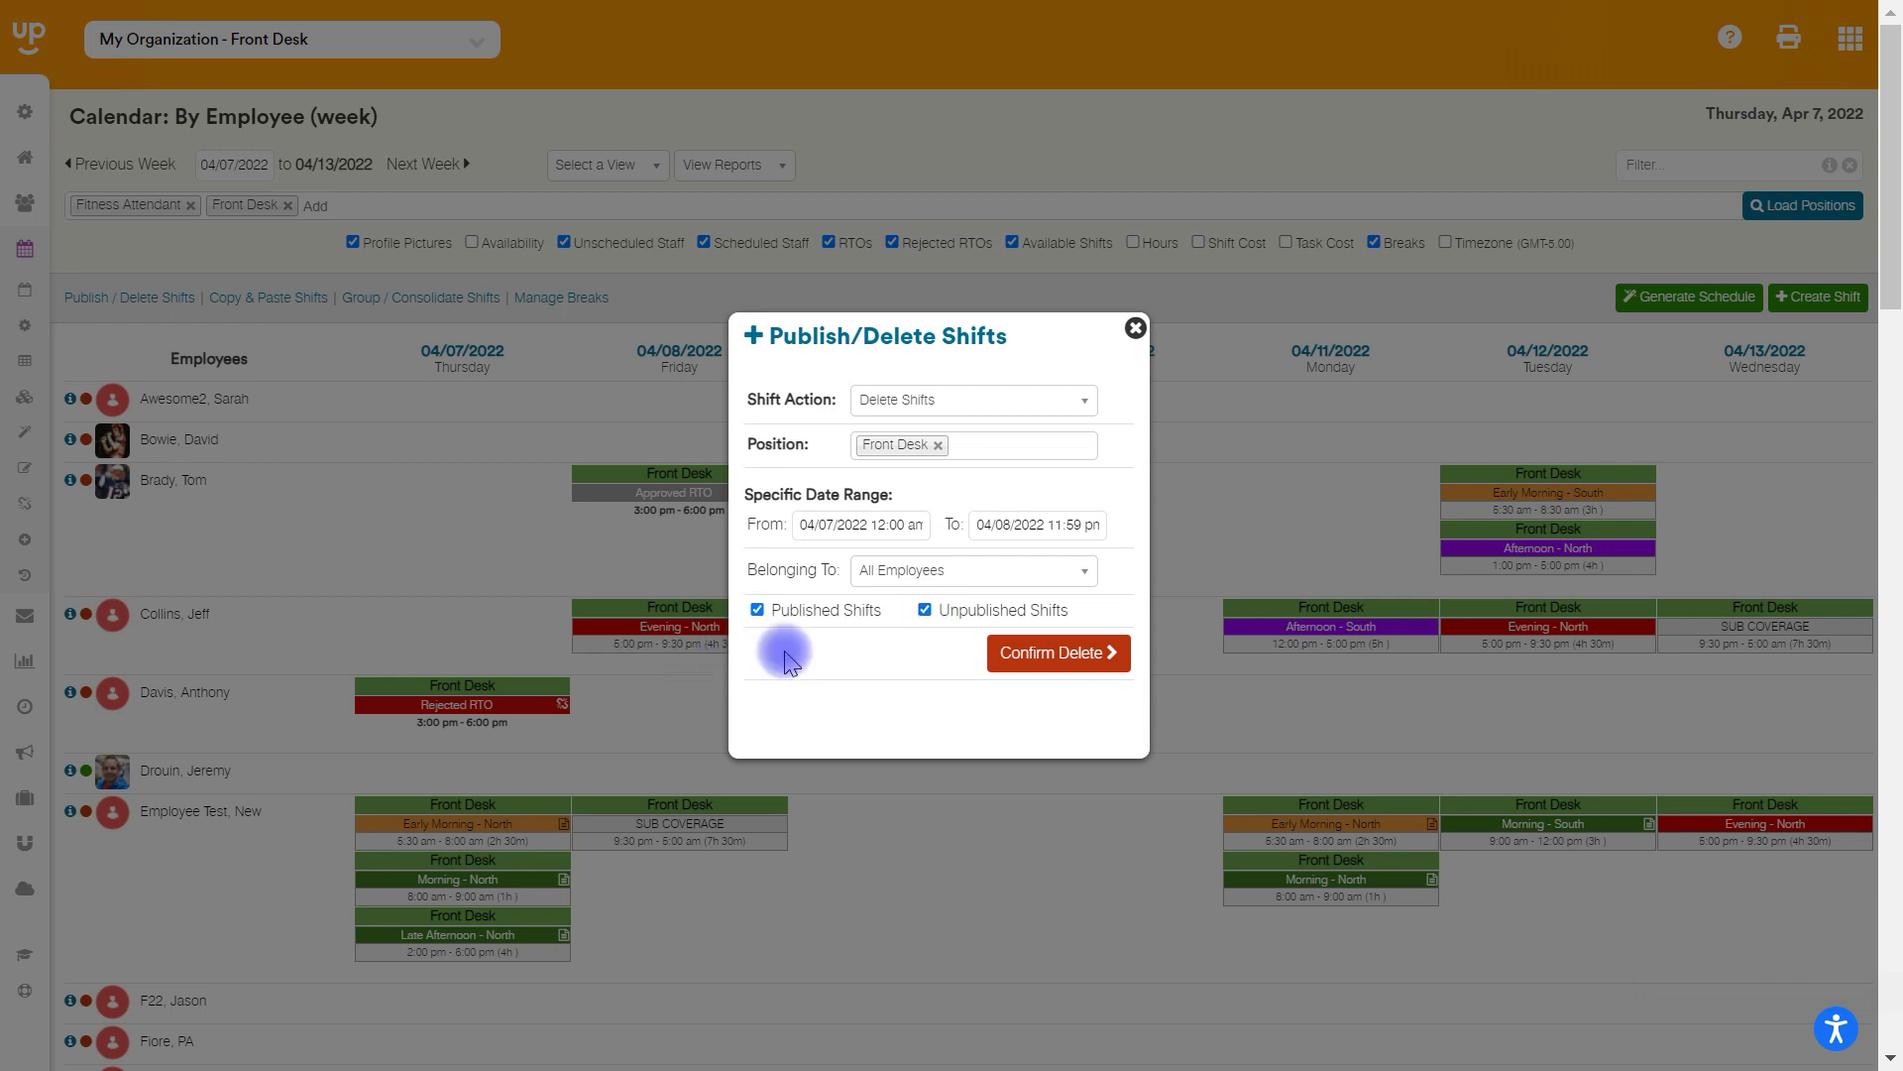
{"action": "left_click", "coordinate": [1049, 653]}
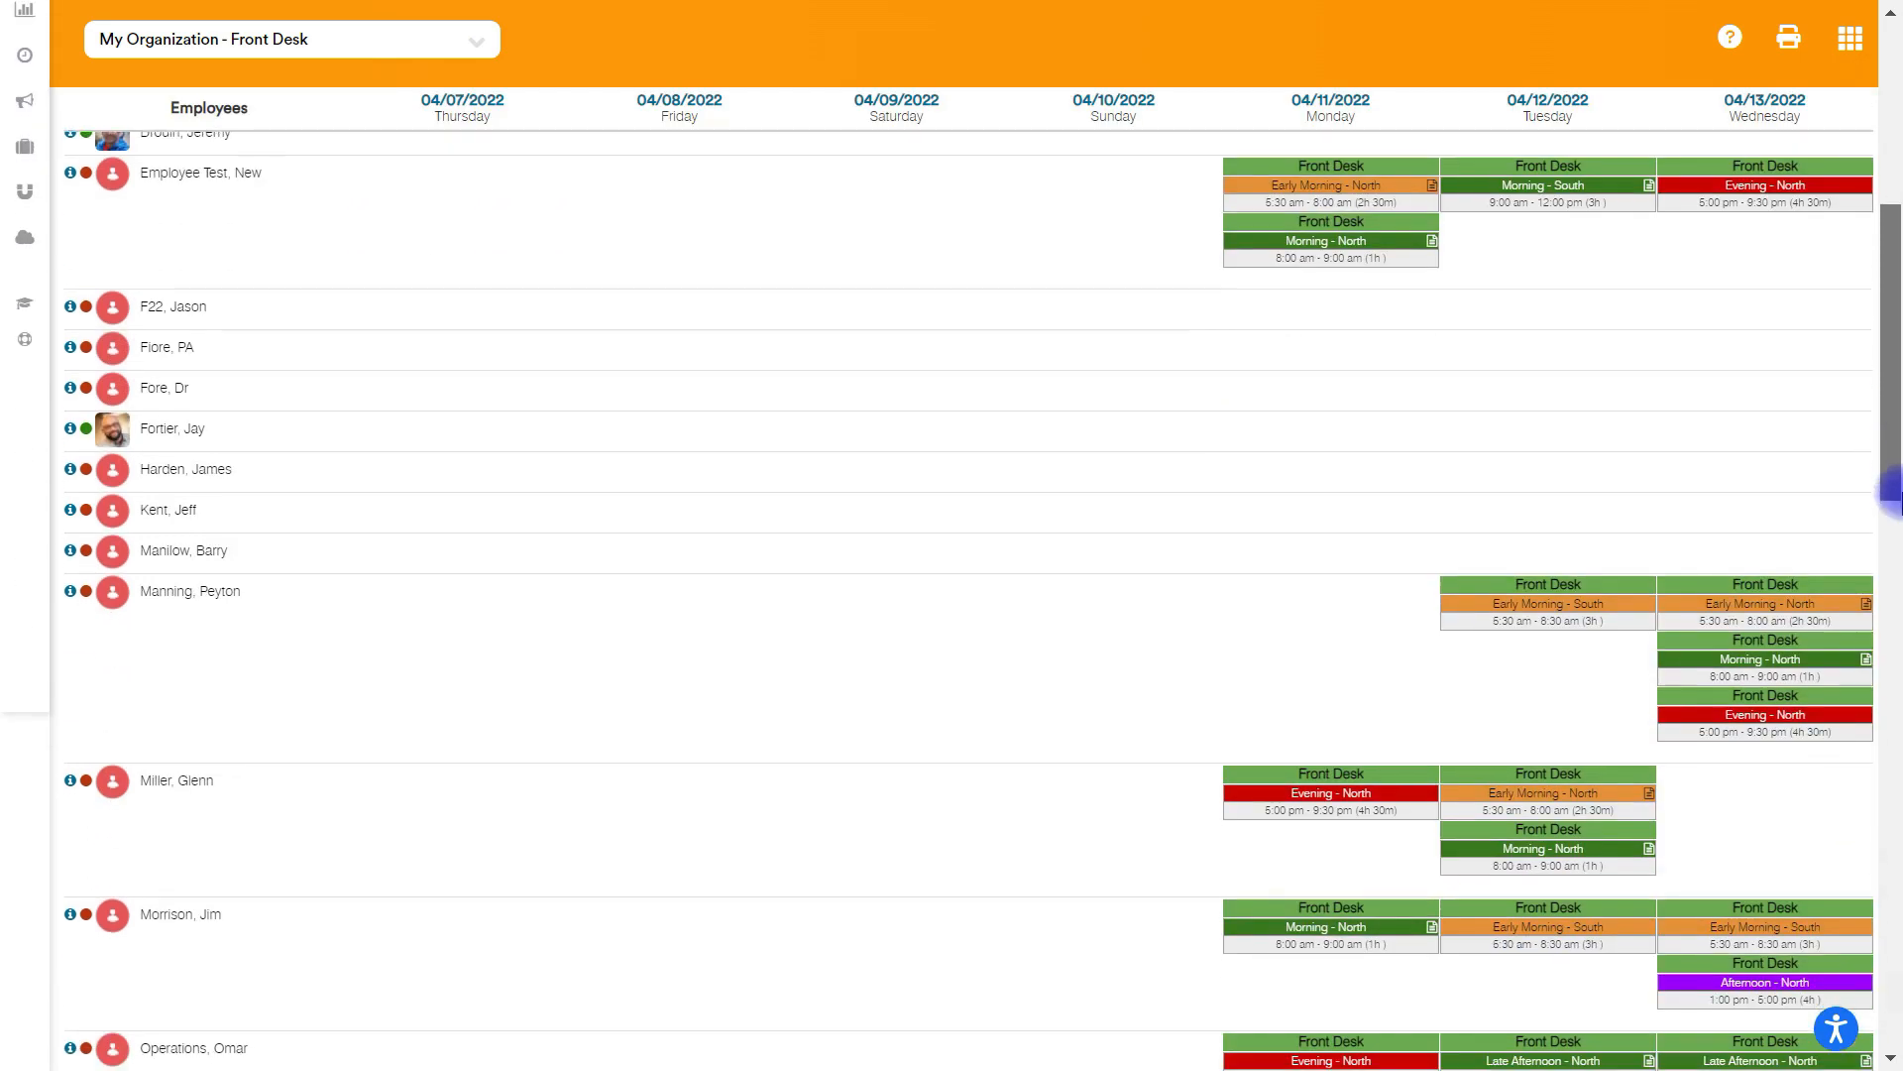
{"action": "scroll", "scroll_direction": "down", "scroll_amount": 3}
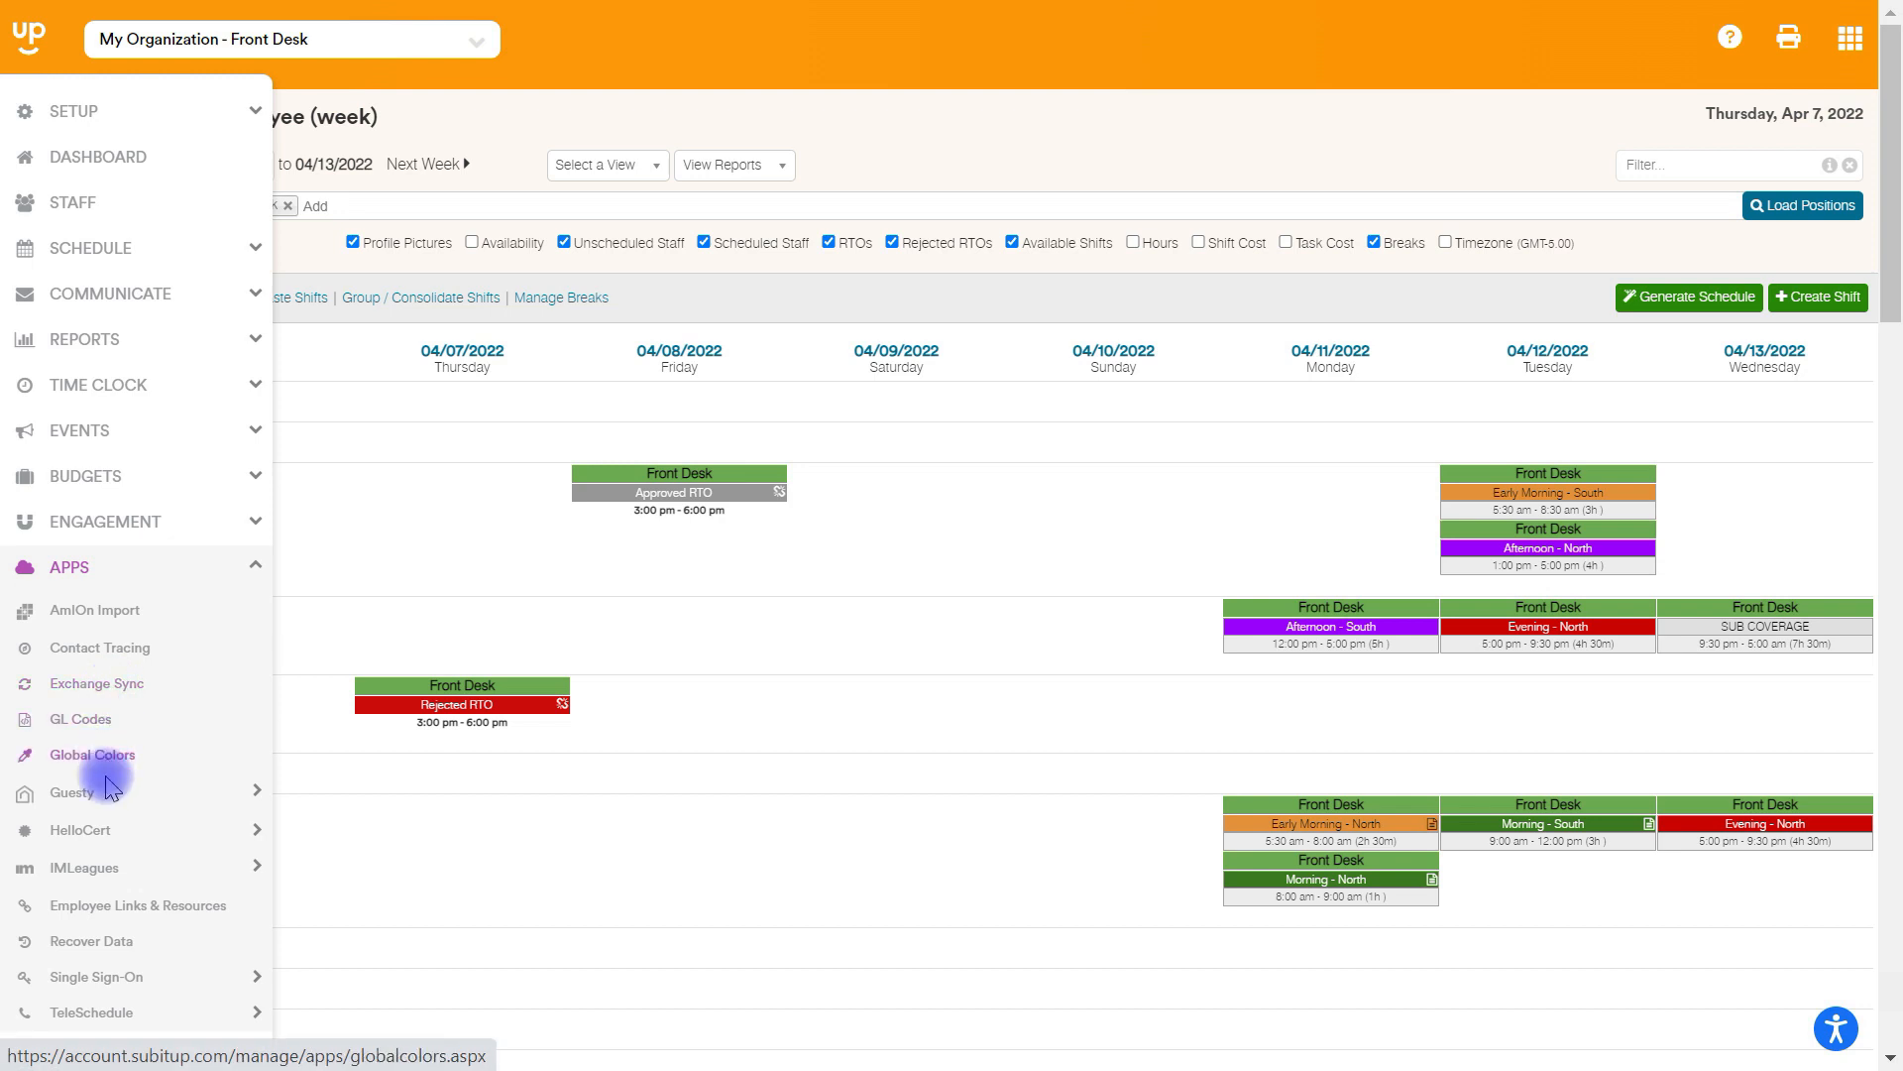
{"action": "mouse_move", "coordinate": [90, 941]}
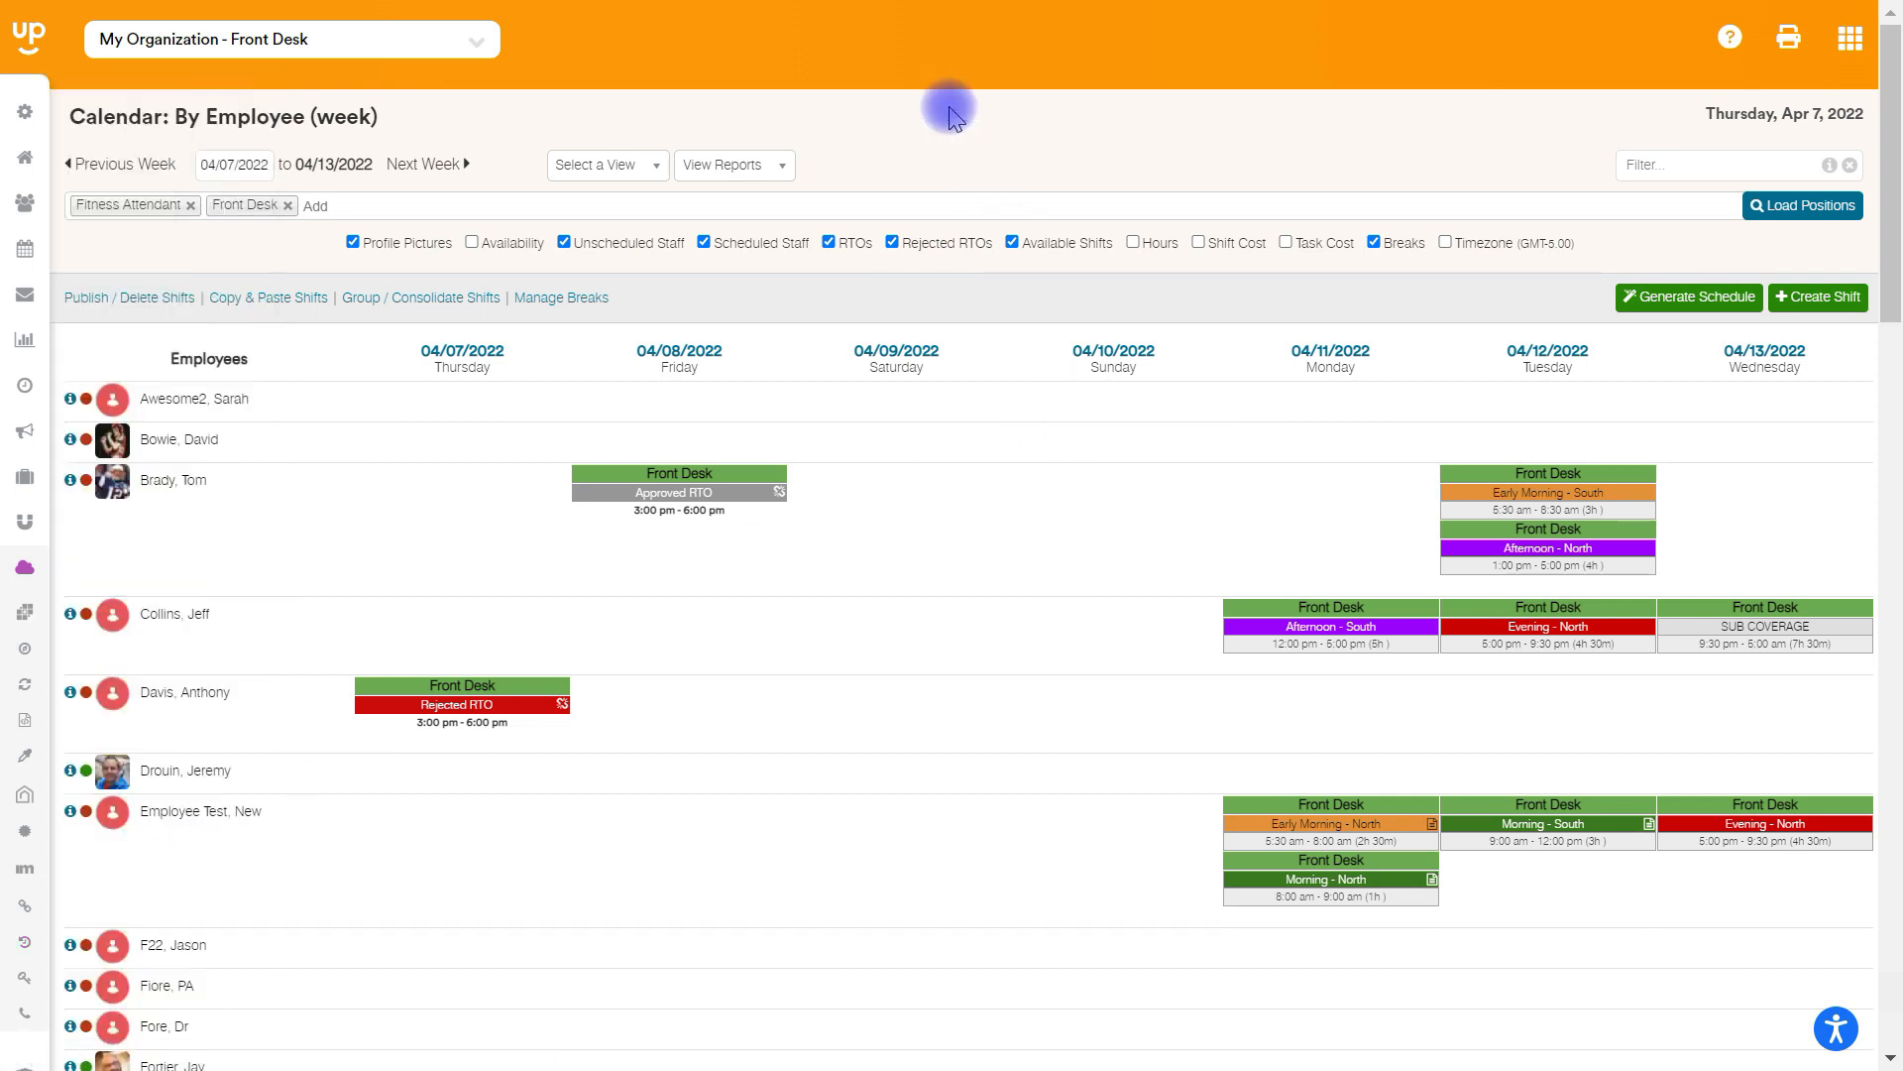
{"action": "mouse_move", "coordinate": [969, 160]}
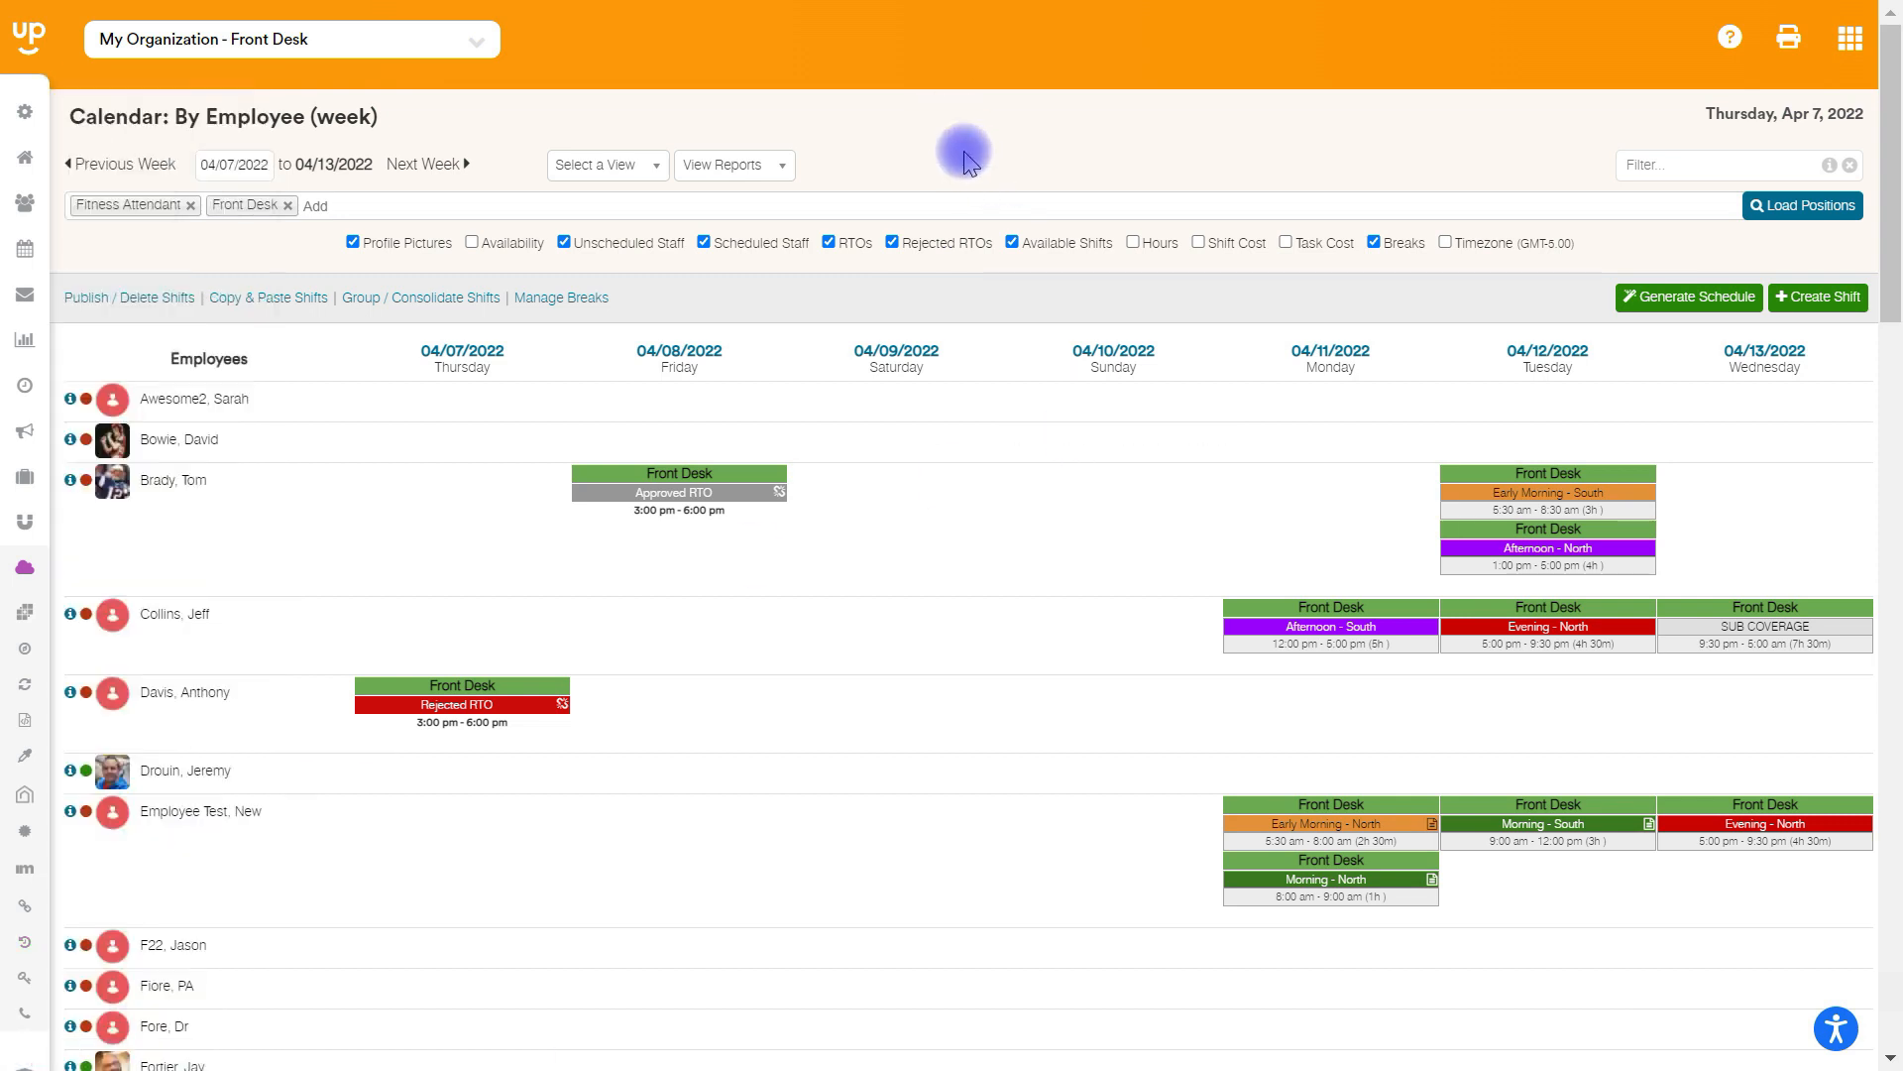